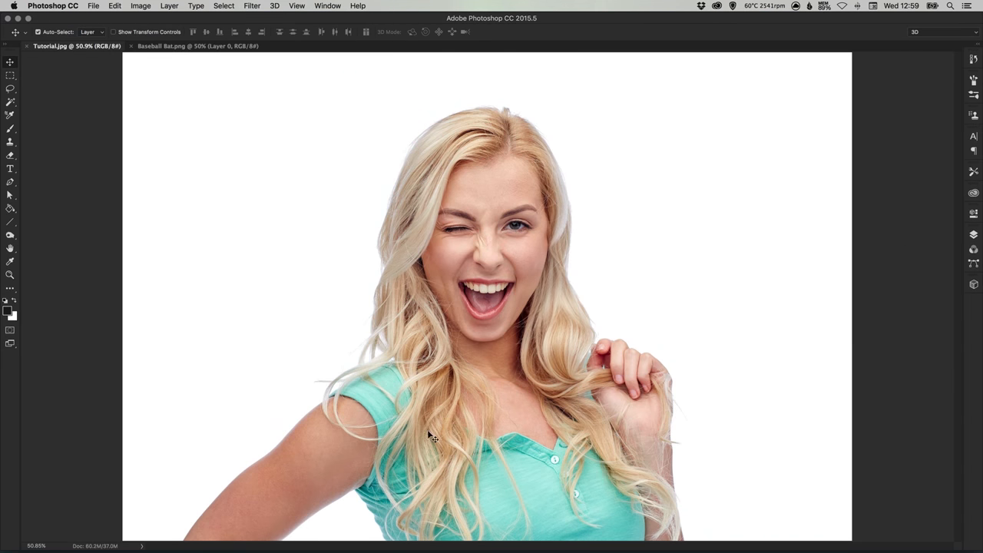
mouse_move(945, 229)
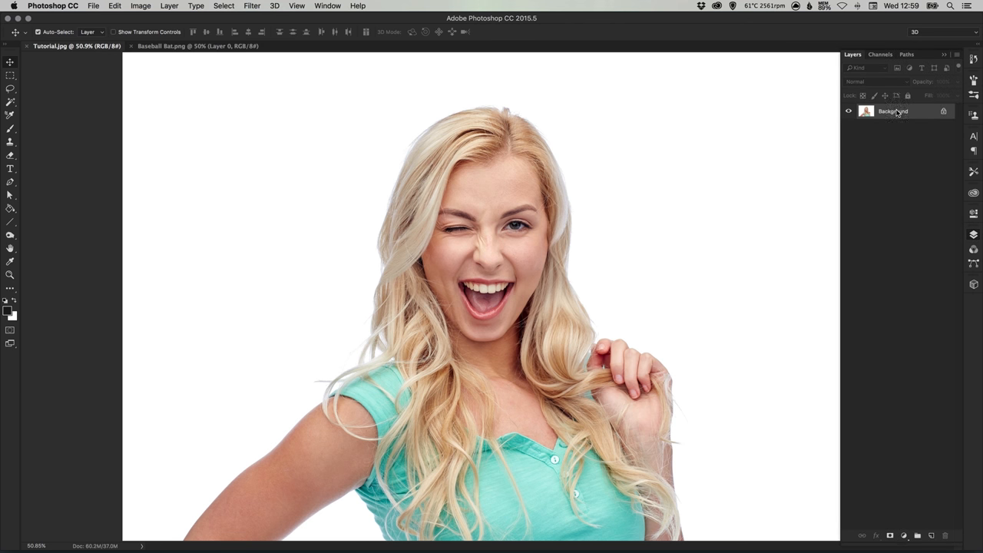
Step: Convert the locked Background into an editable regular layer named Layer 0
double_click(893, 111)
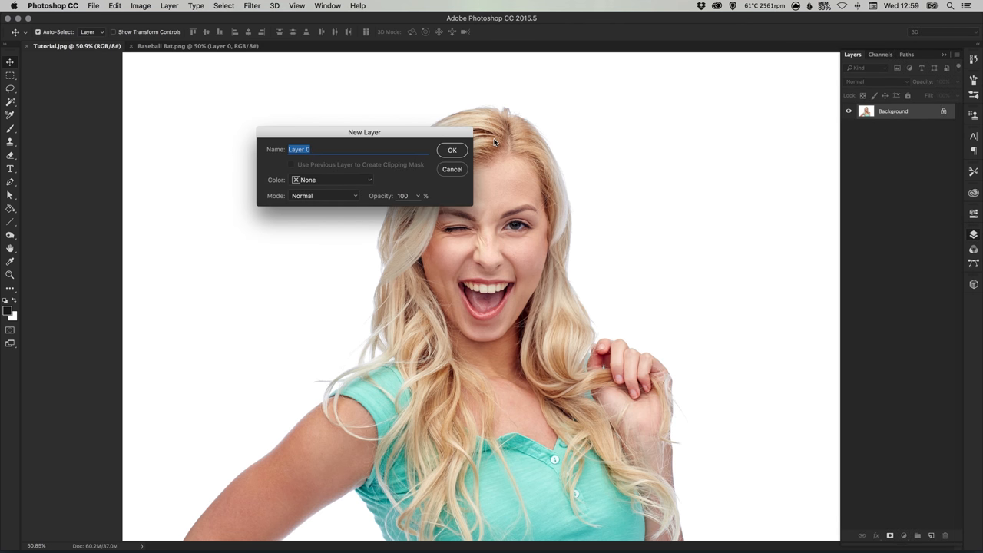
left_click(453, 150)
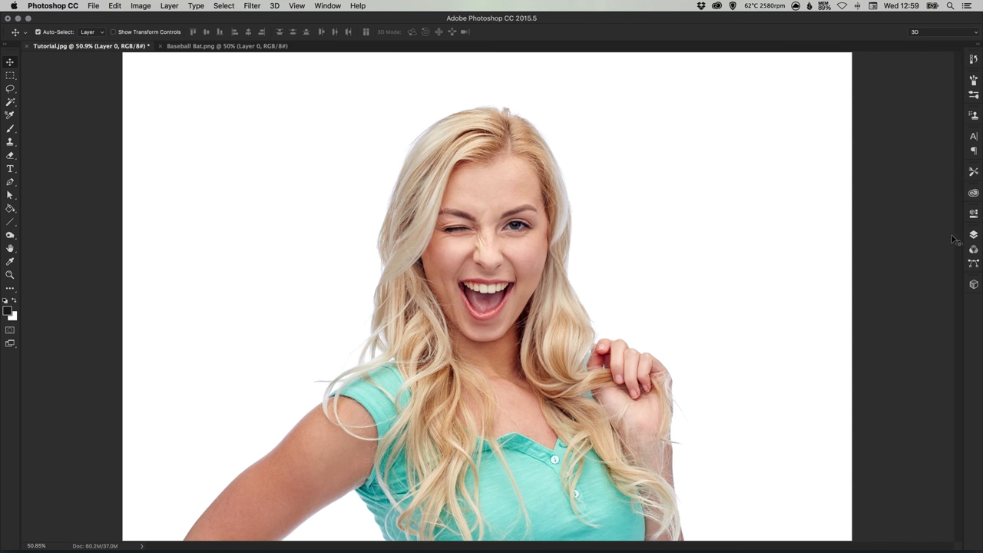
mouse_move(341, 194)
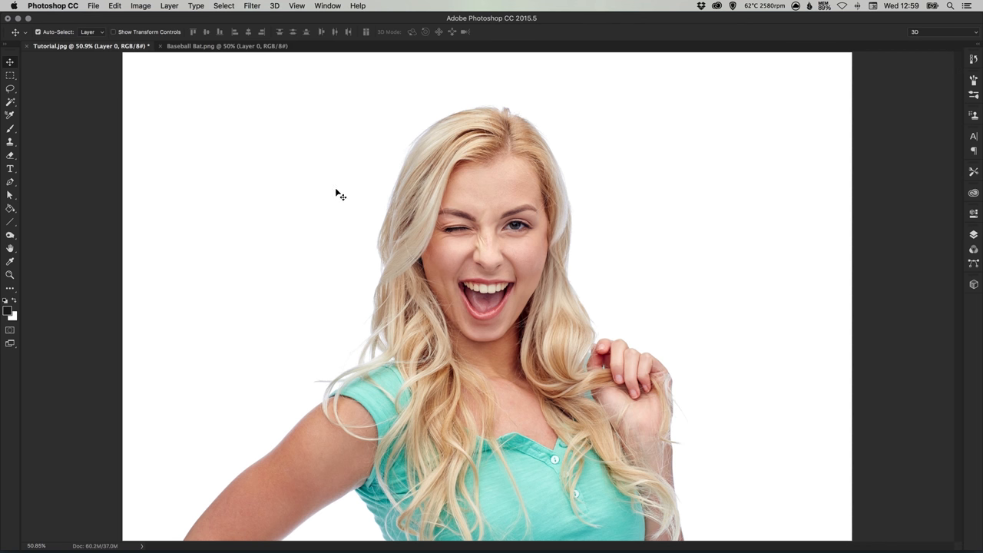
mouse_move(242, 190)
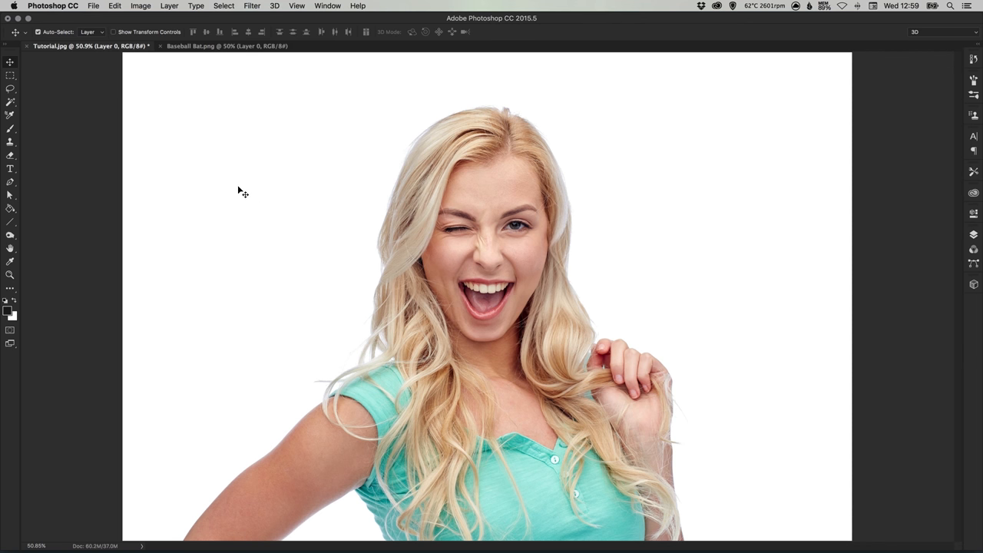
Step: Select the white backdrop around the woman with the Magic Wand and remove it
left_click(10, 102)
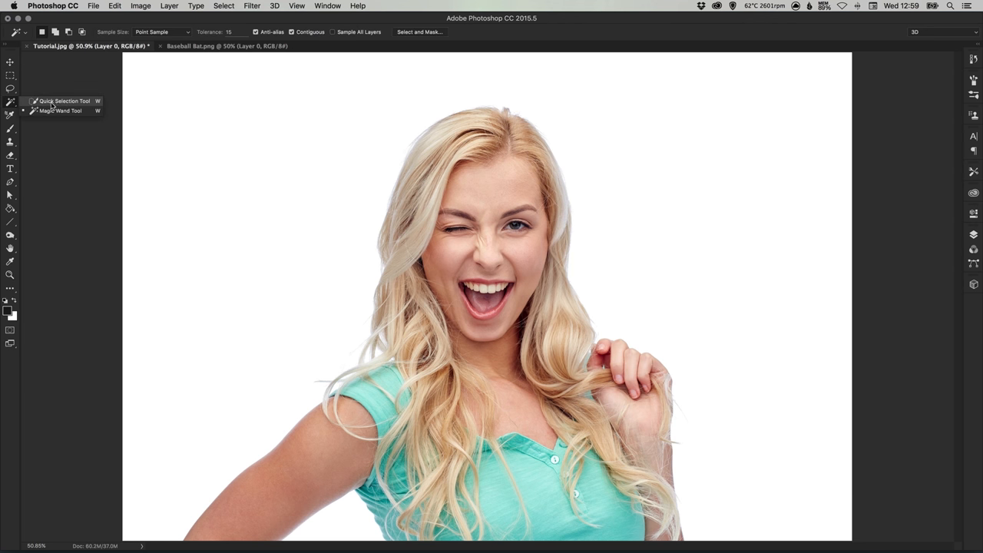
mouse_move(62, 113)
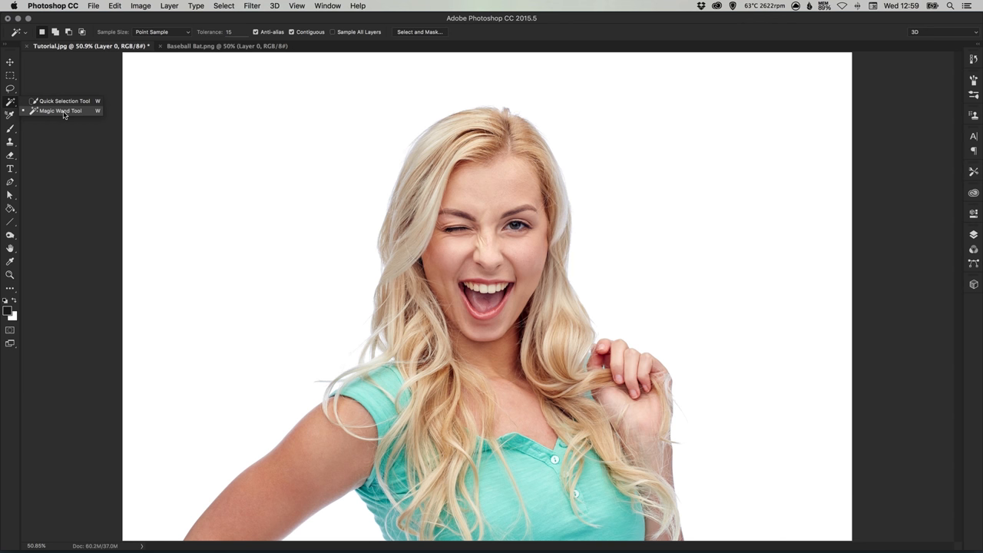
left_click(60, 110)
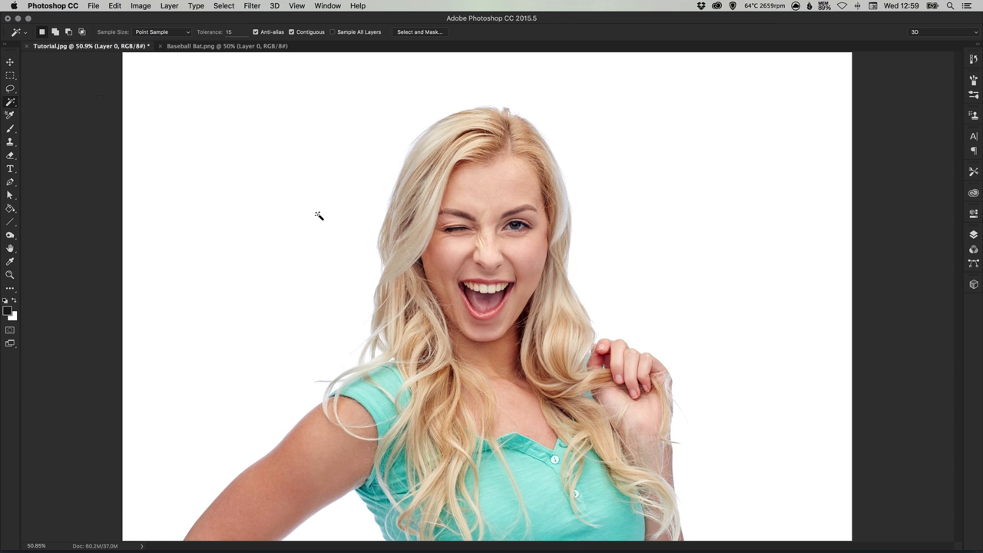
left_click(319, 216)
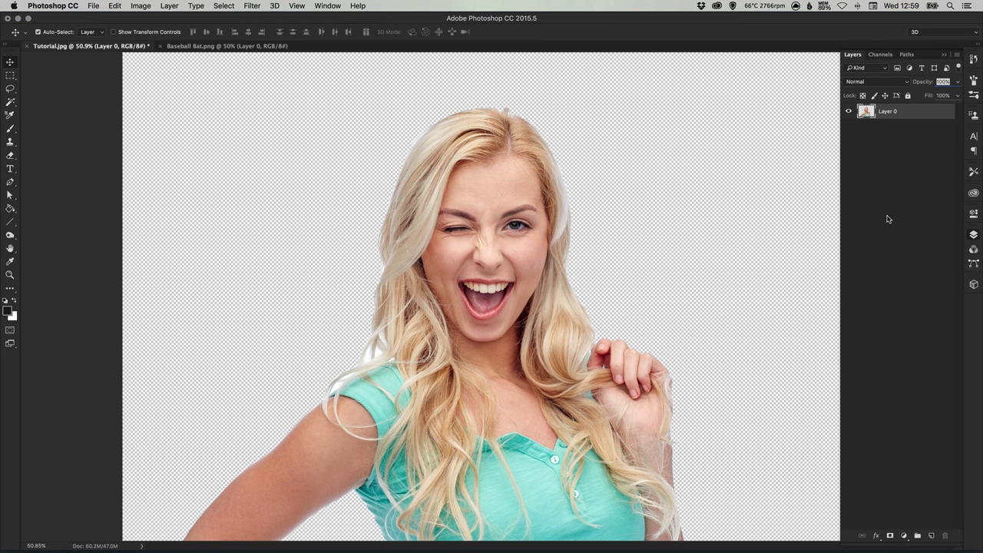
Step: Rename the portrait layer to 'Harley Quinn'
double_click(888, 110)
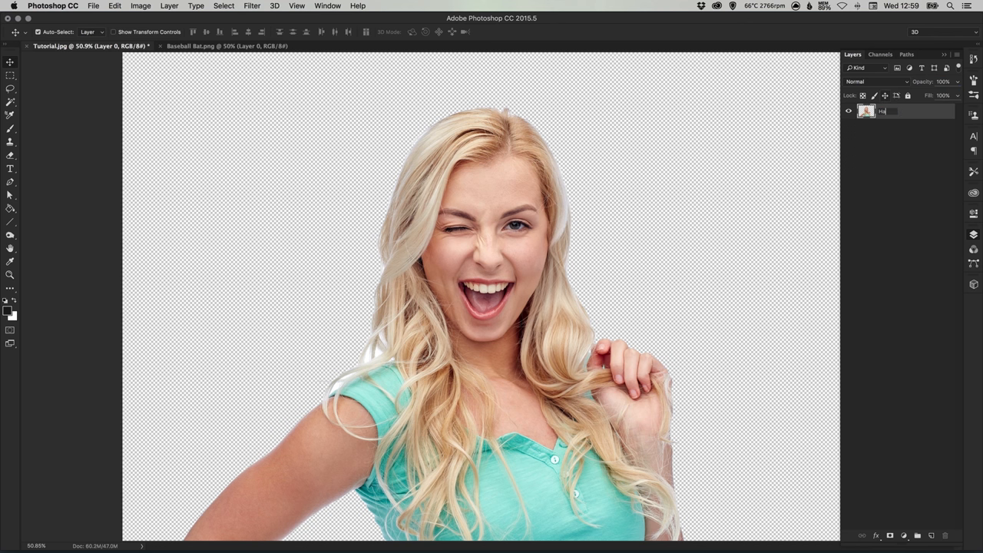
type("Harley Quinn")
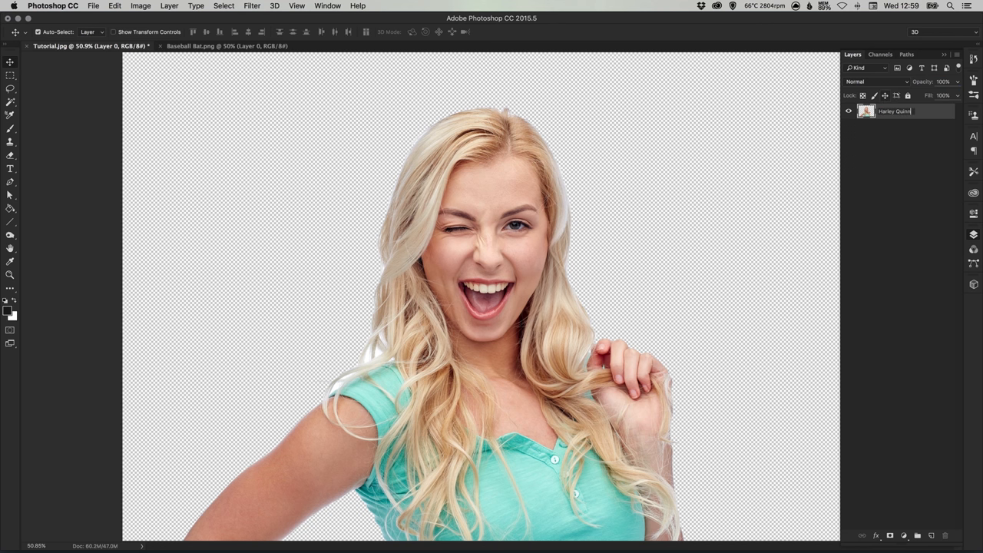
key("Return")
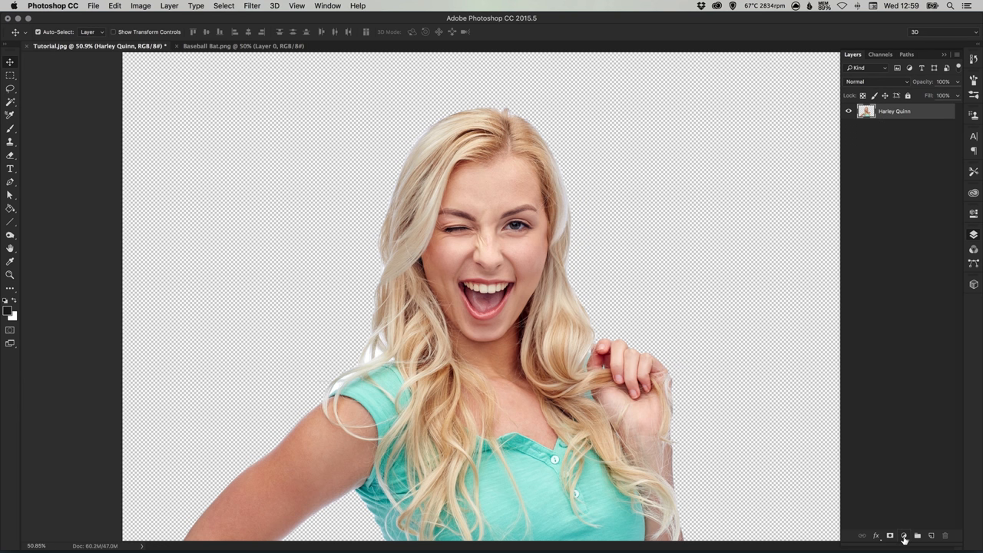
Step: Add a Threshold adjustment over the portrait and raise its level for heavy blacks
left_click(904, 535)
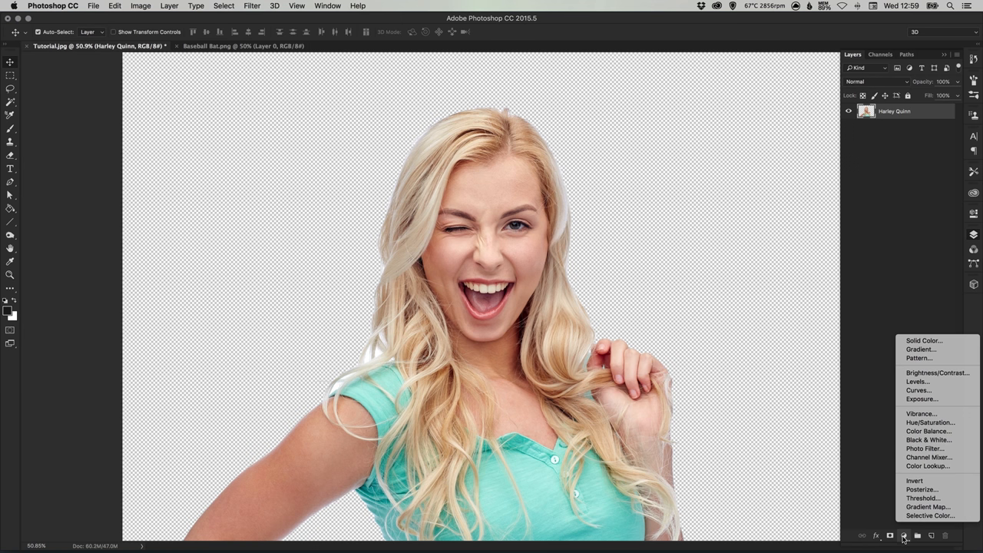
left_click(924, 498)
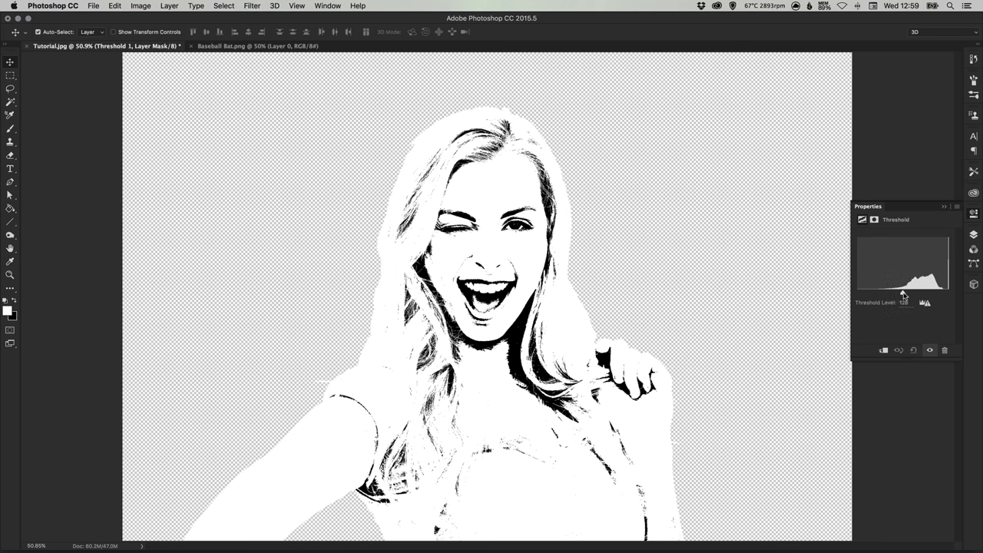
left_click_drag(905, 296, 920, 296)
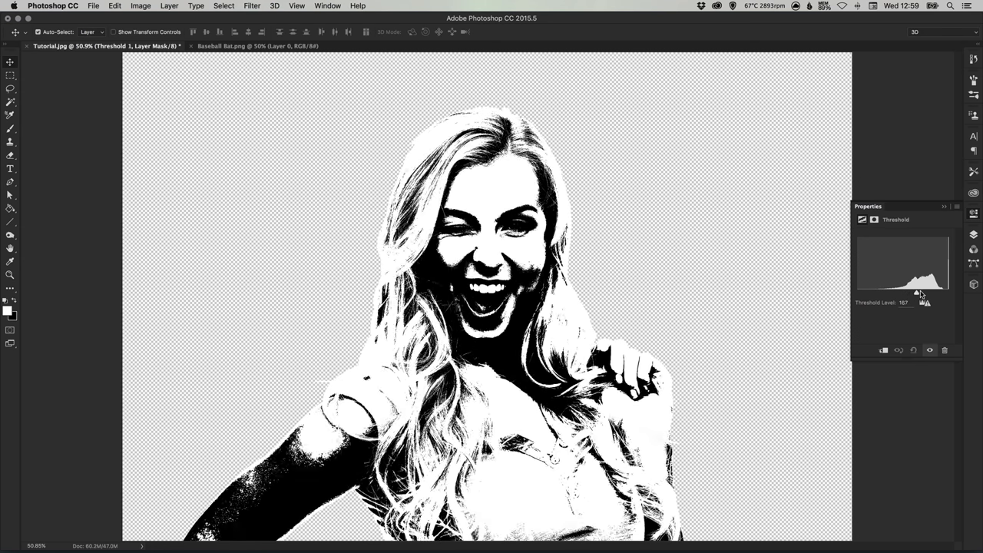
left_click_drag(917, 296, 925, 295)
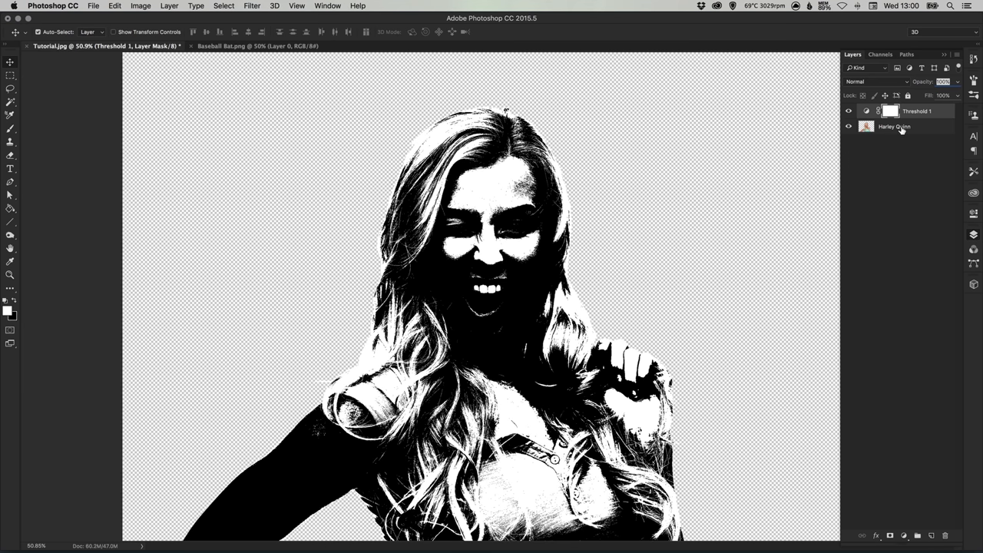
Step: Duplicate the portrait with its Threshold, lower the copy's level, and merge the copies into Mouth
left_click(895, 126)
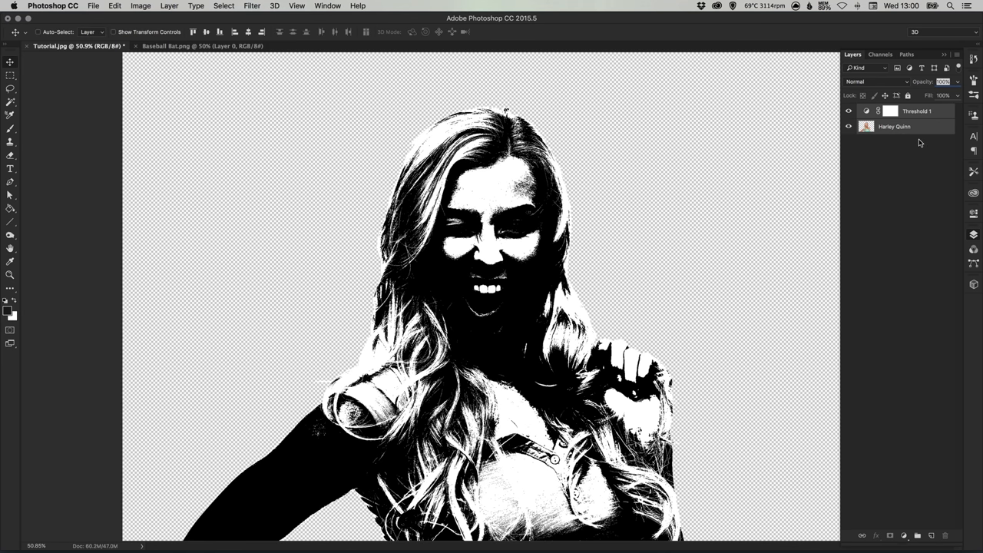
right_click(914, 111)
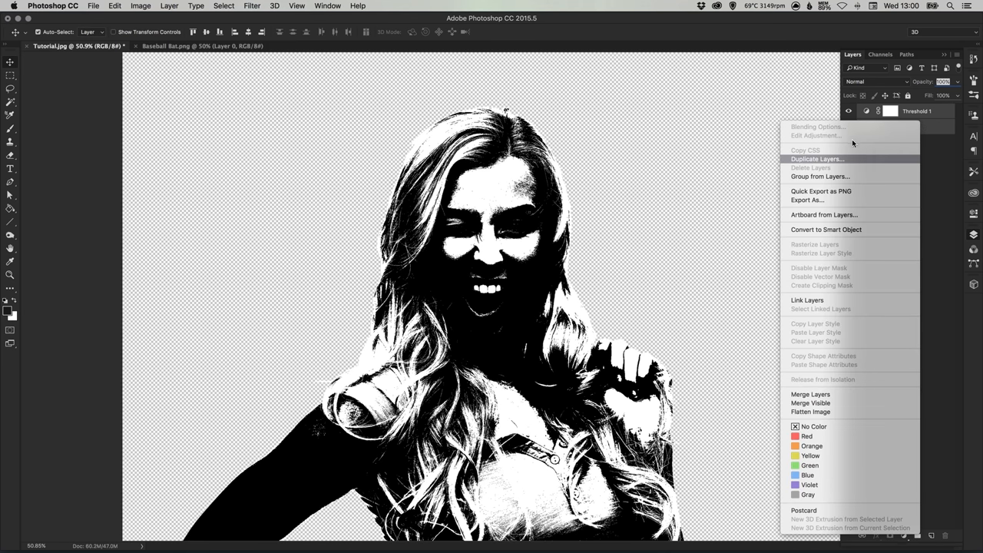
left_click(817, 159)
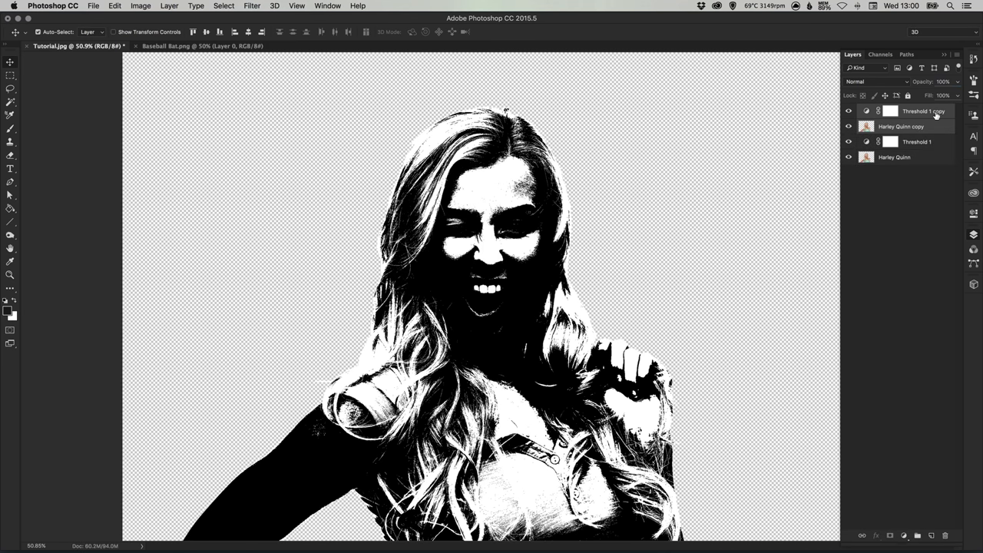
left_click(891, 111)
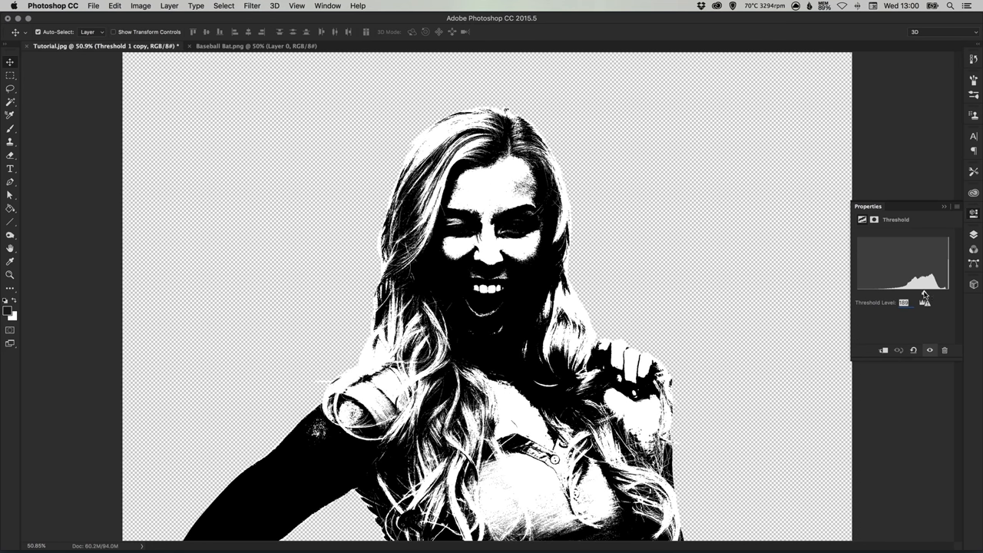
left_click_drag(925, 292, 919, 293)
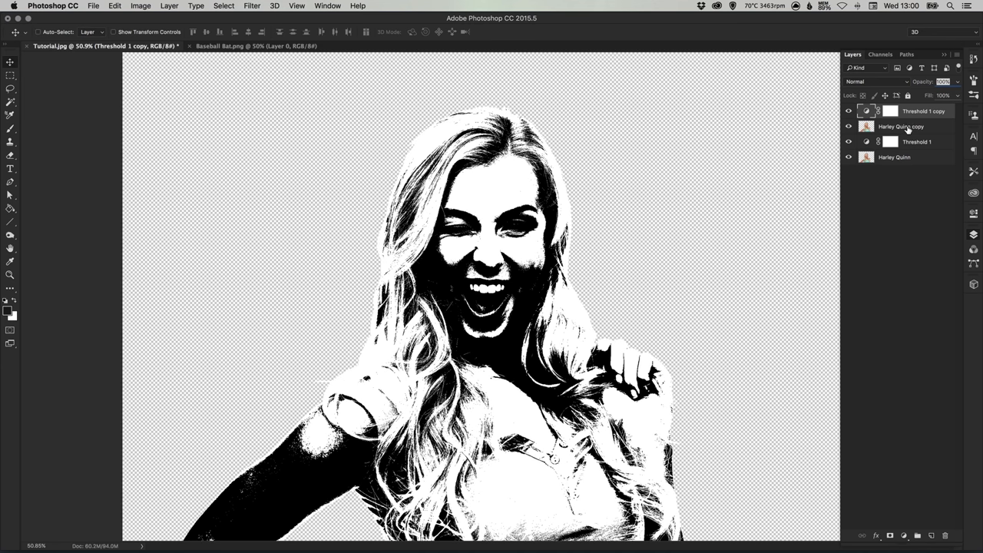
left_click(902, 126)
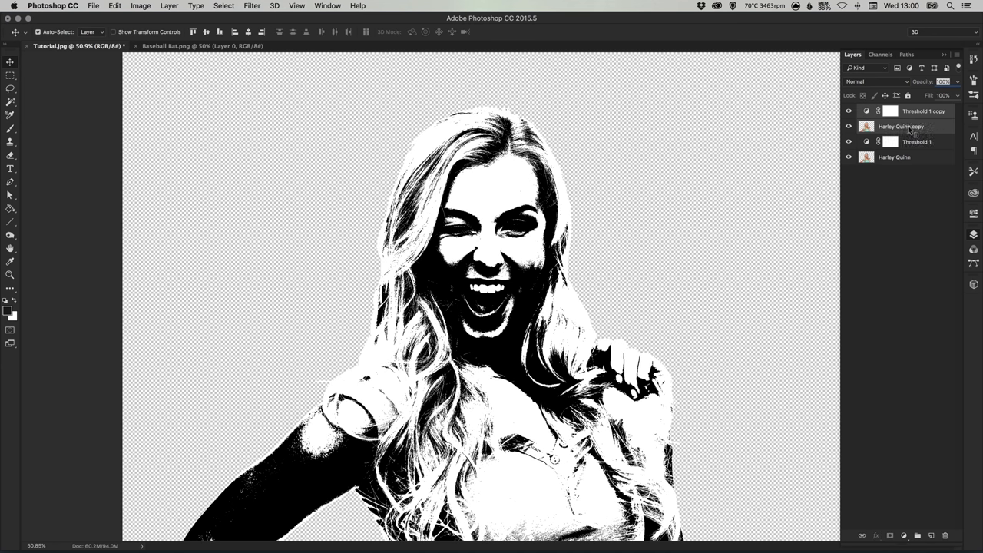
right_click(899, 126)
type("Mouth")
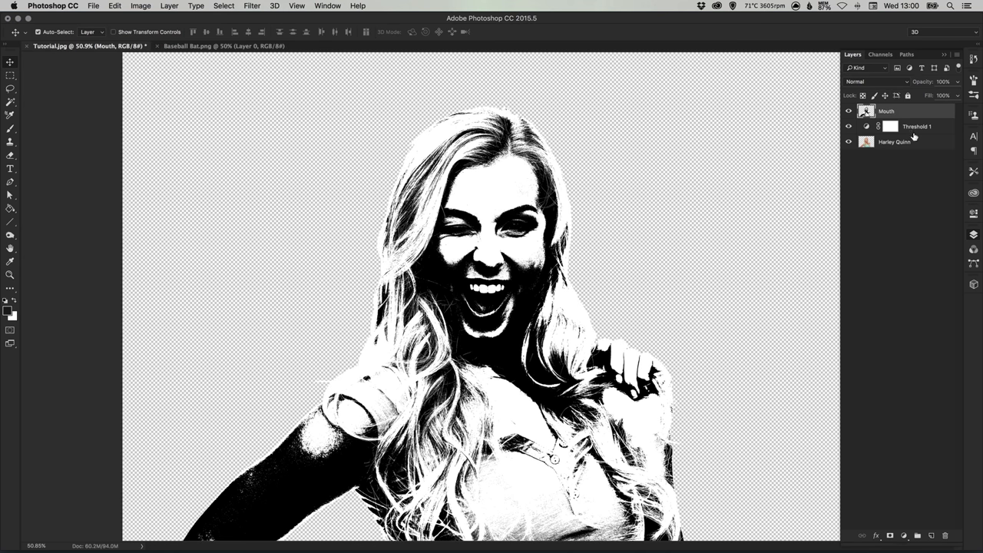
Step: Duplicate the original portrait and Threshold again, and lower the copy's threshold level
left_click(891, 126)
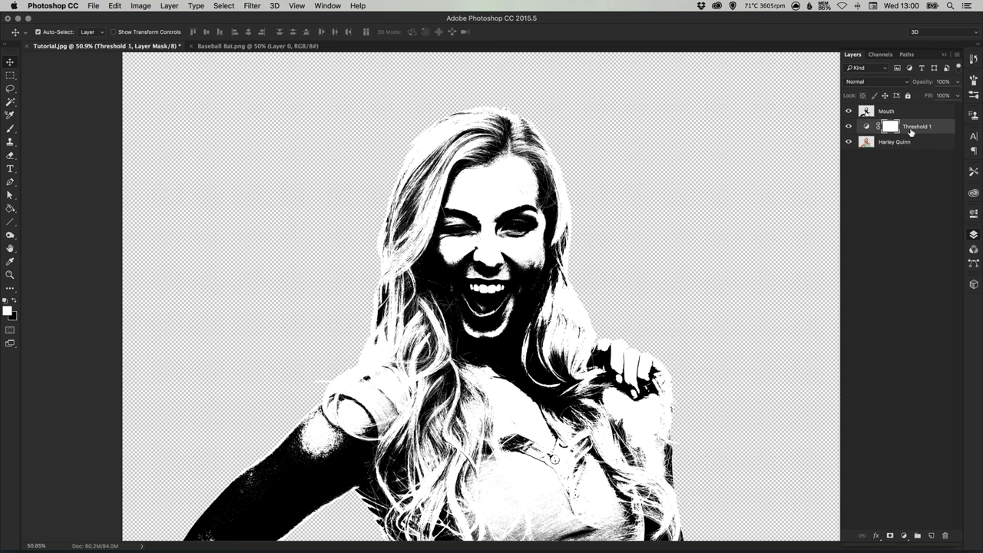
left_click(895, 142)
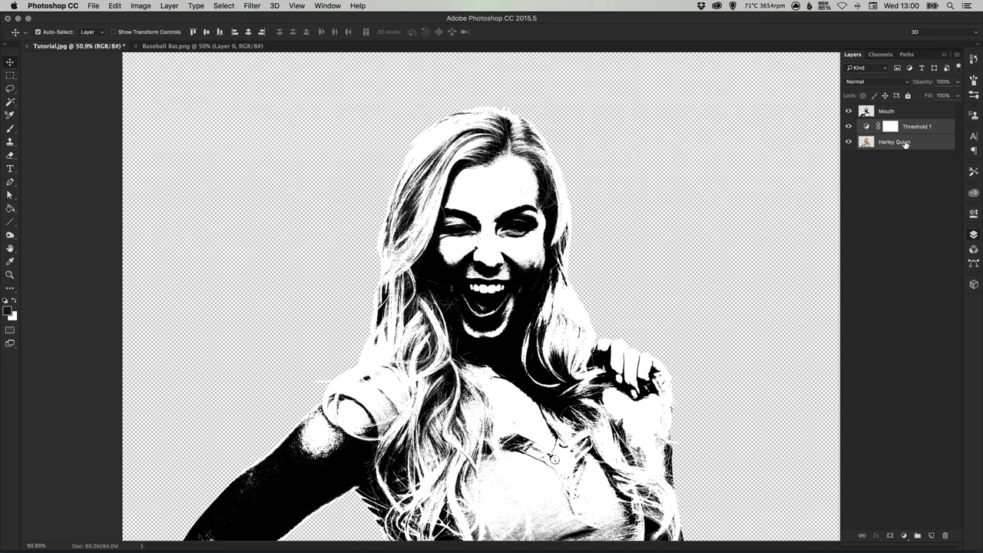
right_click(895, 142)
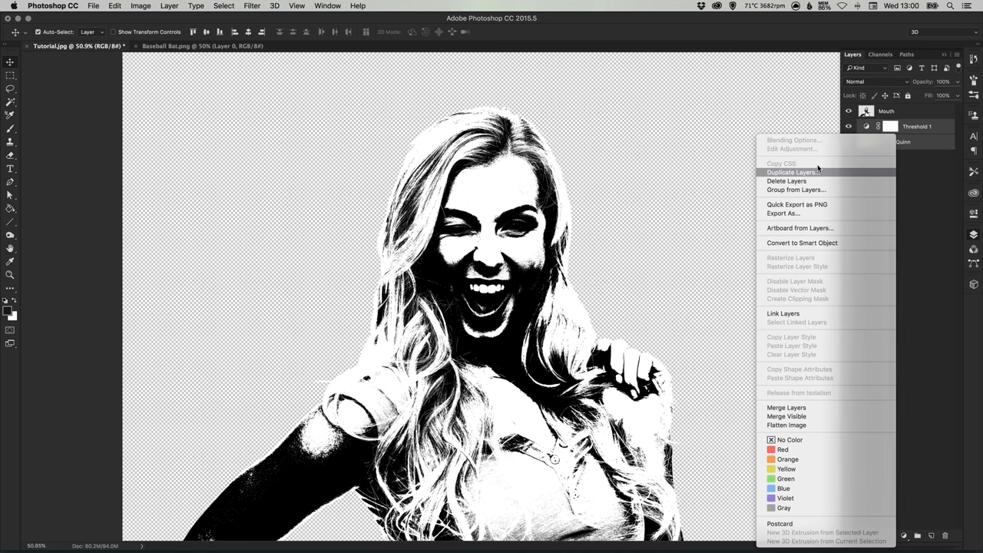
left_click(792, 171)
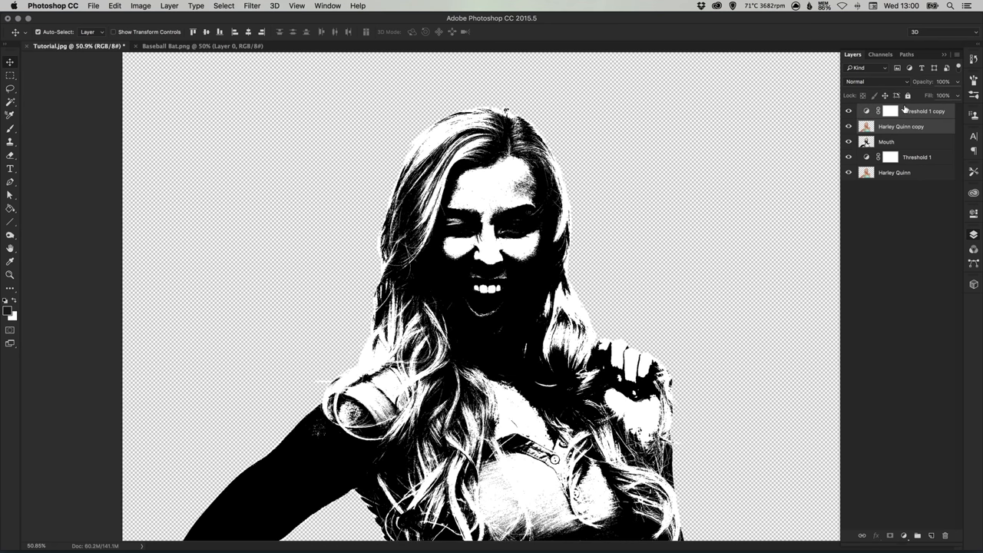
left_click(890, 110)
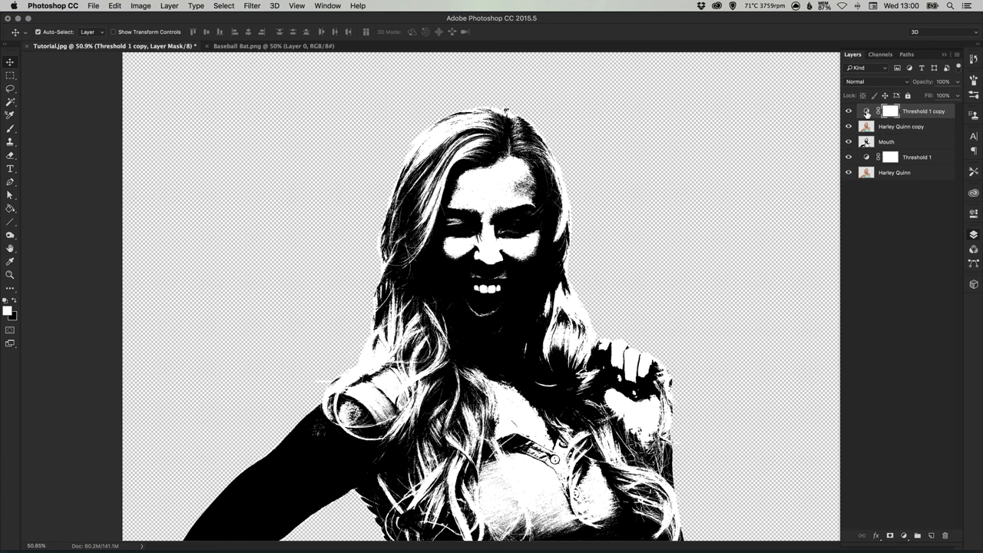
double_click(890, 110)
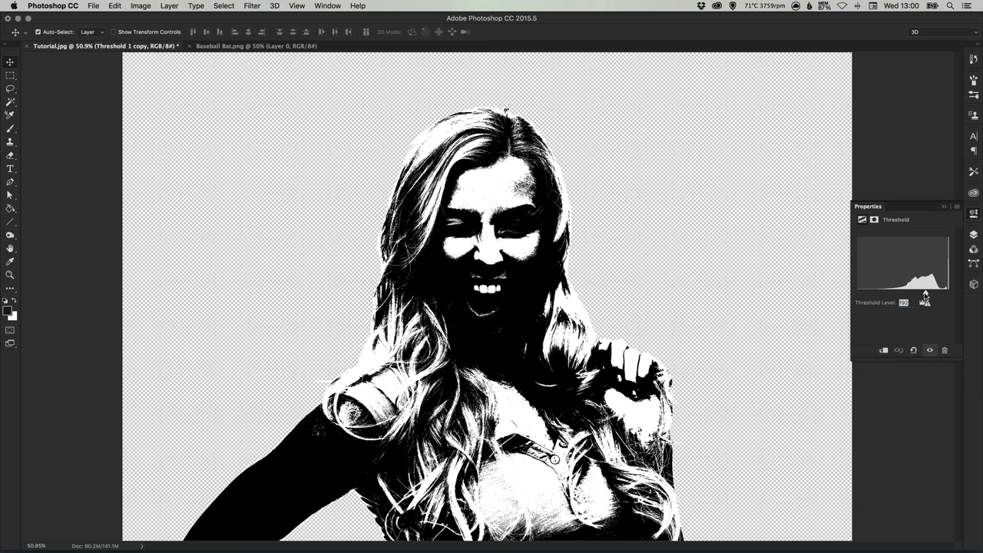
left_click_drag(926, 300, 922, 300)
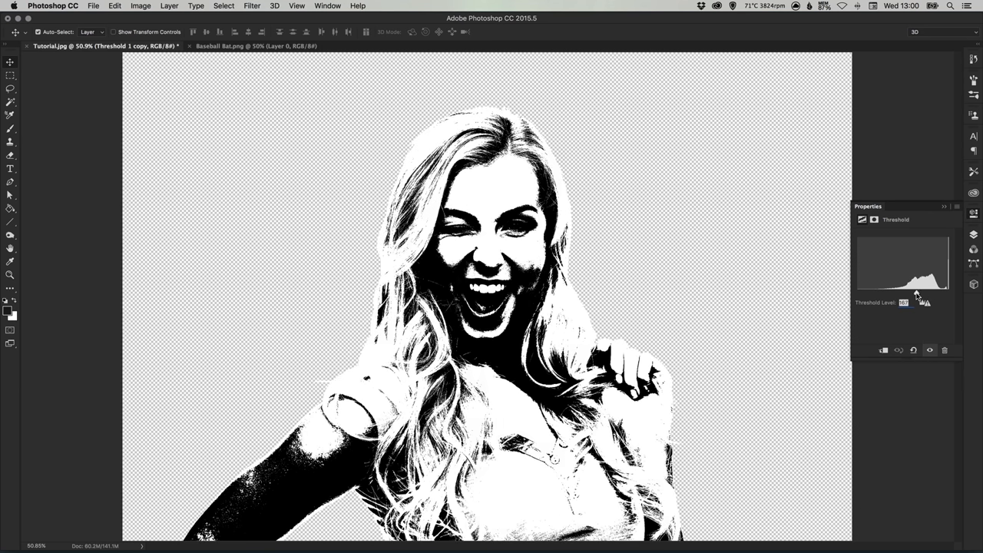
left_click_drag(926, 302, 910, 301)
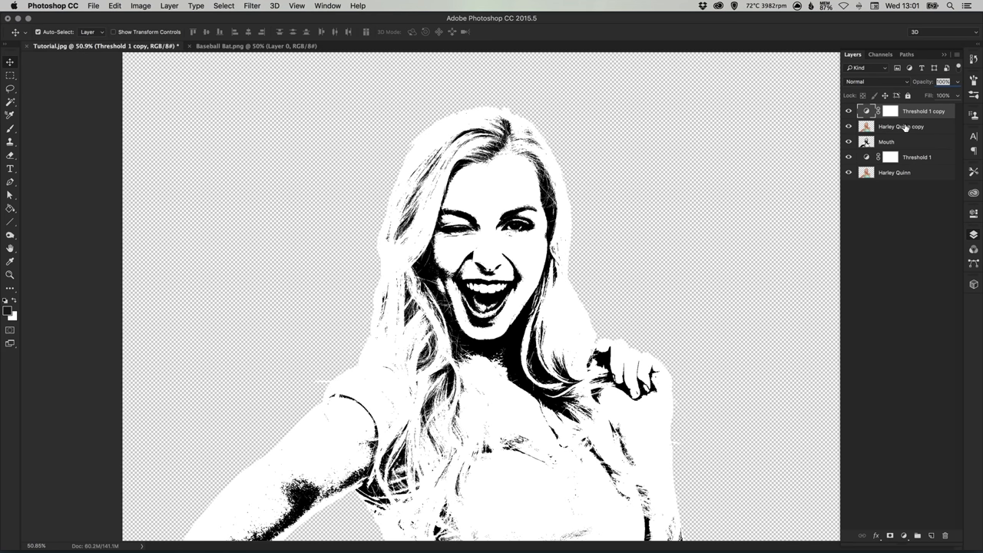
Step: Merge the threshold copy with its photo copy and name the layer 'Eye'
left_click(901, 126)
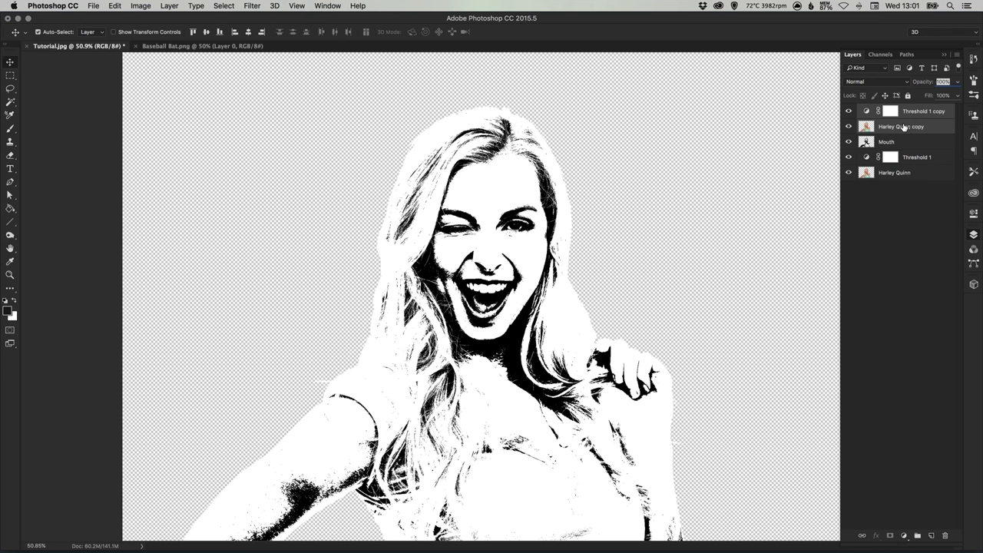
right_click(901, 126)
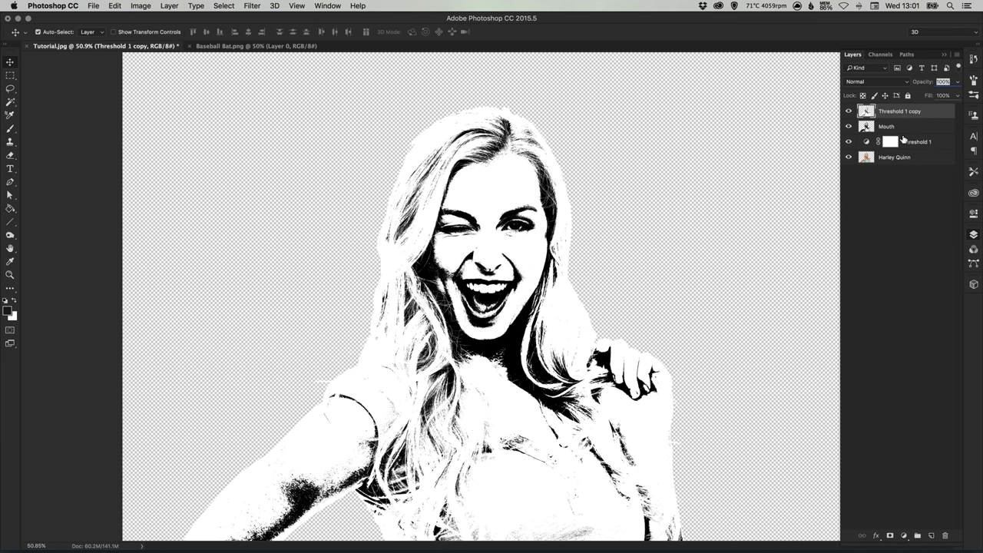
double_click(899, 111)
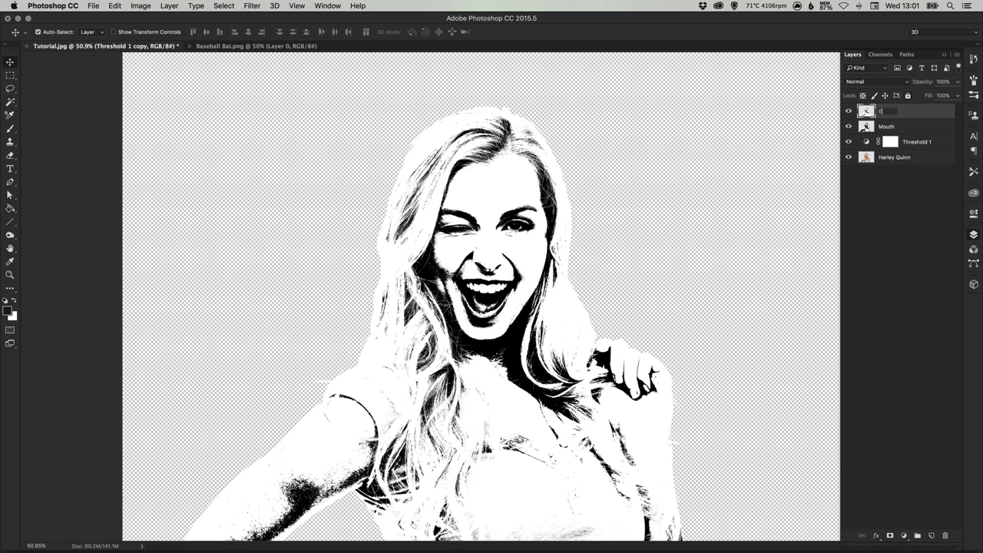
type("Eye")
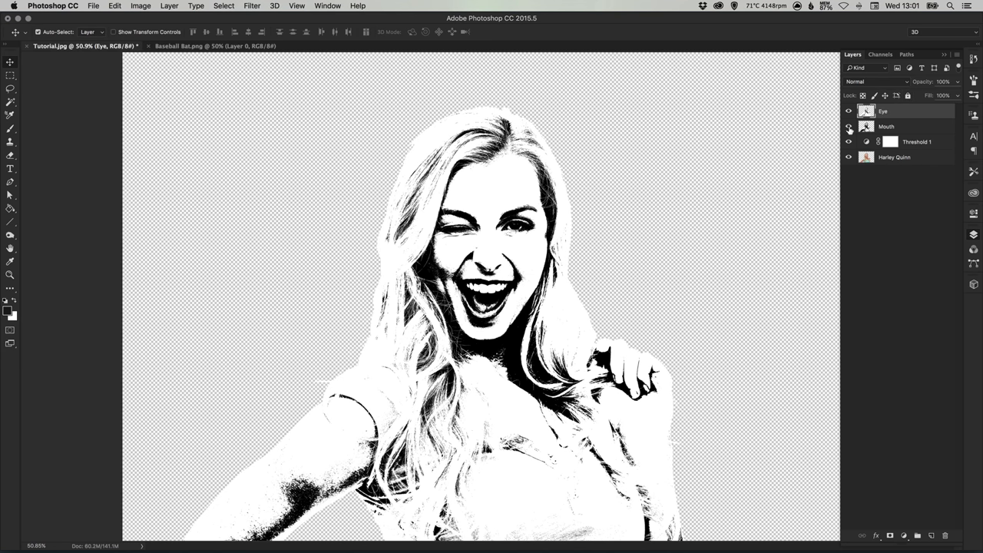
left_click(916, 141)
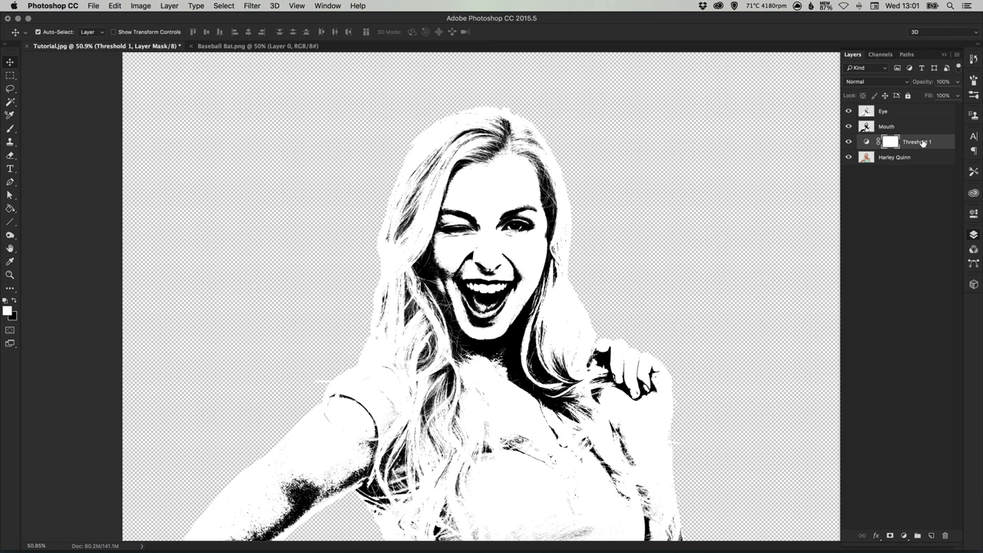
mouse_move(913, 164)
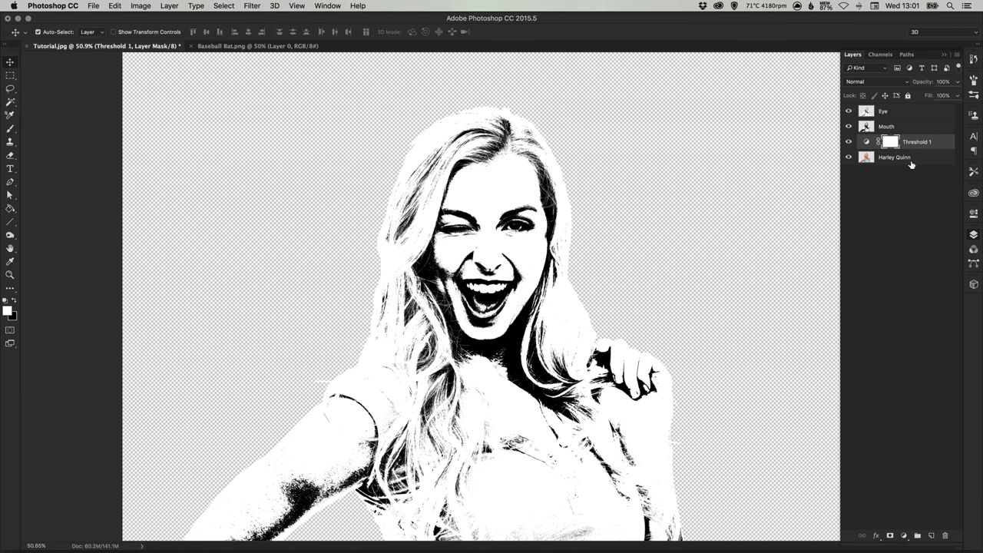
Step: Merge Threshold 1 down into Harley Quinn and make Eye and Mouth visible again
right_click(918, 158)
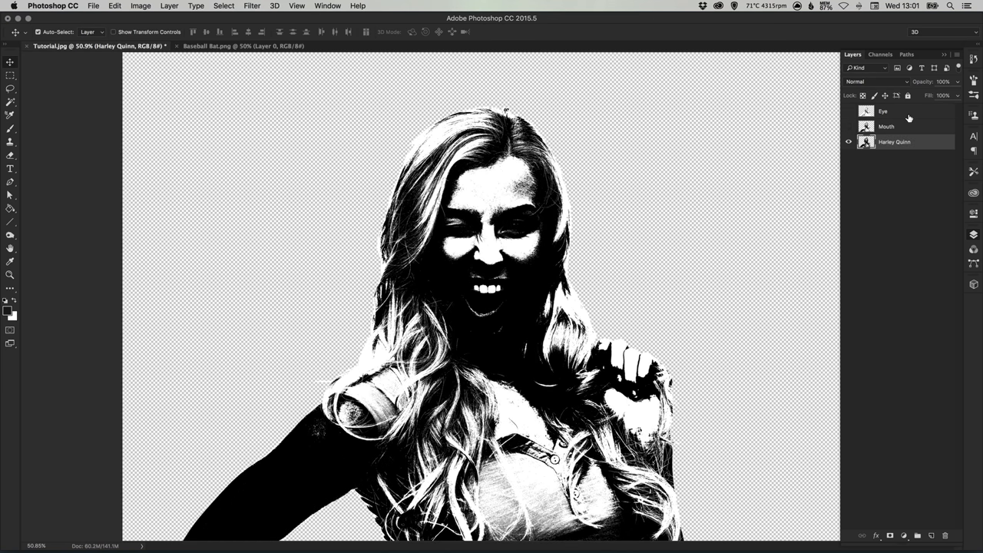
mouse_move(805, 165)
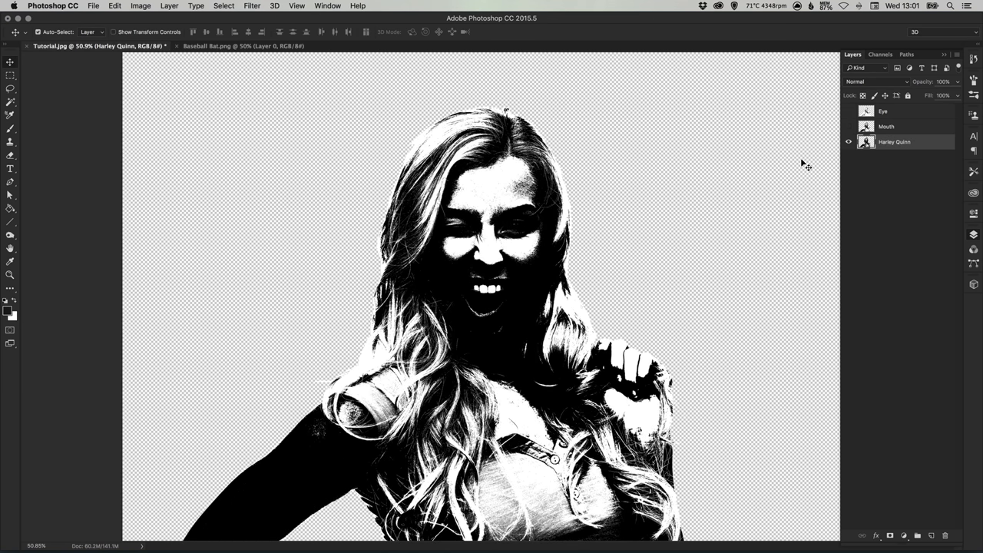
mouse_move(840, 140)
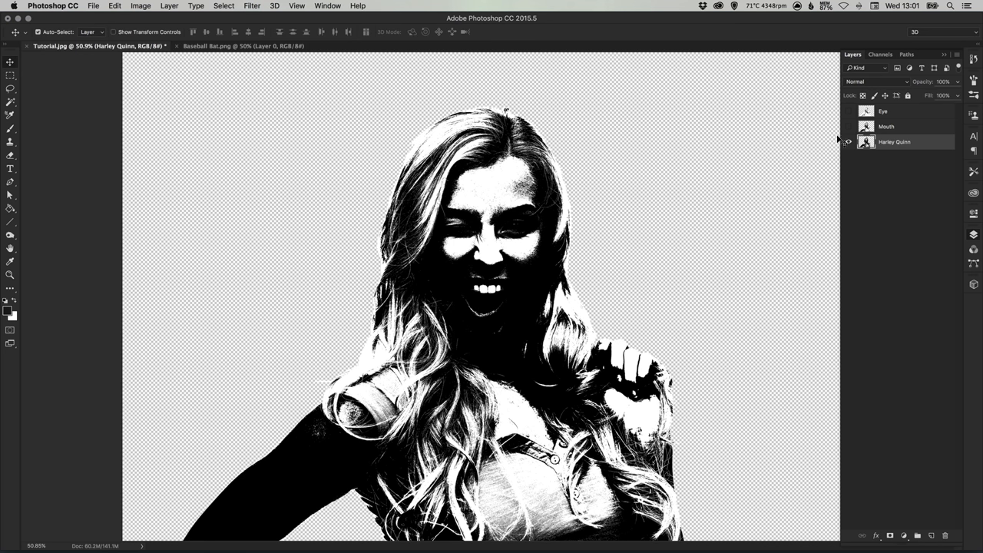
left_click(849, 126)
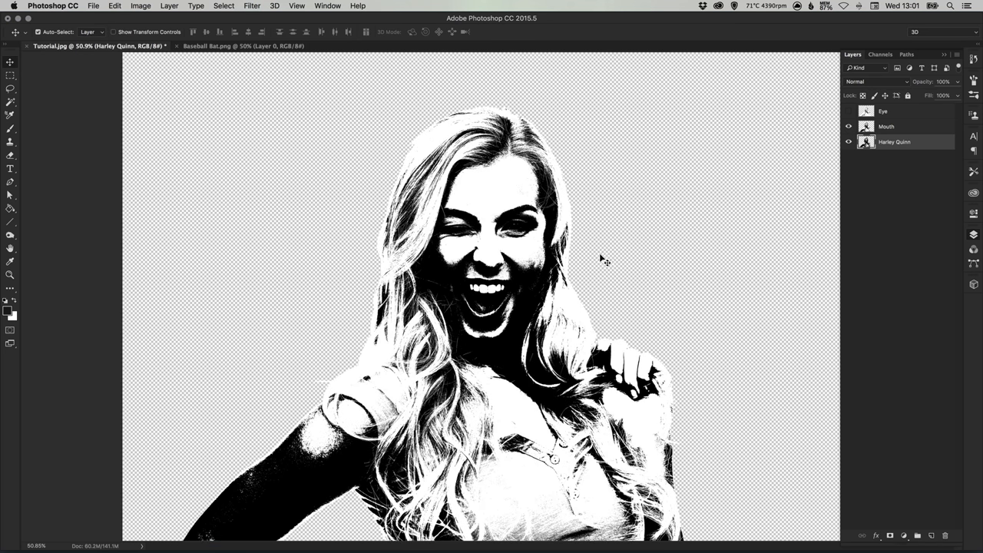
left_click(849, 111)
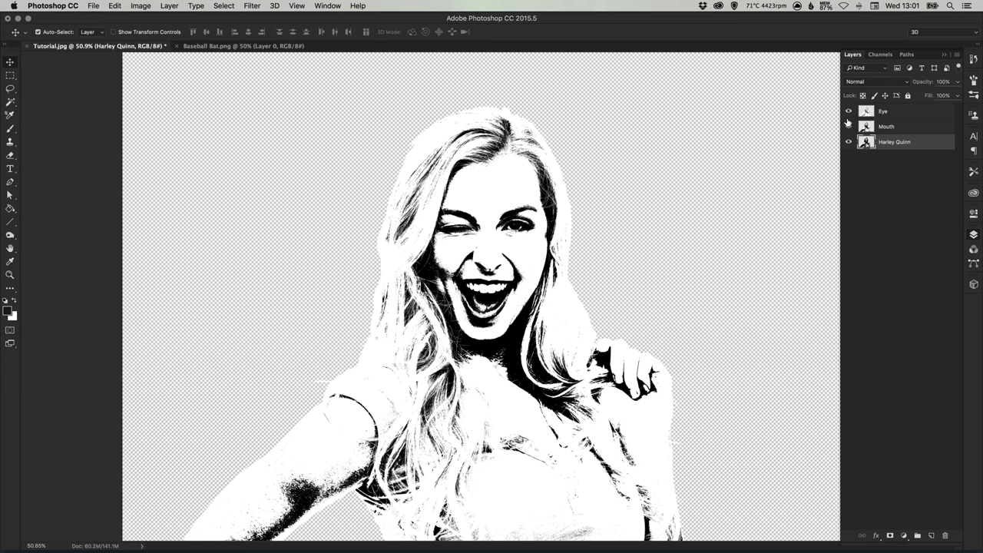
left_click(849, 126)
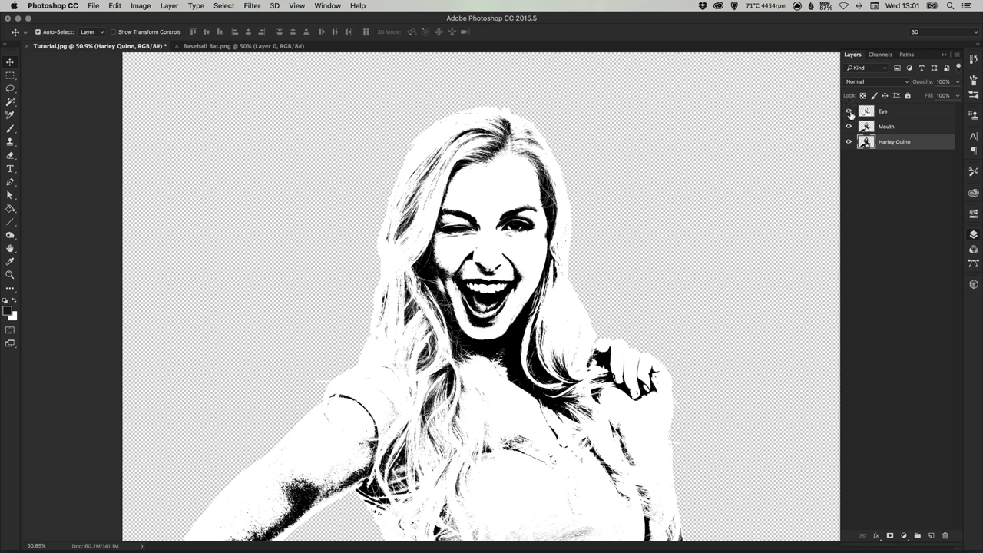
left_click(887, 126)
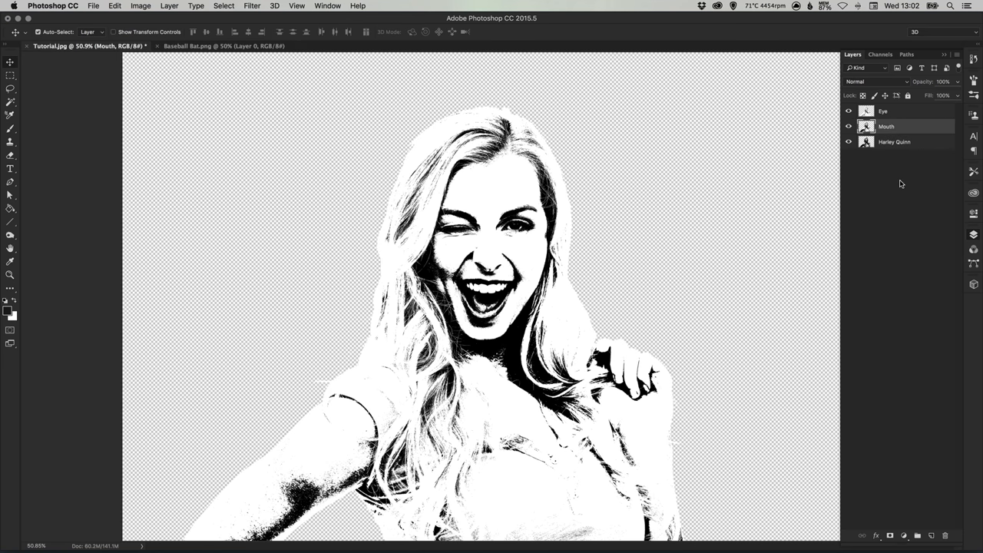
Step: Give the Mouth and Eye layers solid black layer masks
left_click(904, 536)
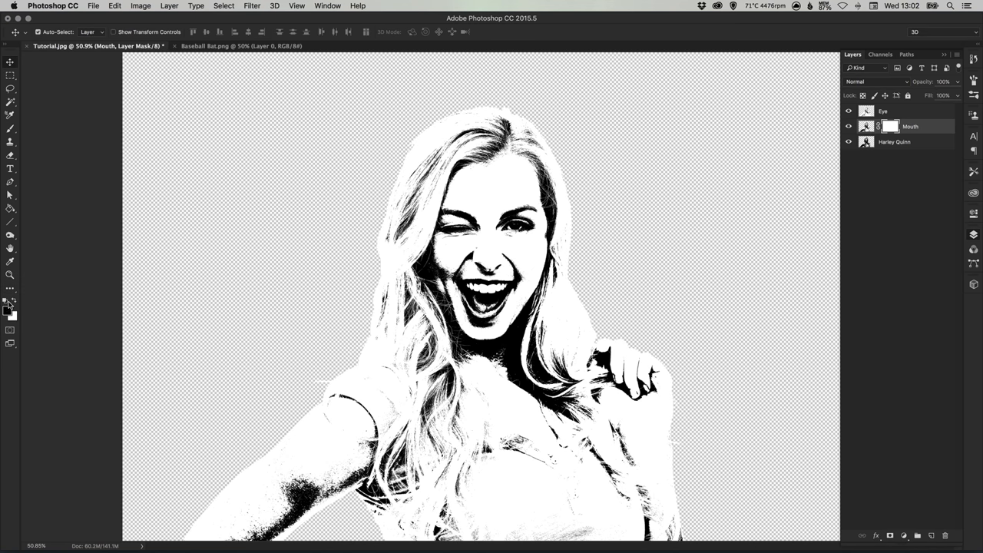
mouse_move(10, 213)
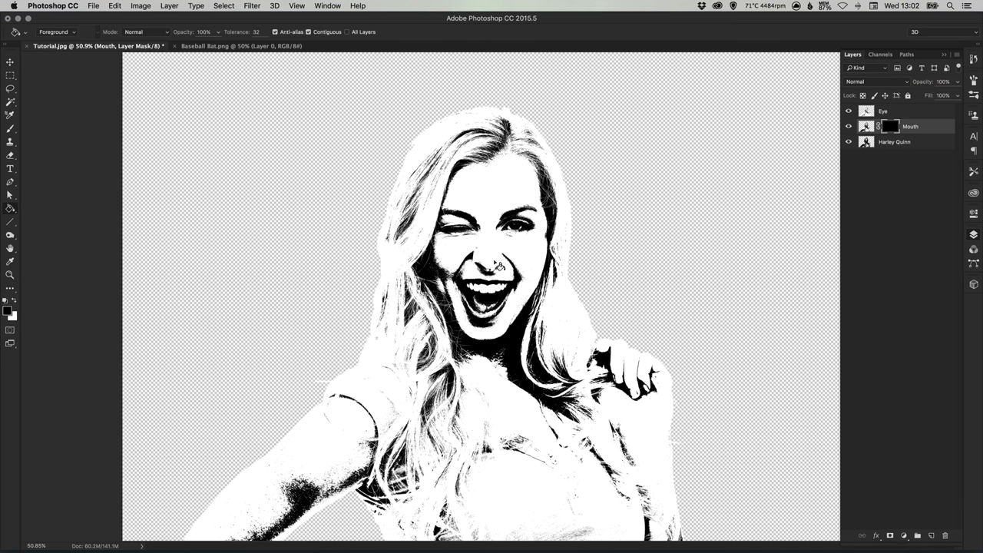
left_click(892, 111)
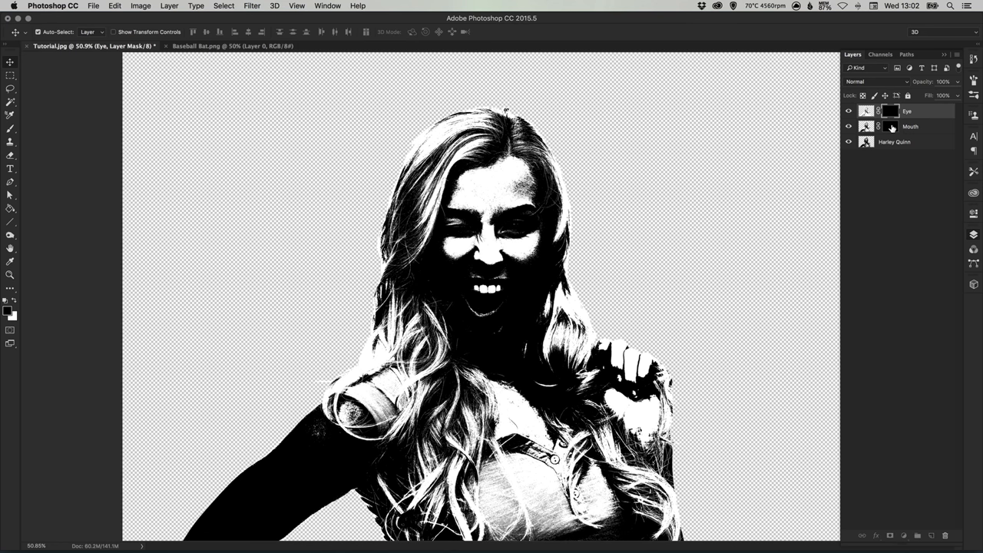
left_click(911, 127)
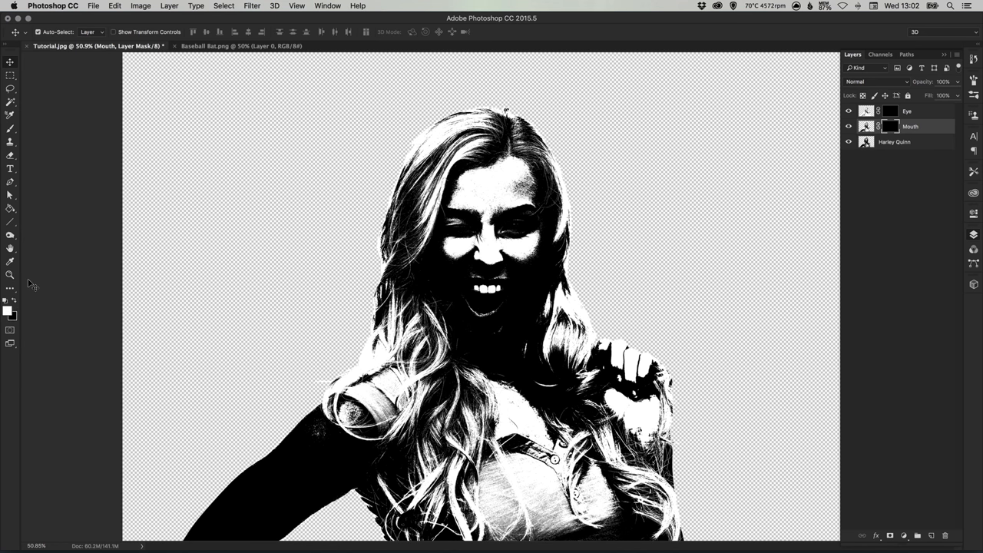
Step: Paint white with a soft brush on the Mouth mask over the open mouth and teeth
left_click(10, 128)
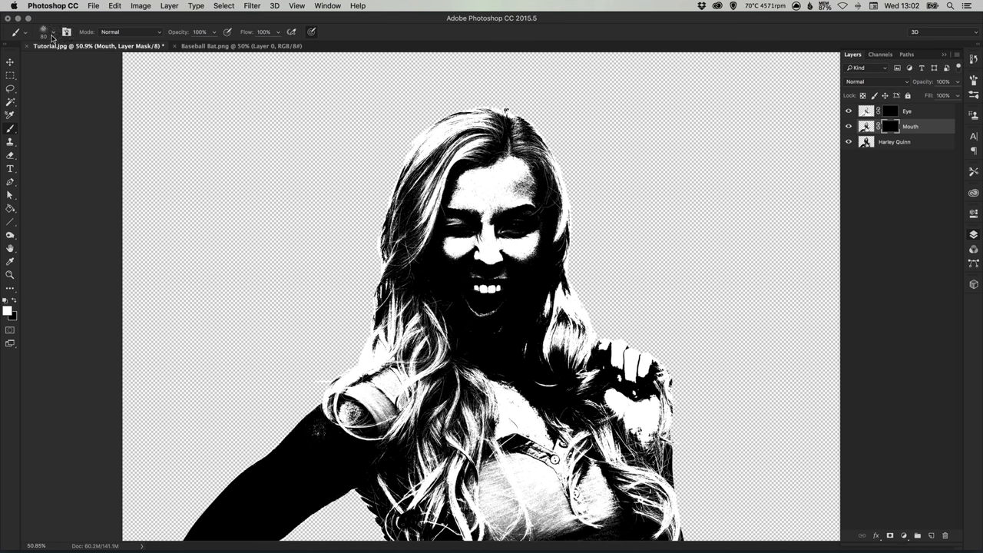
left_click(54, 31)
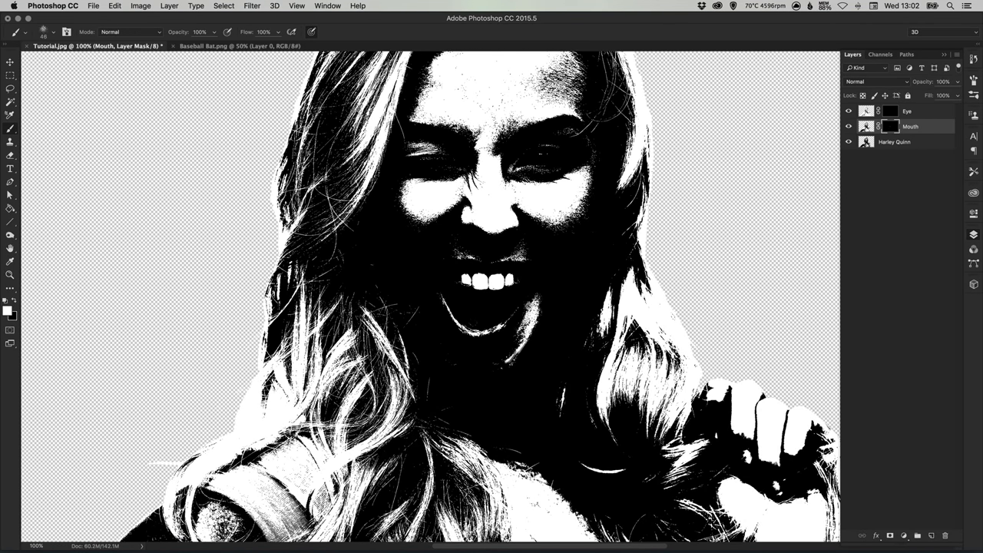
left_click(491, 361)
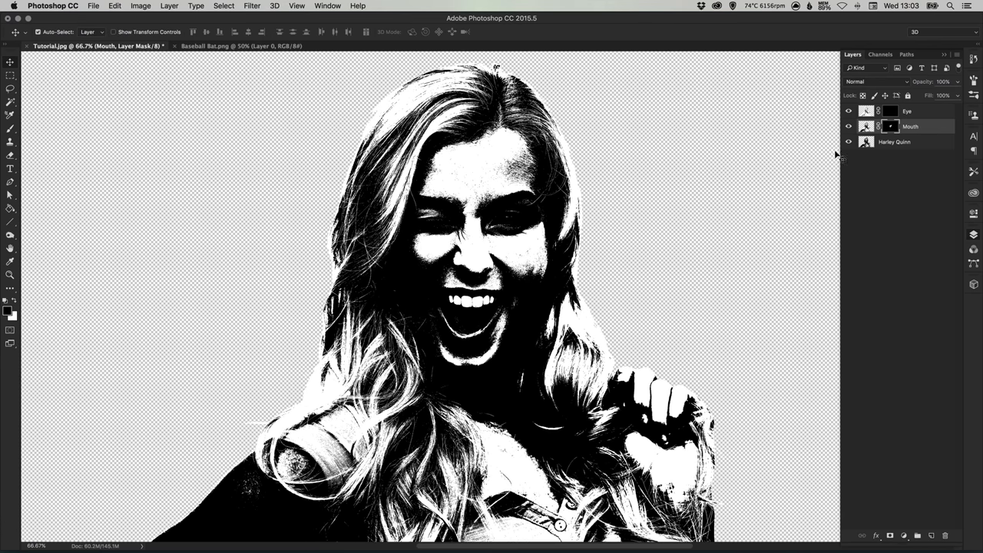
Step: Paint white over the eyes on the Eye layer's mask to reveal lighter detail
left_click(891, 111)
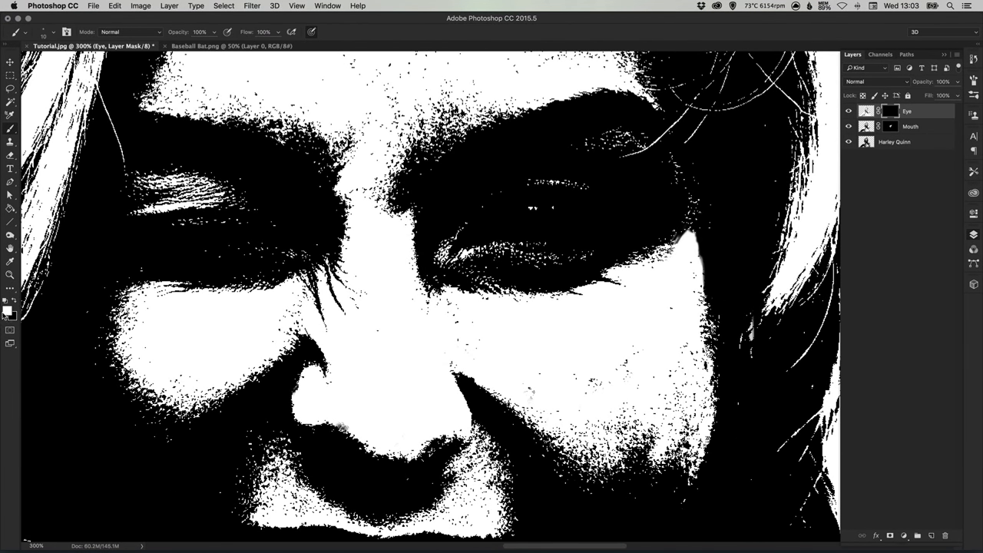
mouse_move(507, 230)
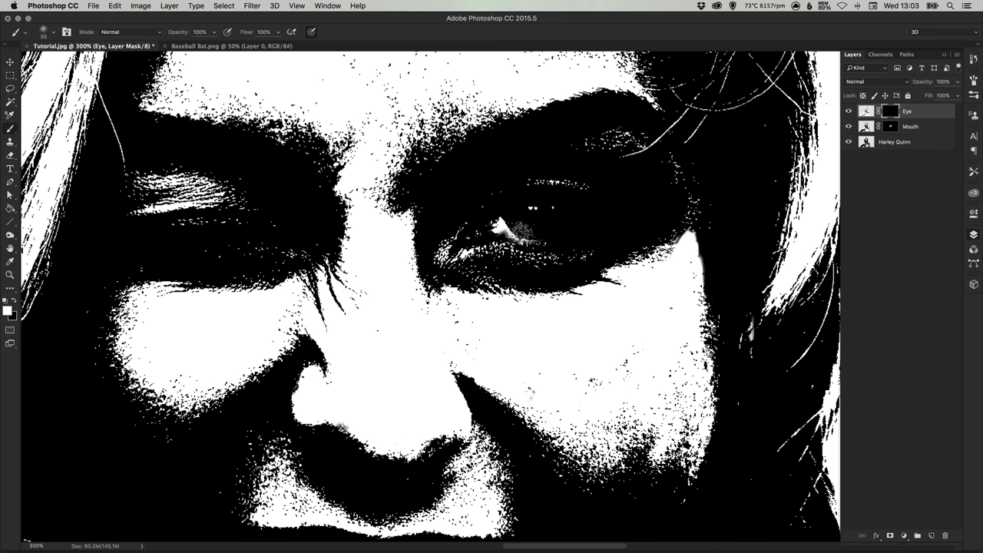
left_click_drag(515, 231, 568, 231)
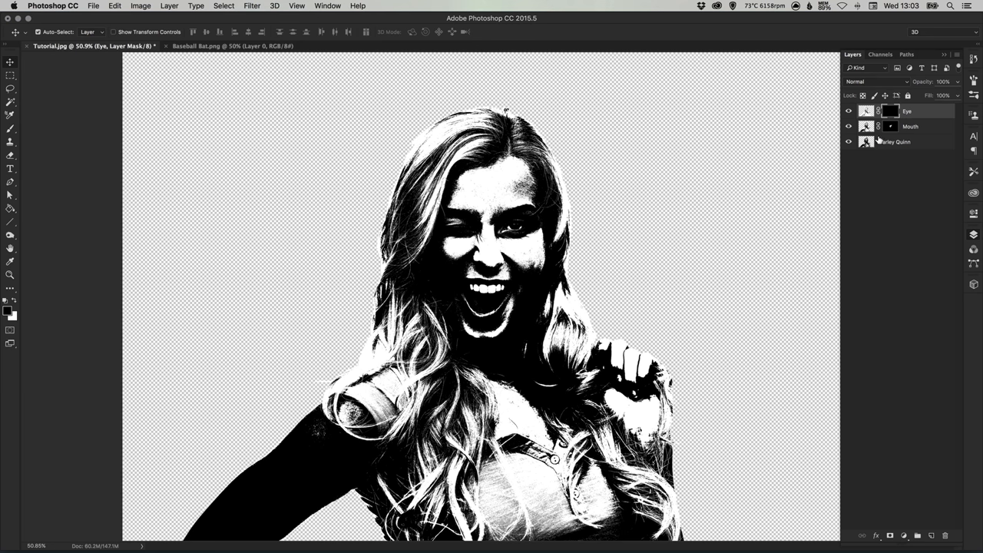
Step: Add a new layer beneath Harley Quinn and set the foreground colour to dark grey #232323
left_click(894, 142)
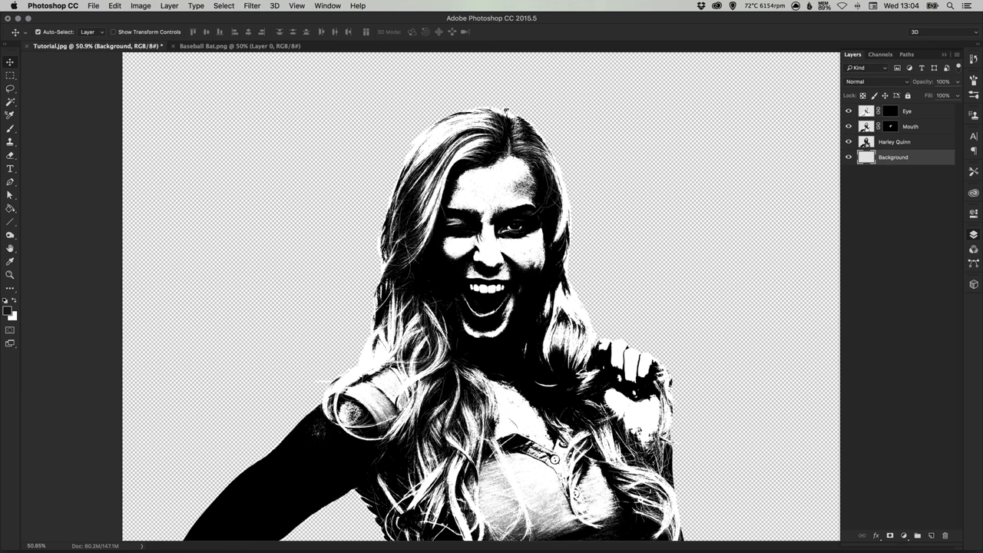
left_click(7, 309)
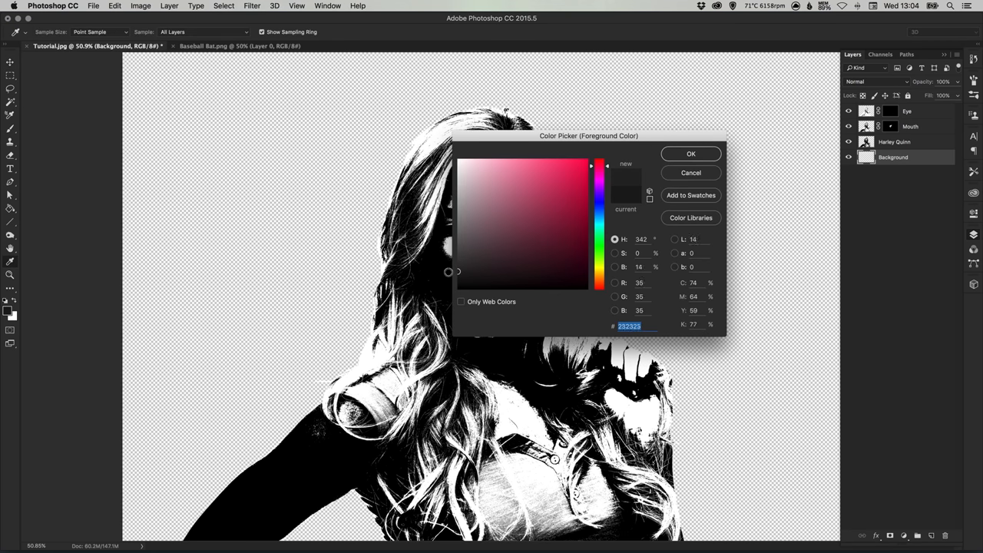
left_click(690, 154)
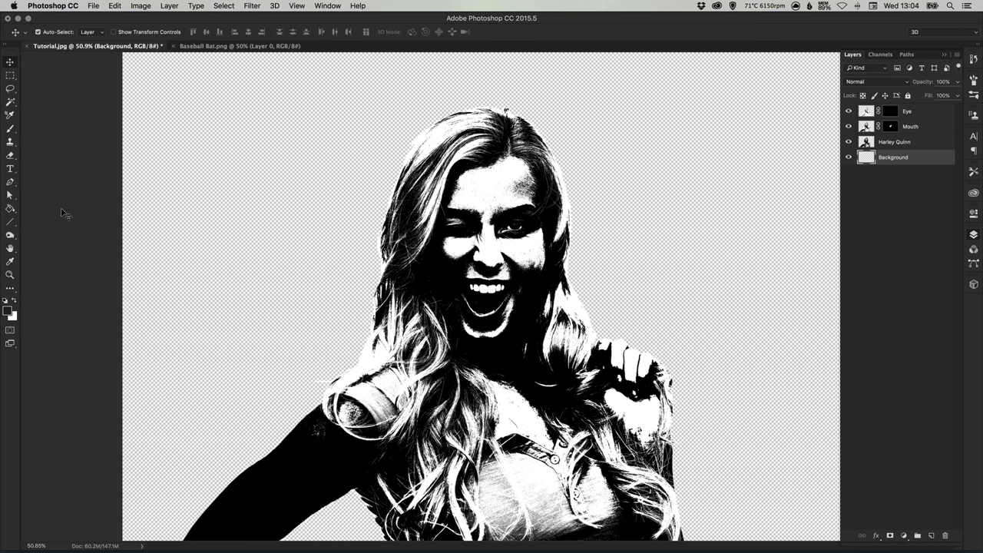
left_click(11, 212)
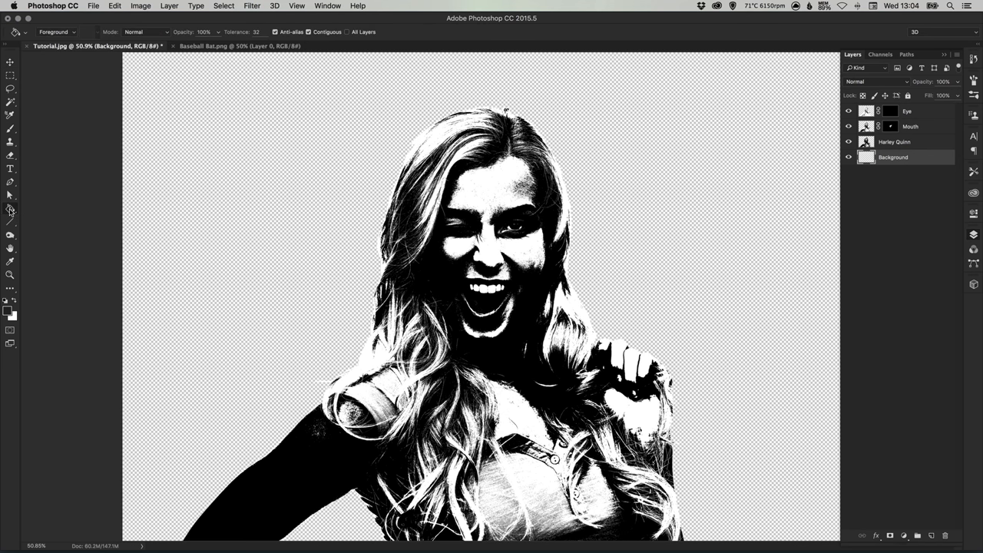
mouse_move(322, 230)
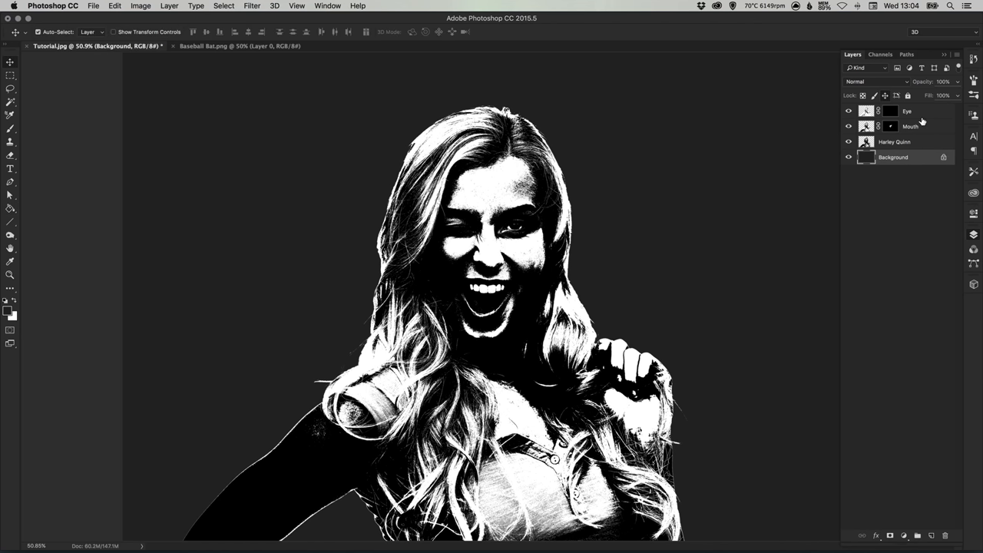
Step: Add a new layer above Eye and fill it with hot pink #e92460
left_click(907, 111)
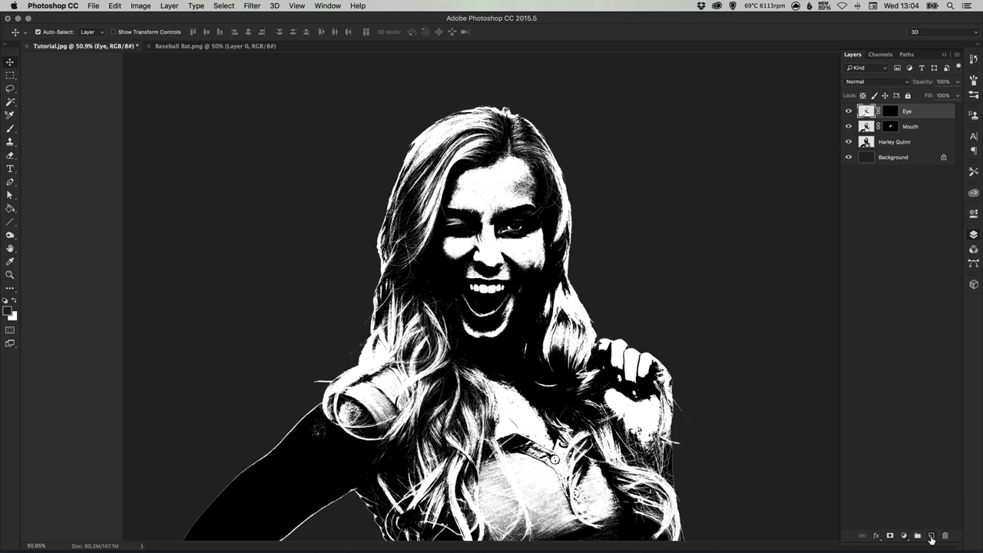
left_click(932, 536)
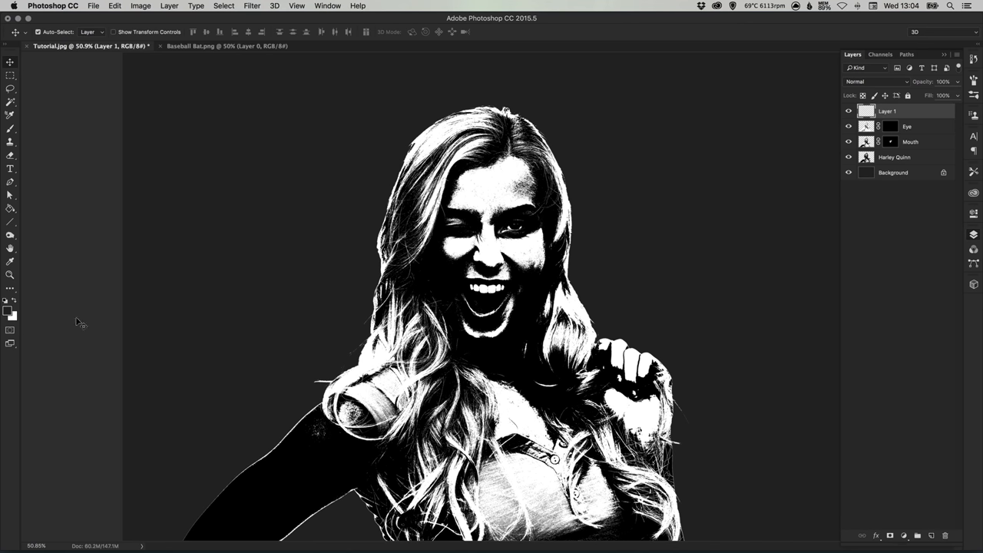
left_click(6, 309)
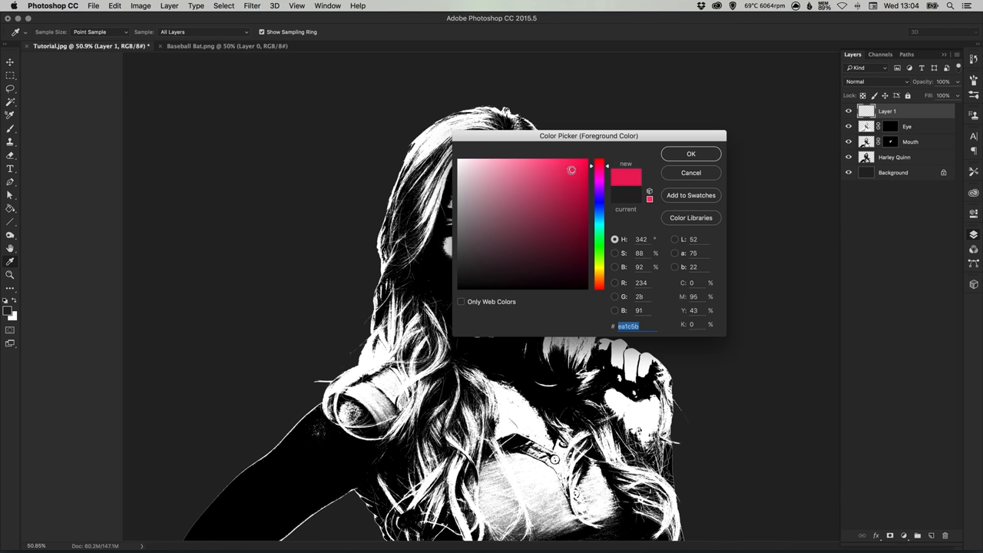
left_click(571, 168)
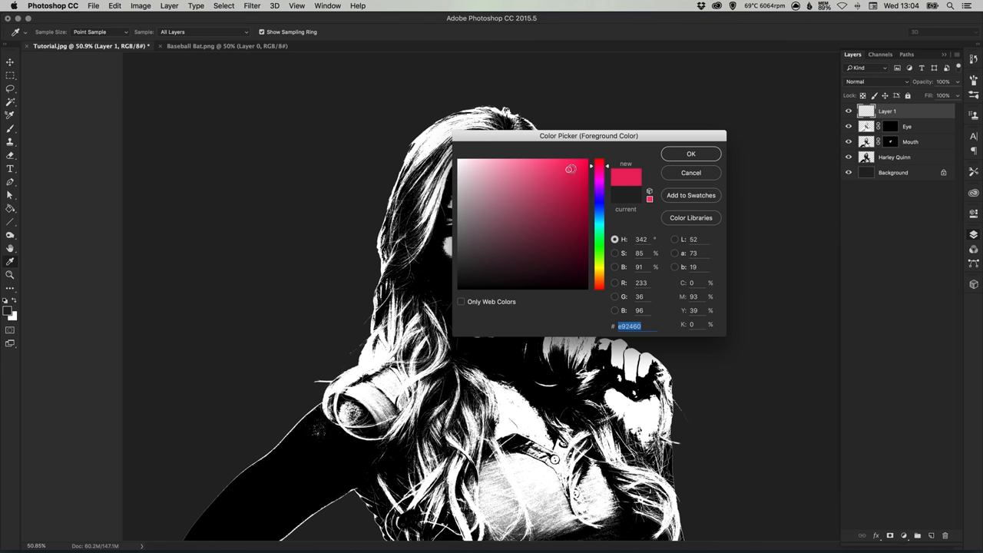
left_click(690, 154)
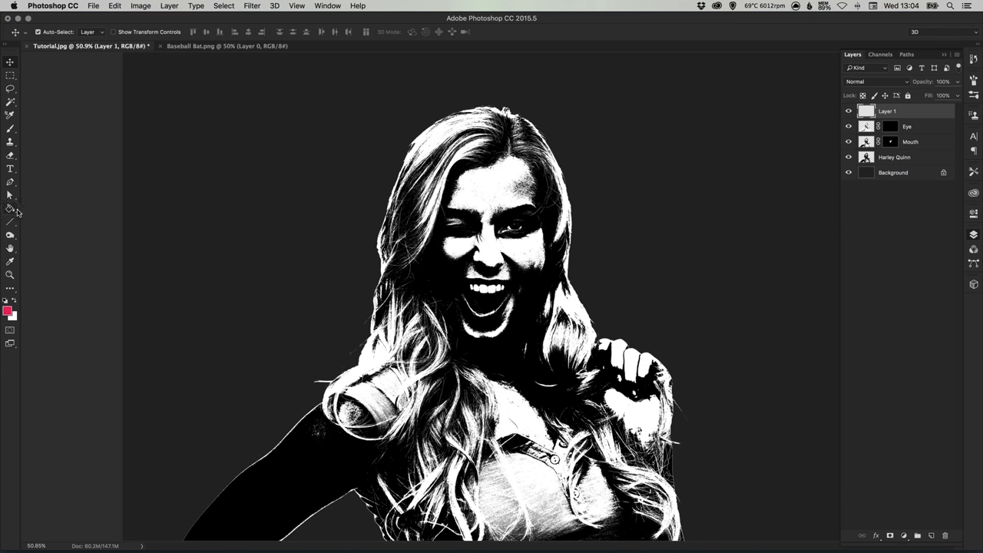
left_click(346, 213)
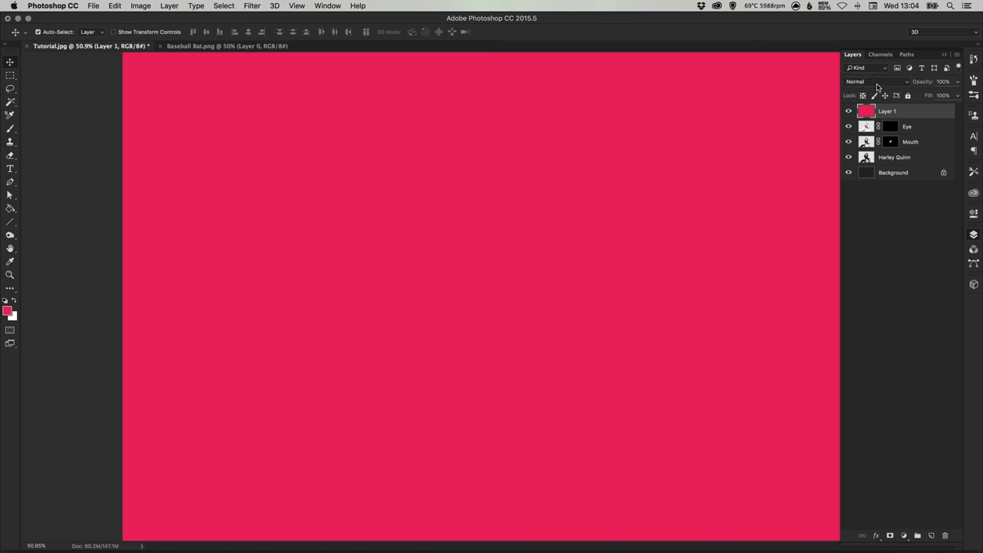
Step: Set the pink layer to Darken mode and rename it Colour
left_click(876, 82)
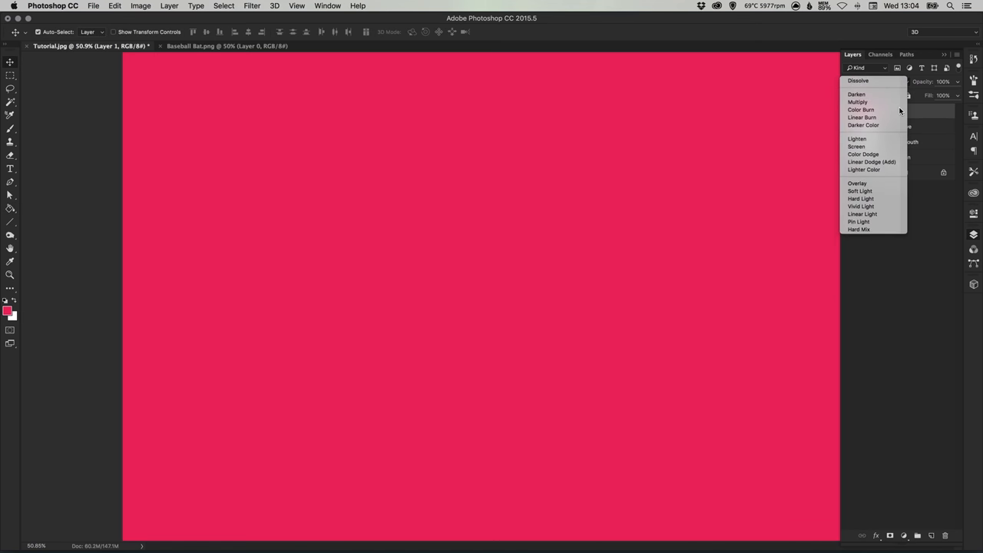
left_click(857, 94)
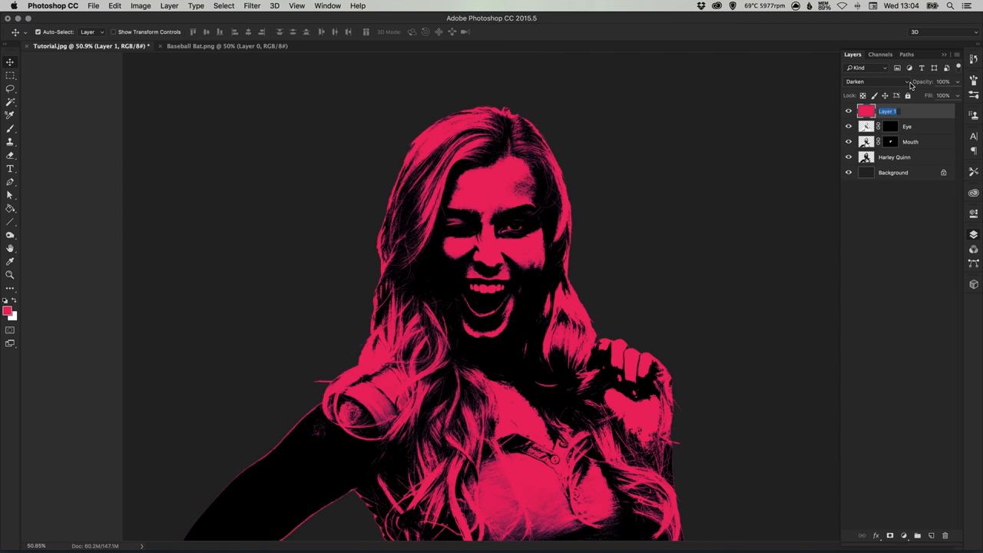
double_click(887, 111)
type("Colour")
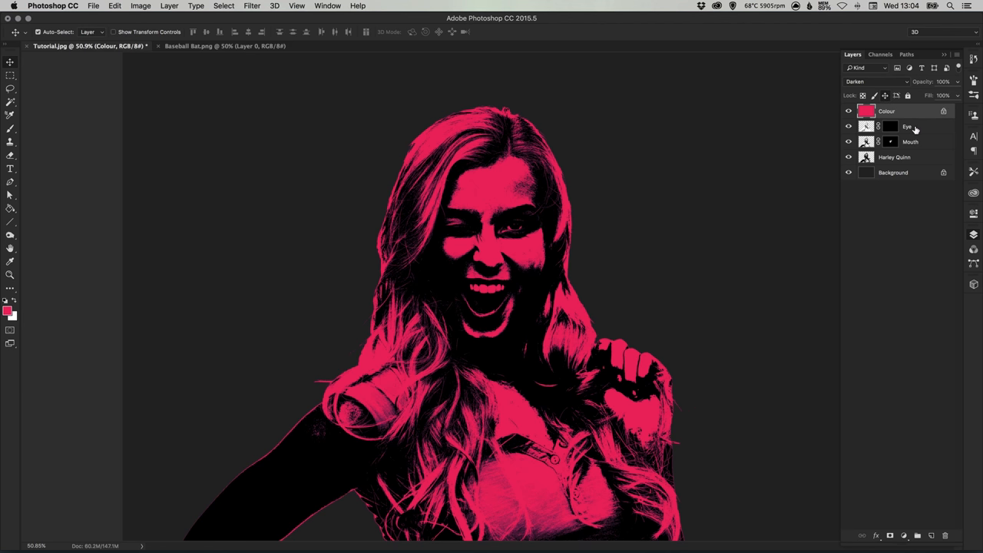
Step: Switch the Eye, Mouth and Harley Quinn layers to Lighten blend mode
left_click(894, 156)
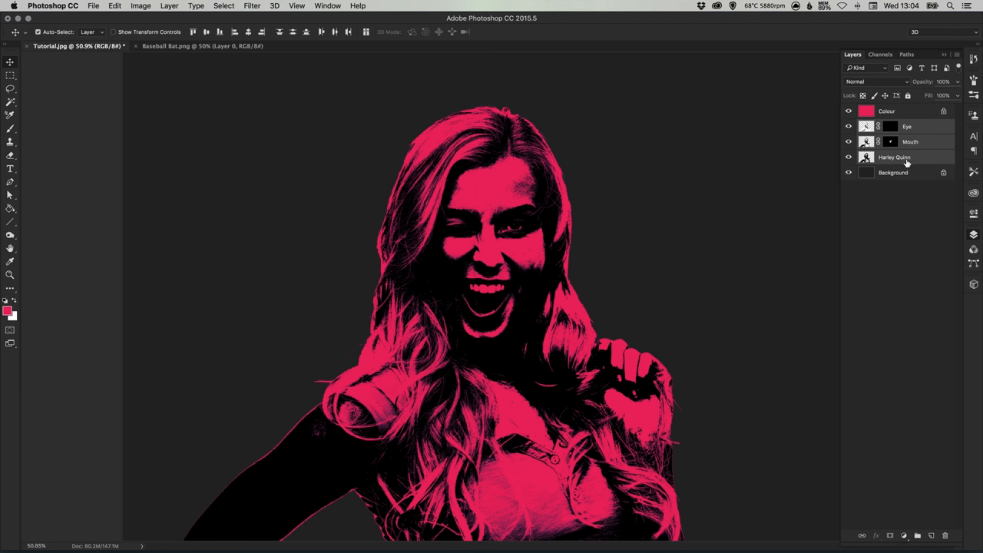
mouse_move(903, 152)
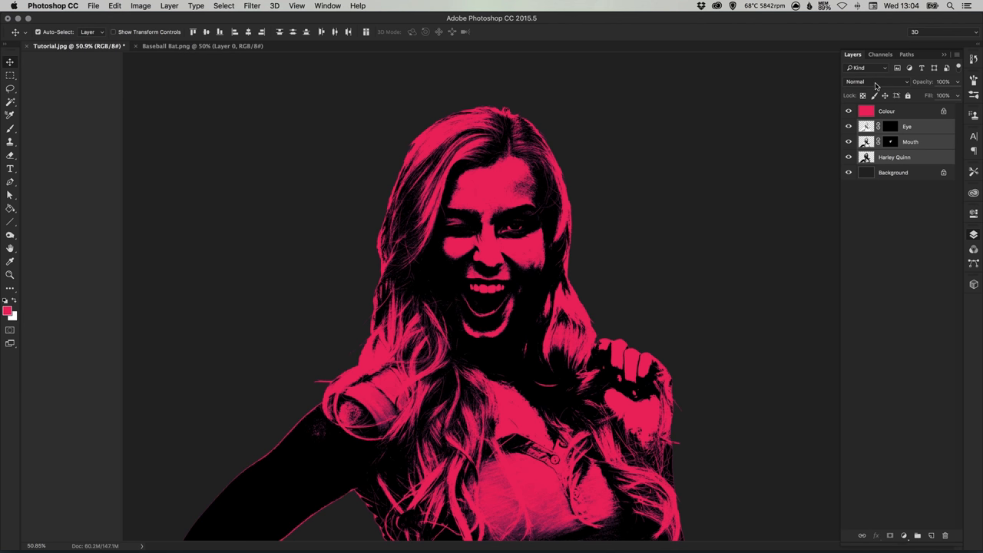
left_click(872, 81)
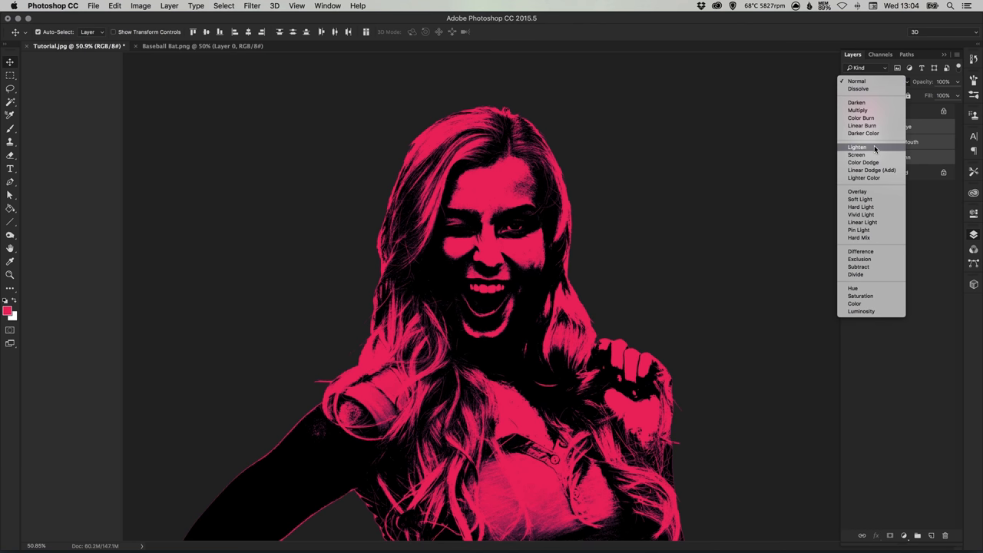
left_click(856, 148)
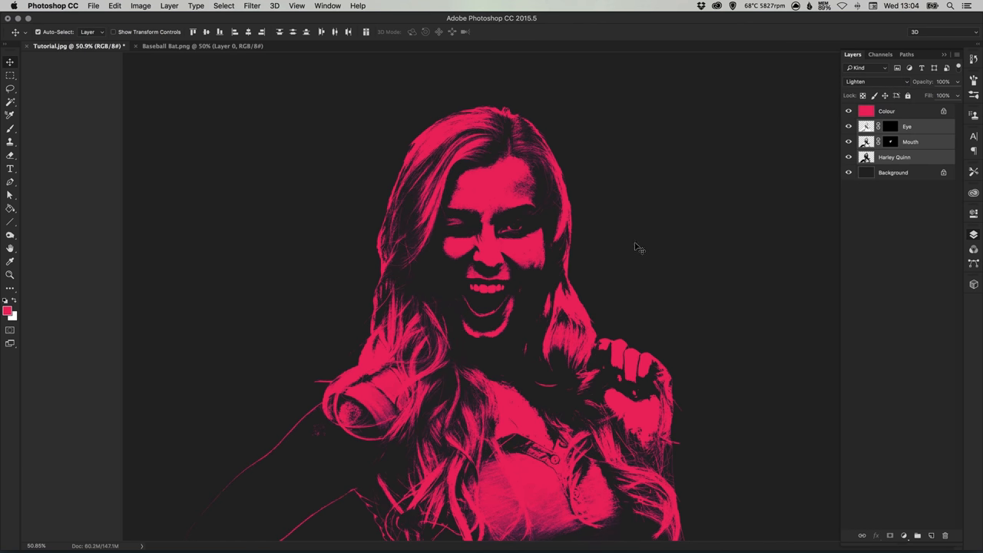
mouse_move(451, 502)
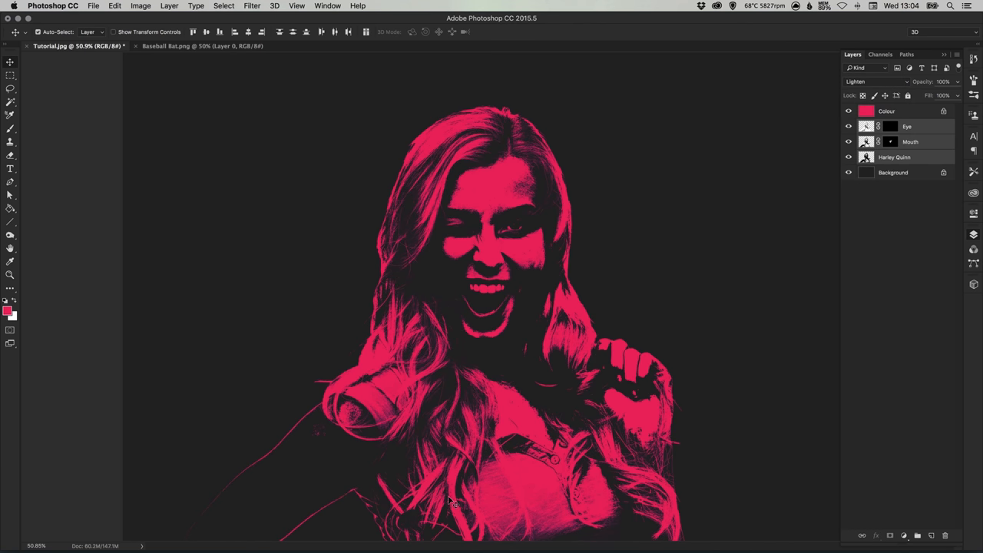
mouse_move(434, 431)
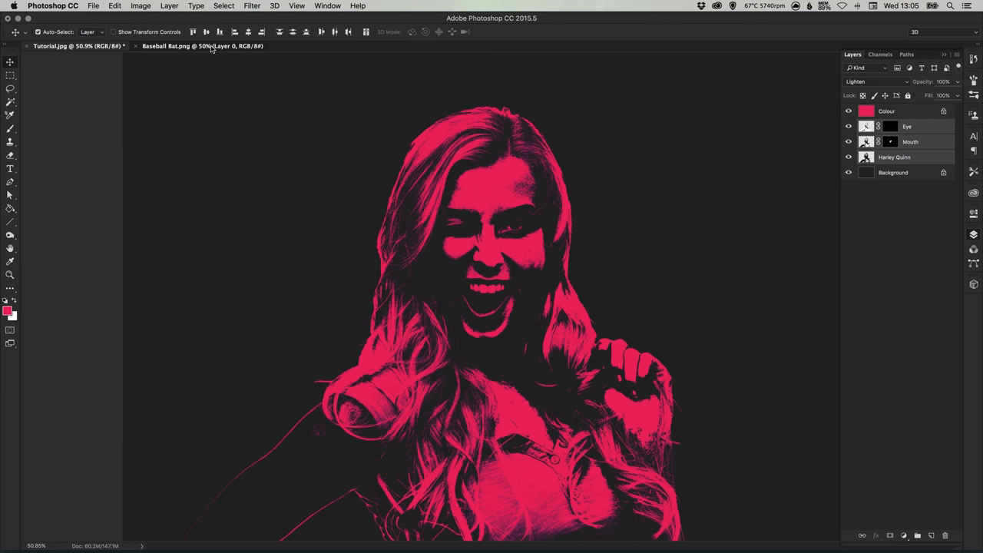
Step: Duplicate Layer 0 from Baseball Bat.png into the Tutorial.jpg document
left_click(202, 45)
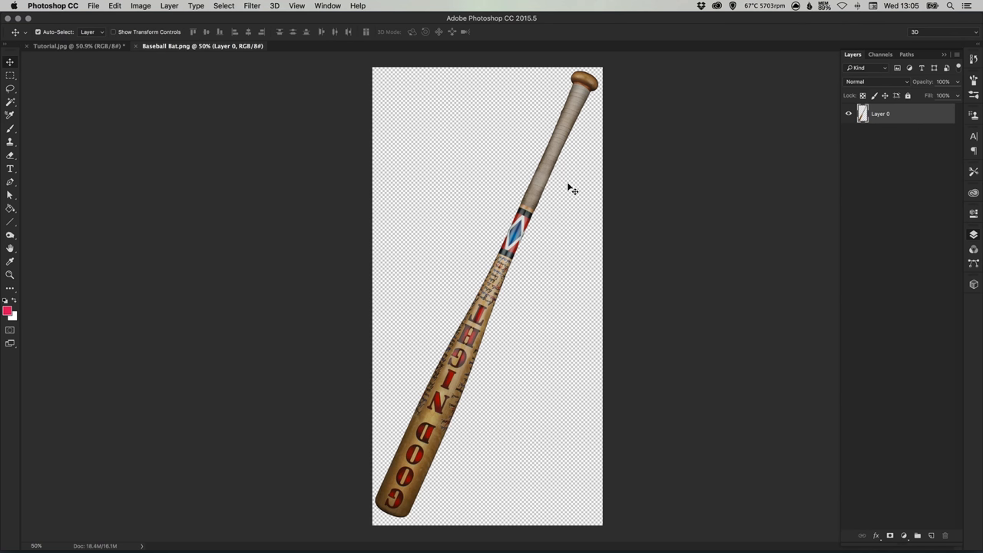
mouse_move(490, 291)
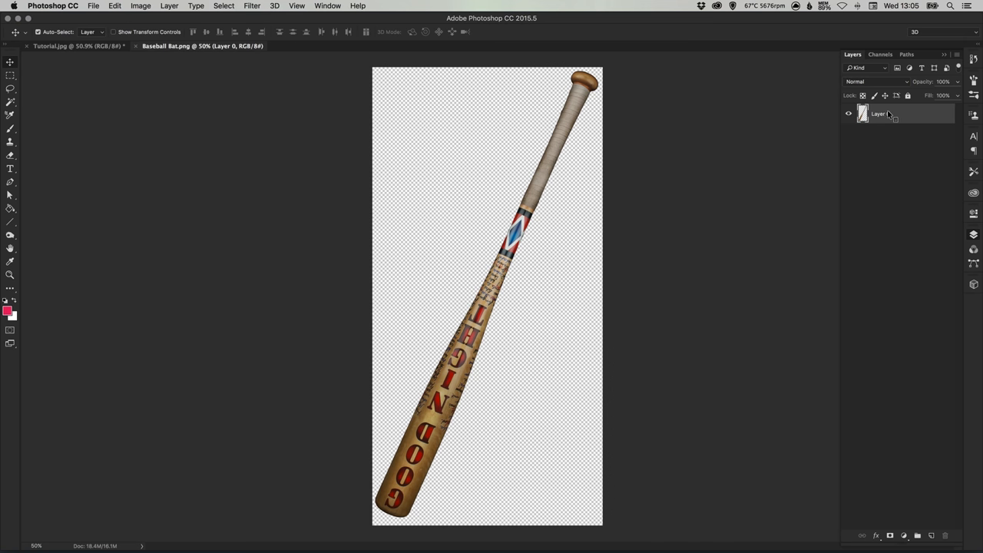
right_click(878, 114)
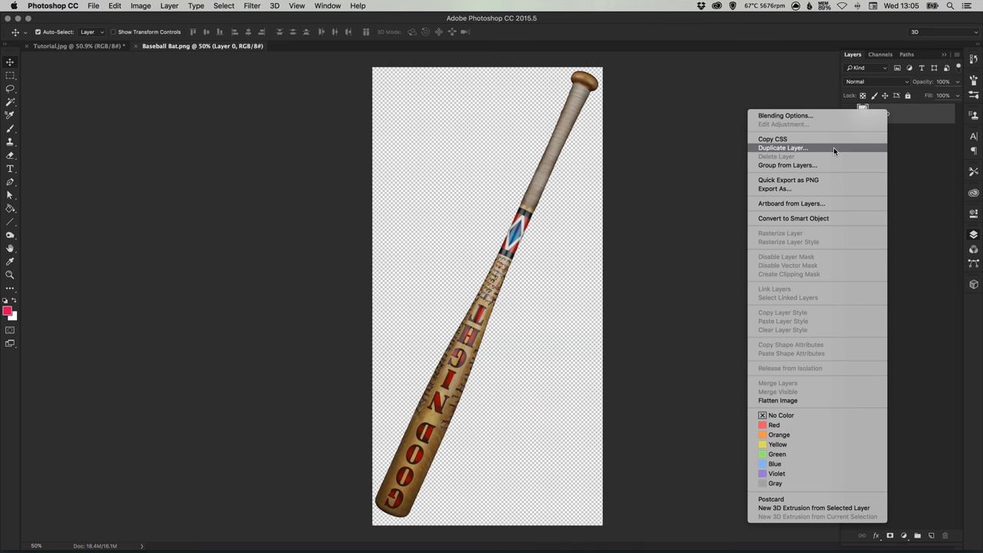
left_click(783, 148)
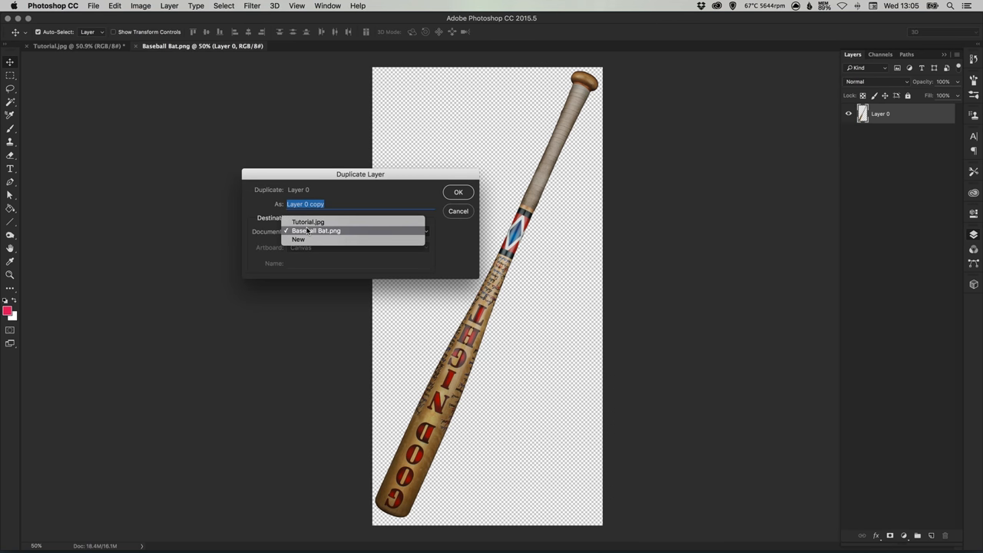
mouse_move(307, 222)
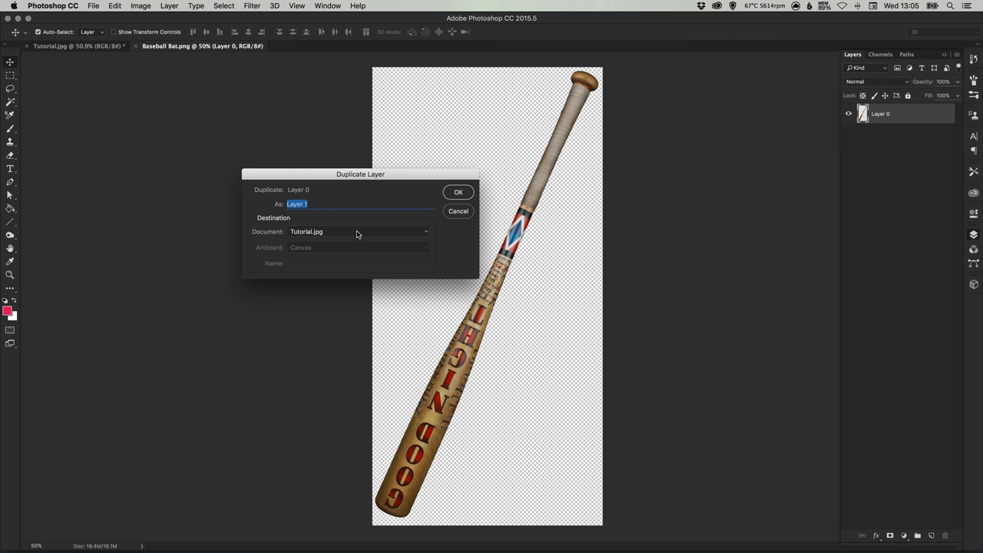
left_click(459, 192)
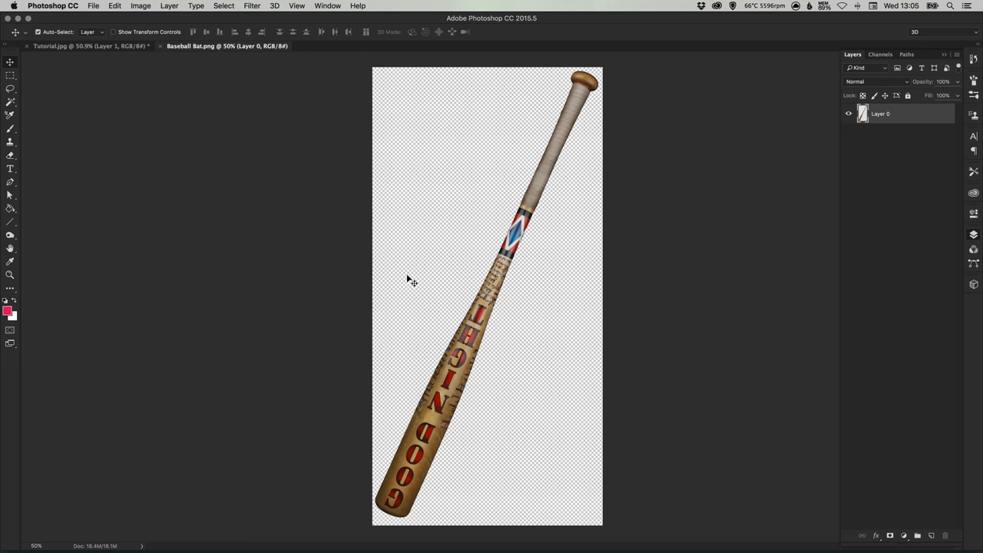
mouse_move(156, 63)
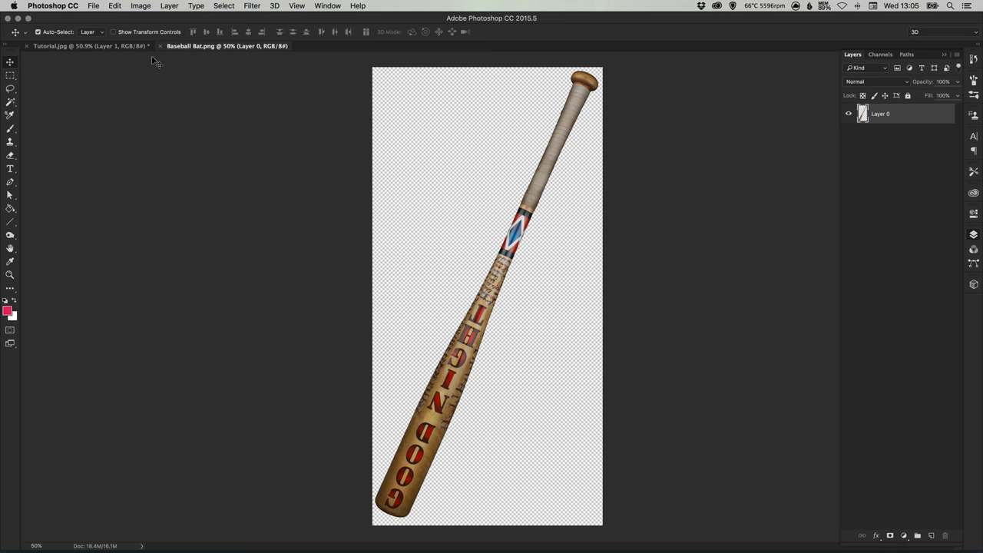
mouse_move(578, 93)
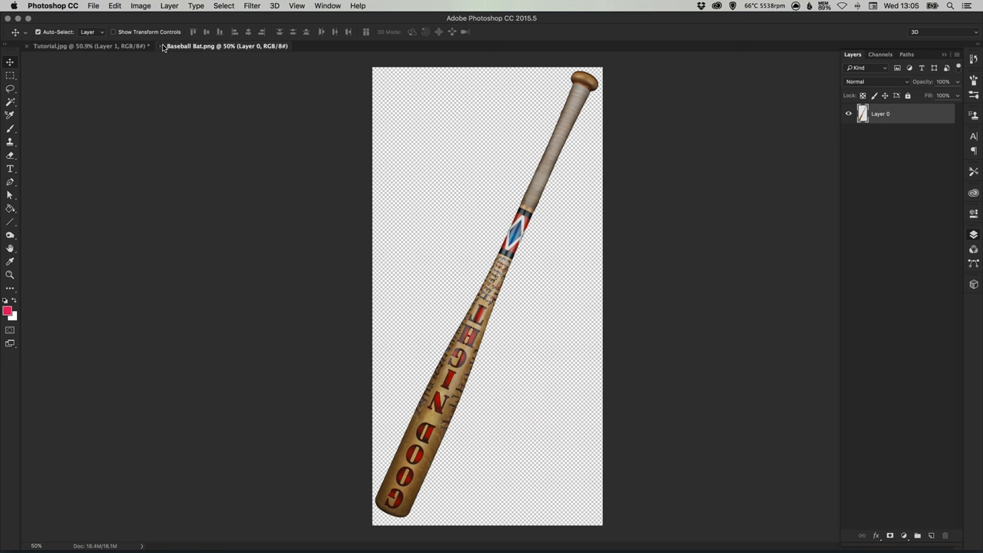
Step: Free Transform the bat, placing it diagonally across her mouth into her raised hand
left_click(77, 45)
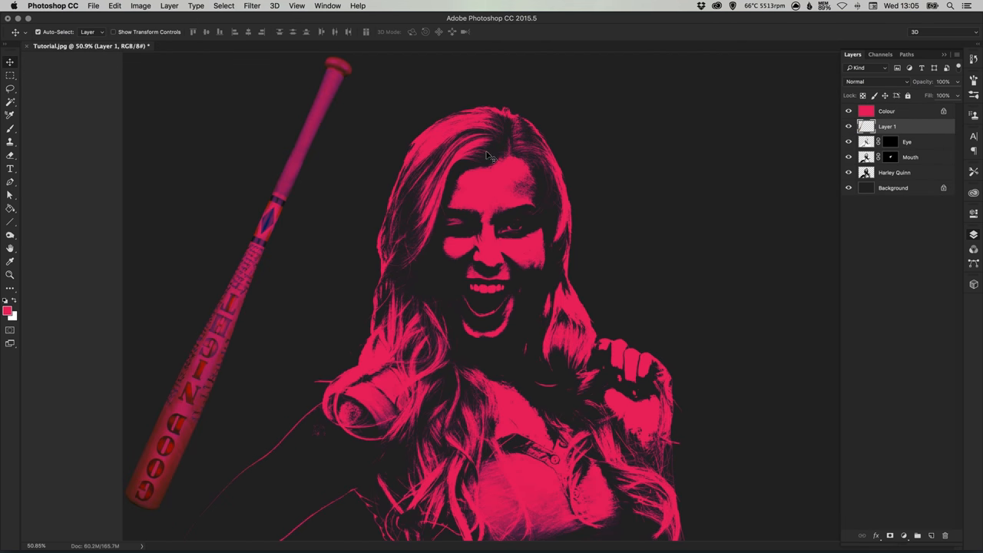
mouse_move(240, 79)
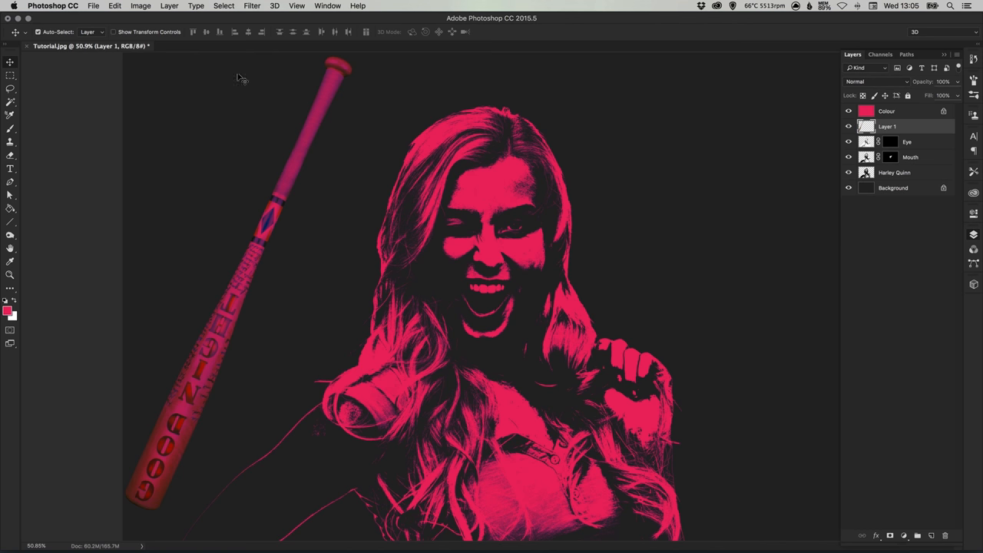
left_click(115, 5)
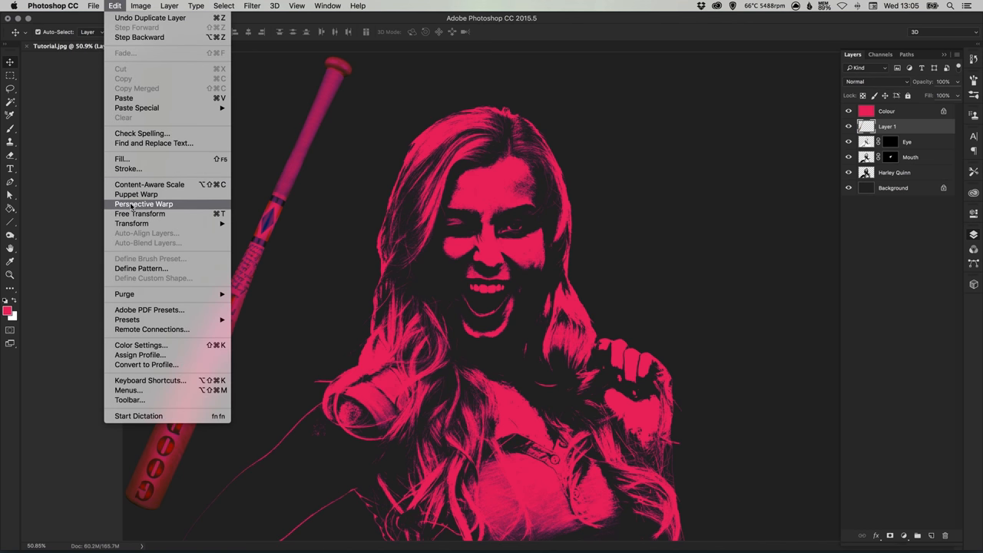
left_click(139, 214)
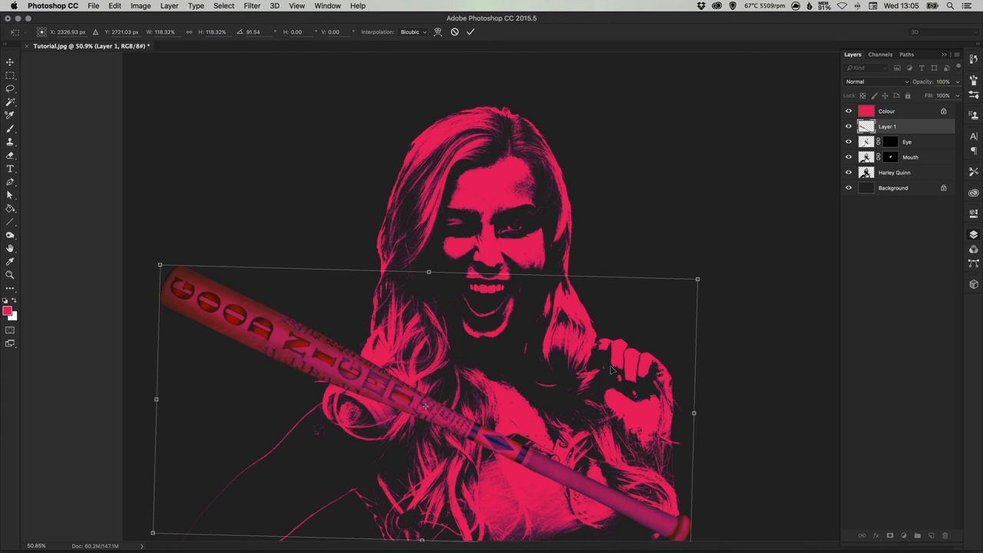
mouse_move(538, 451)
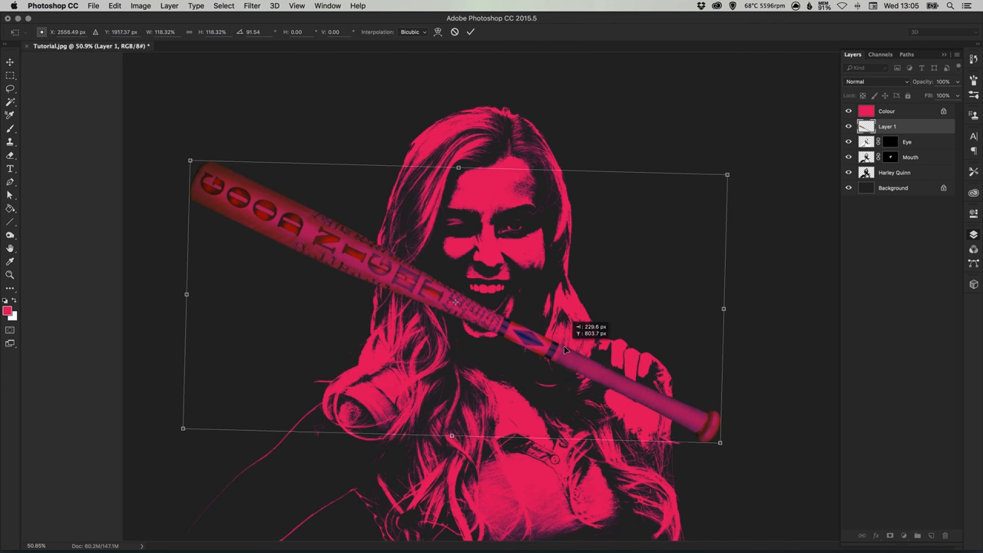
left_click_drag(565, 350, 292, 173)
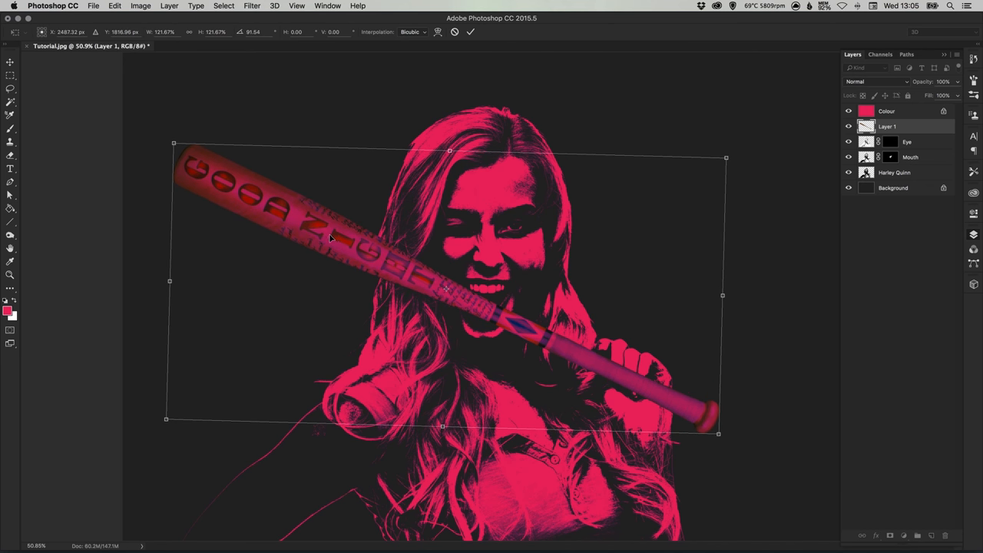
key("Return")
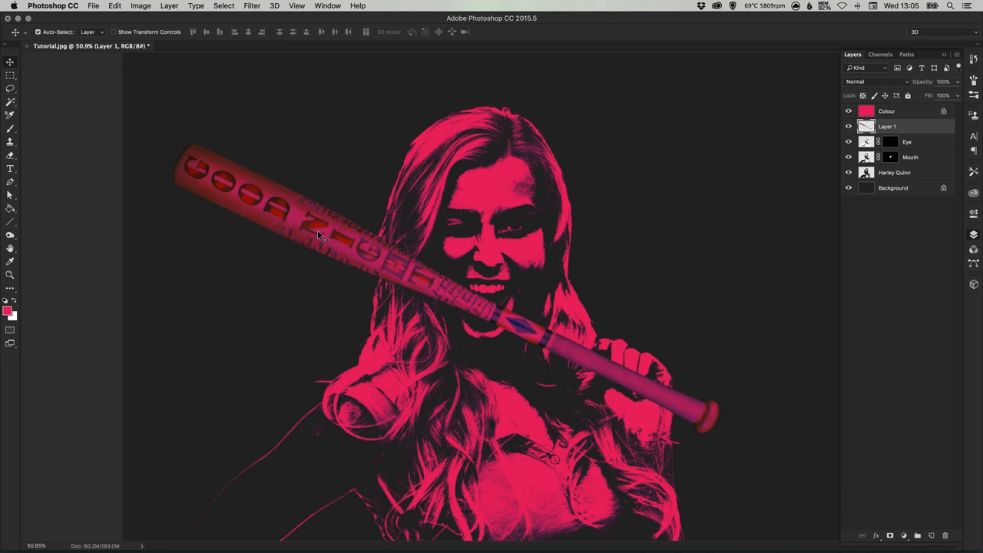
mouse_move(388, 219)
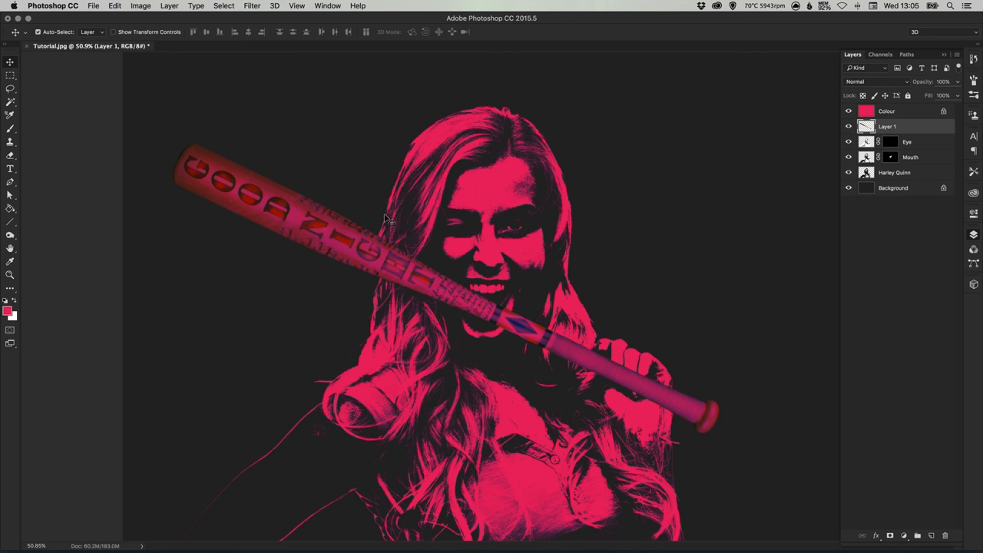
mouse_move(774, 174)
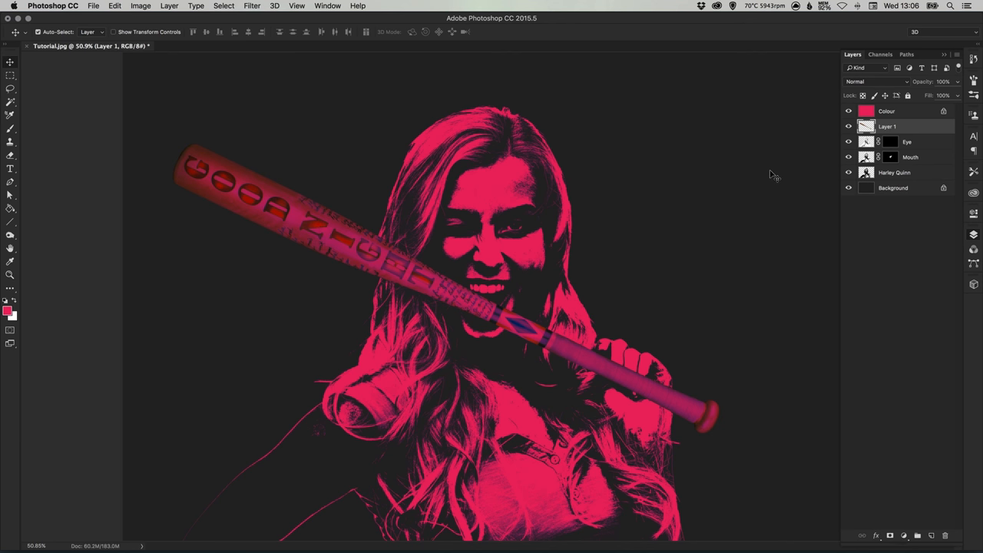
mouse_move(237, 235)
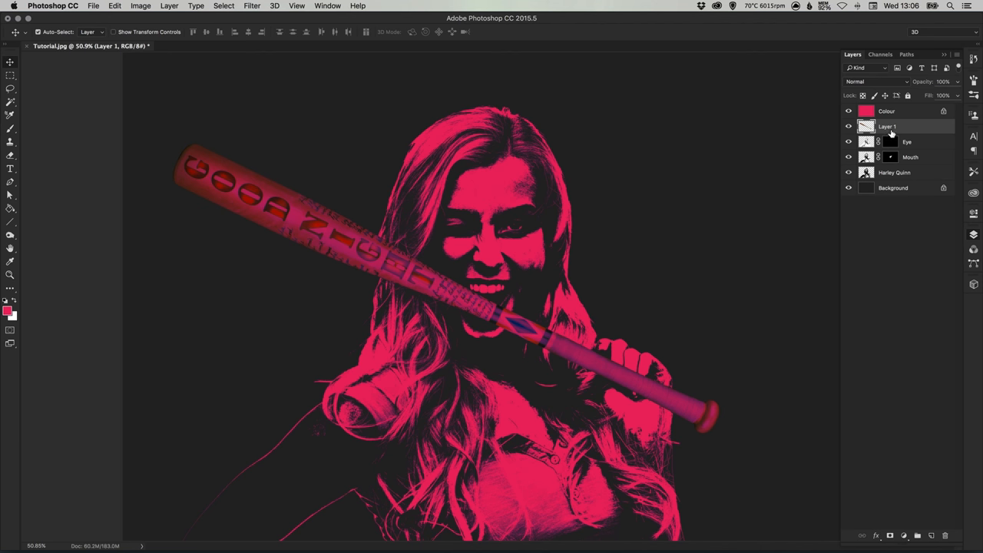
Step: Rename Layer 1 to Bat and set the Threshold adjustment level to 64
double_click(888, 126)
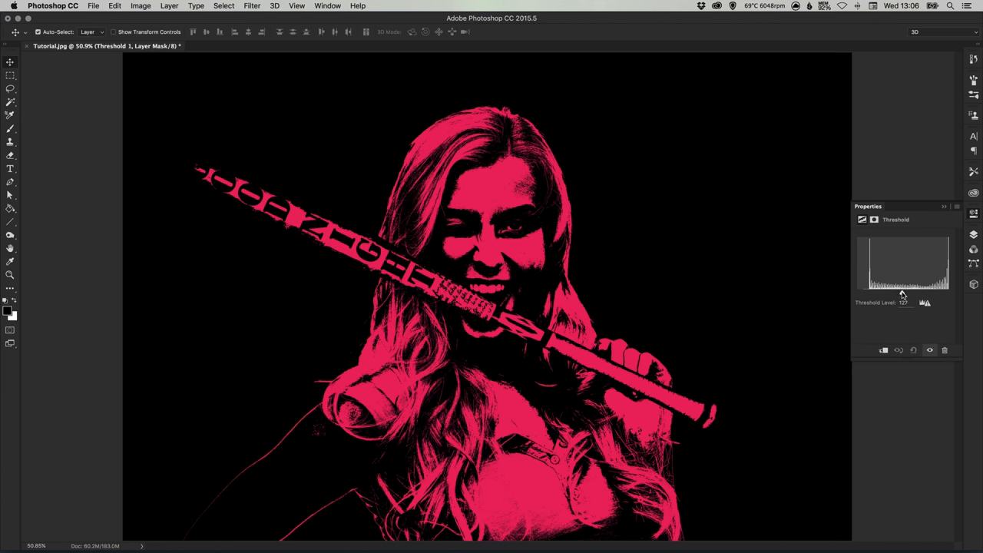
left_click_drag(903, 294, 875, 293)
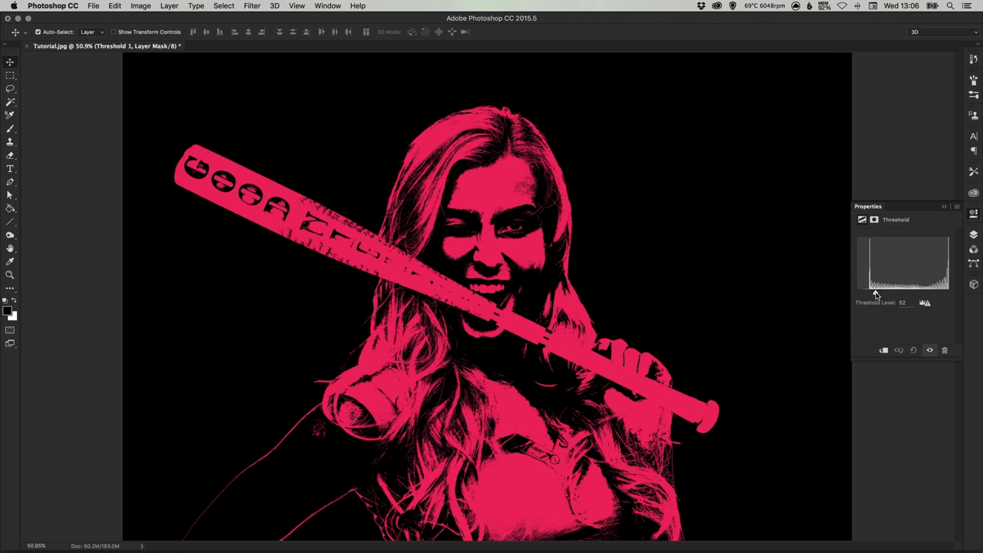
left_click_drag(876, 296, 893, 296)
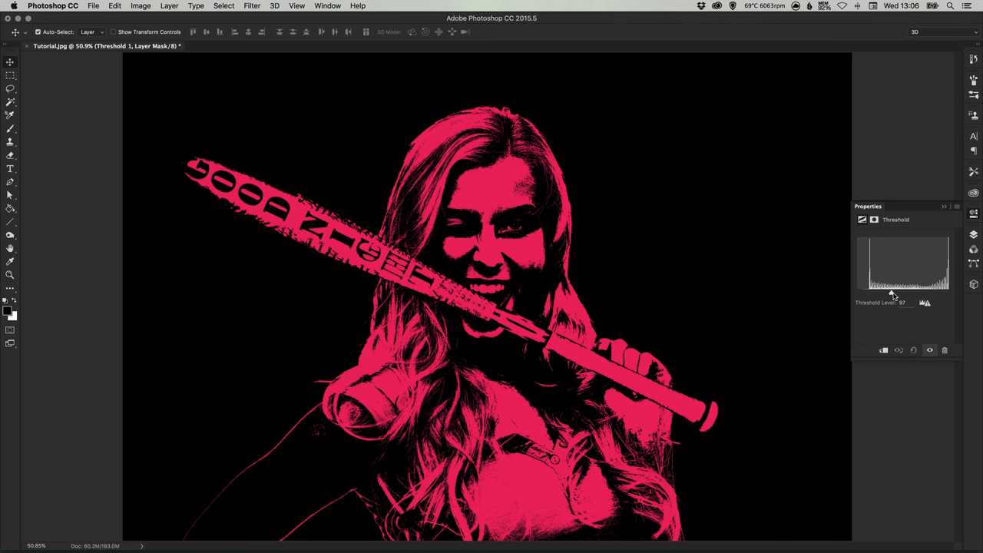
left_click_drag(892, 302, 879, 302)
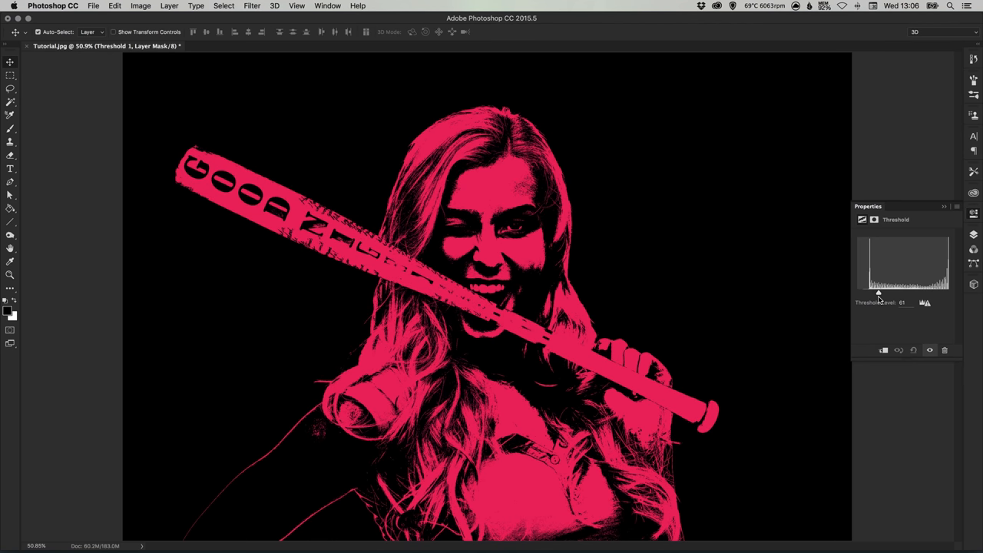
left_click_drag(879, 292, 879, 293)
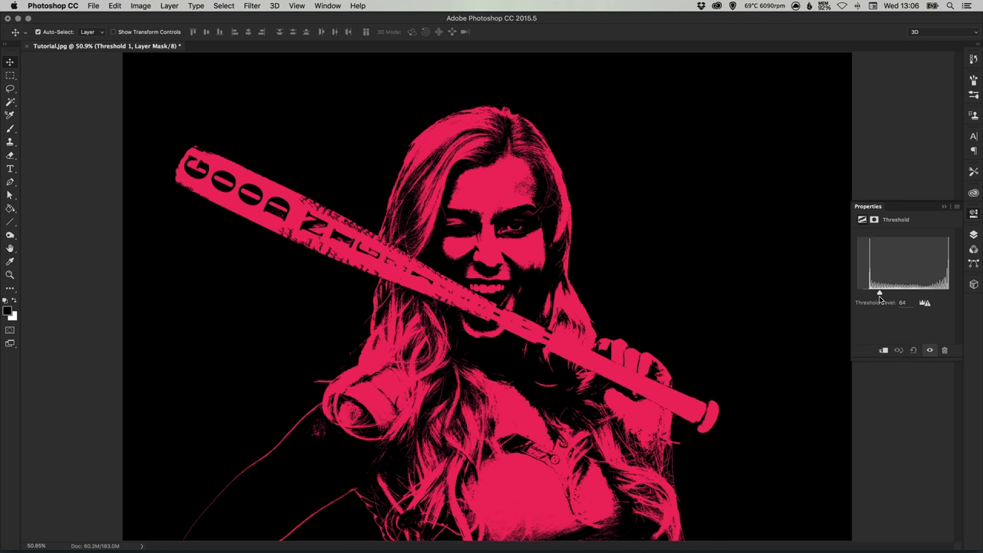
left_click(852, 54)
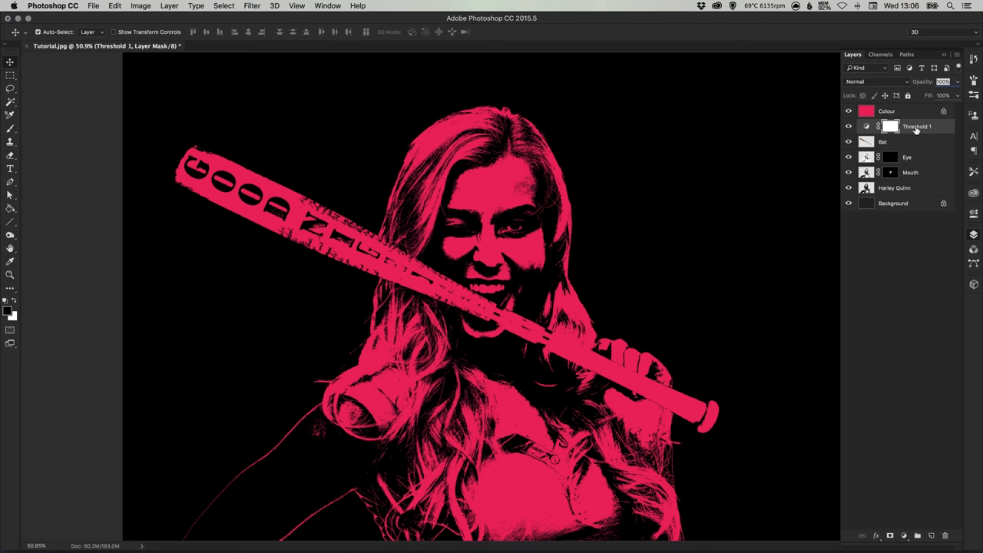
Step: Clip Threshold 1 to the bat, merge them, rename the result Bat, and change its blend mode
right_click(917, 126)
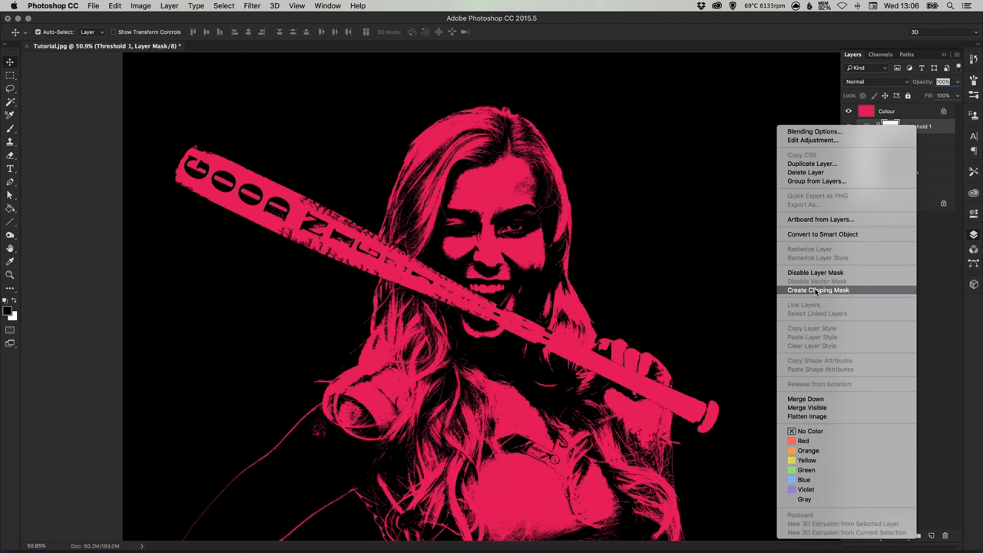
left_click(818, 290)
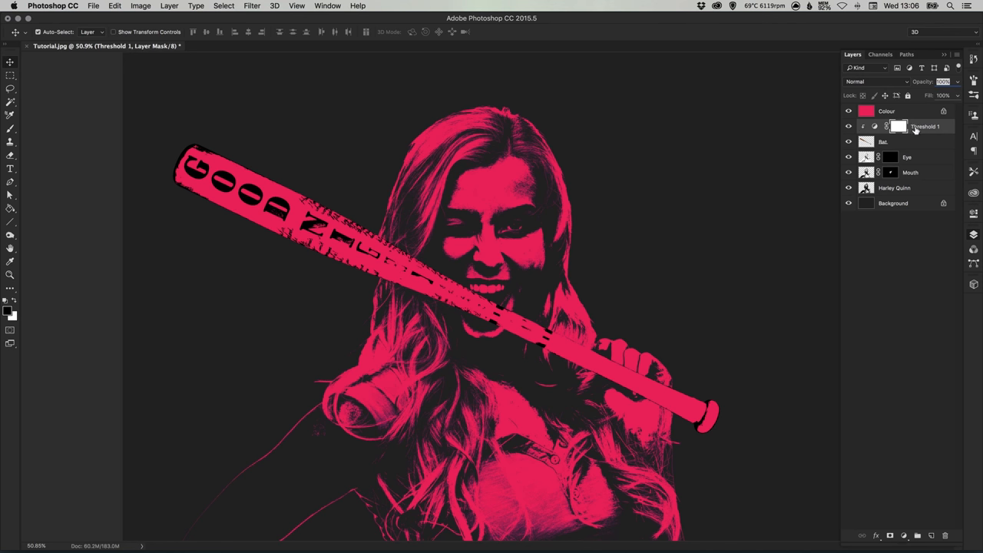
mouse_move(886, 145)
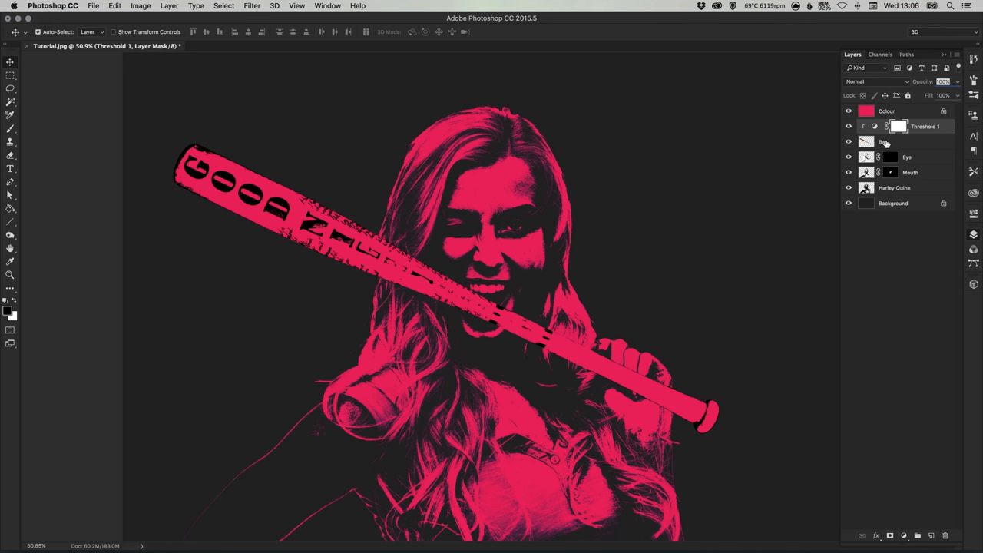
mouse_move(887, 144)
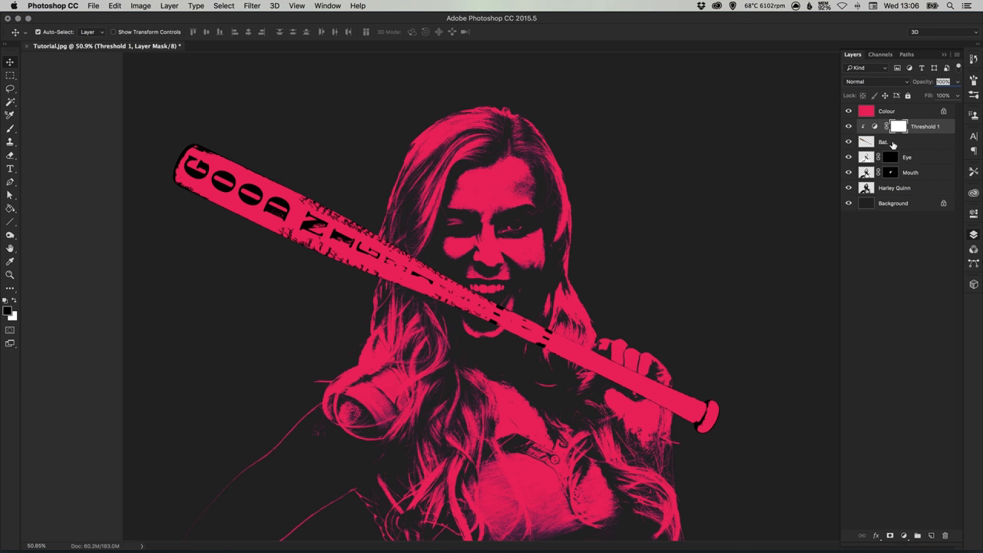
mouse_move(863, 262)
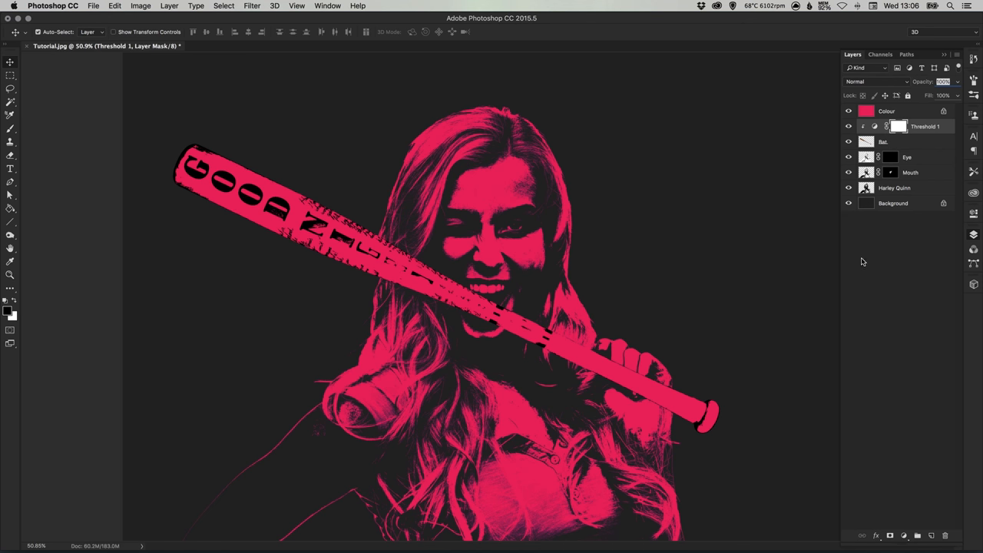
mouse_move(282, 206)
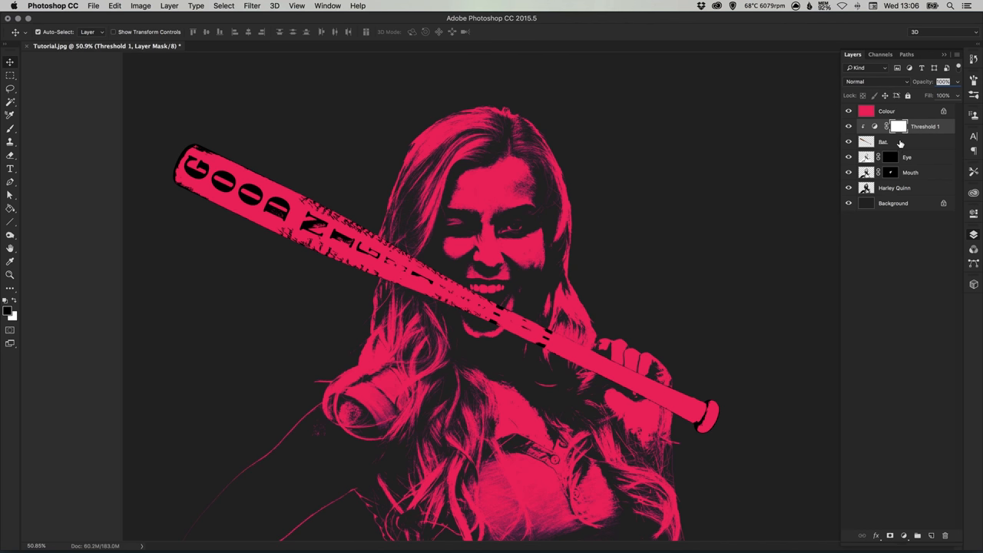
left_click(926, 126)
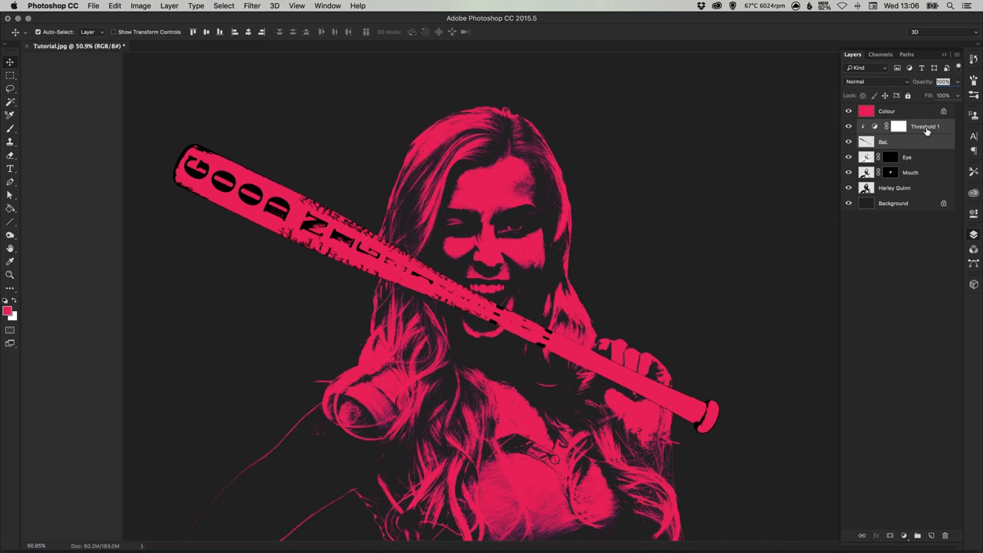
right_click(921, 126)
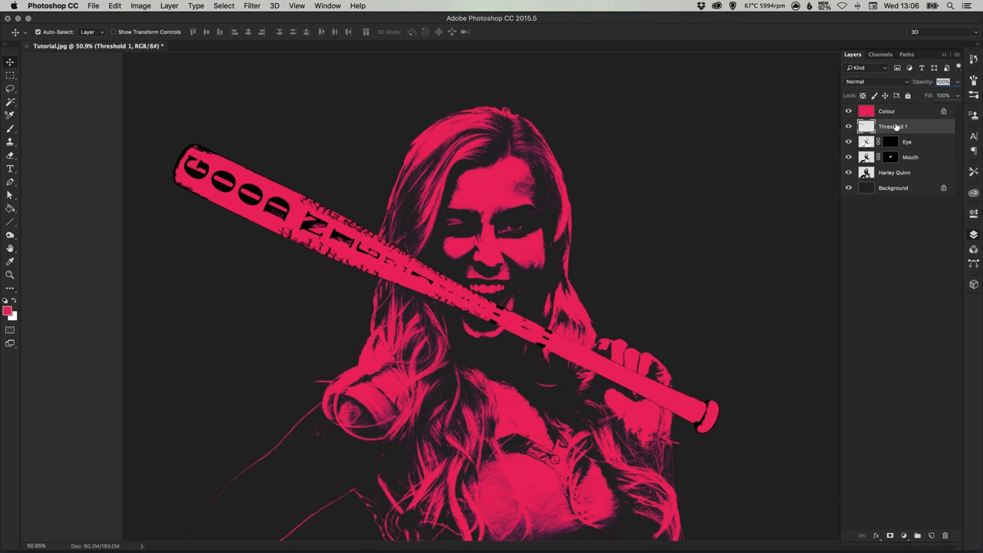
double_click(893, 126)
type("Bat")
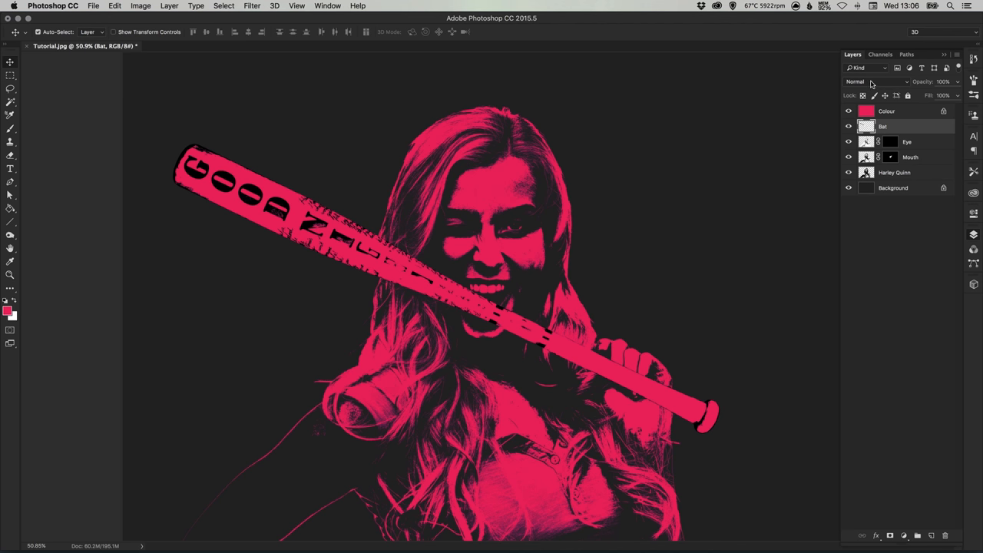
left_click(876, 81)
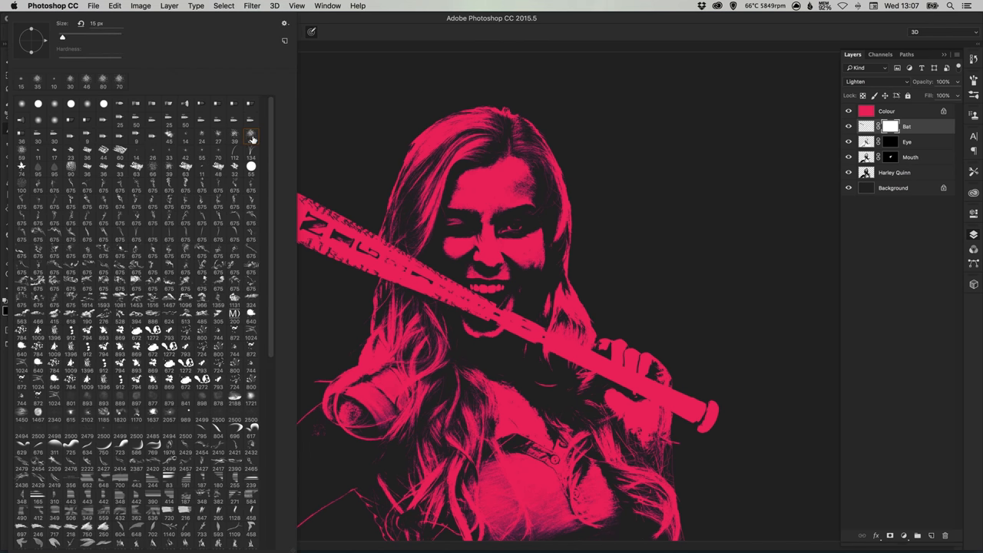
Step: Paint on the Bat mask to hide the bat over her cheek, mouth and fingers
left_click(252, 136)
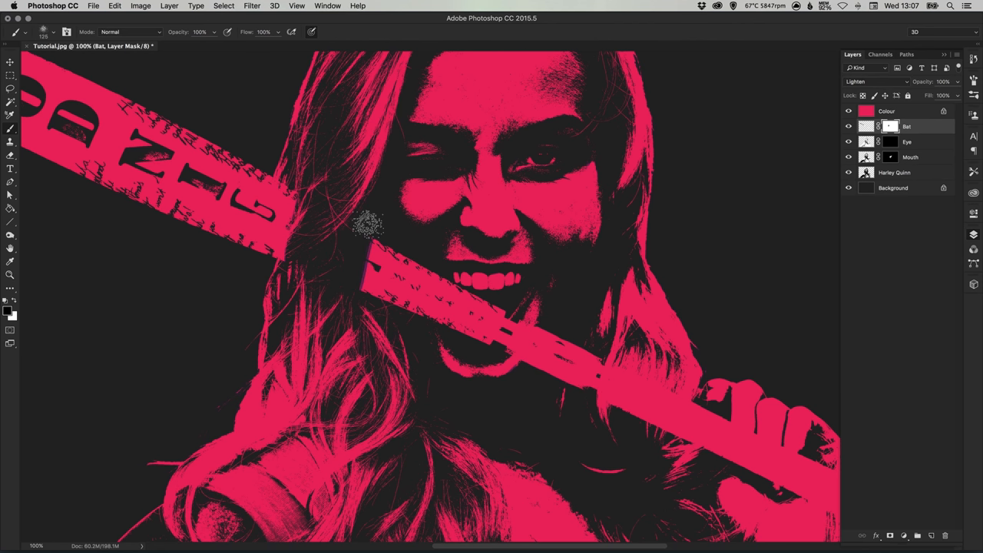
left_click_drag(369, 222, 434, 304)
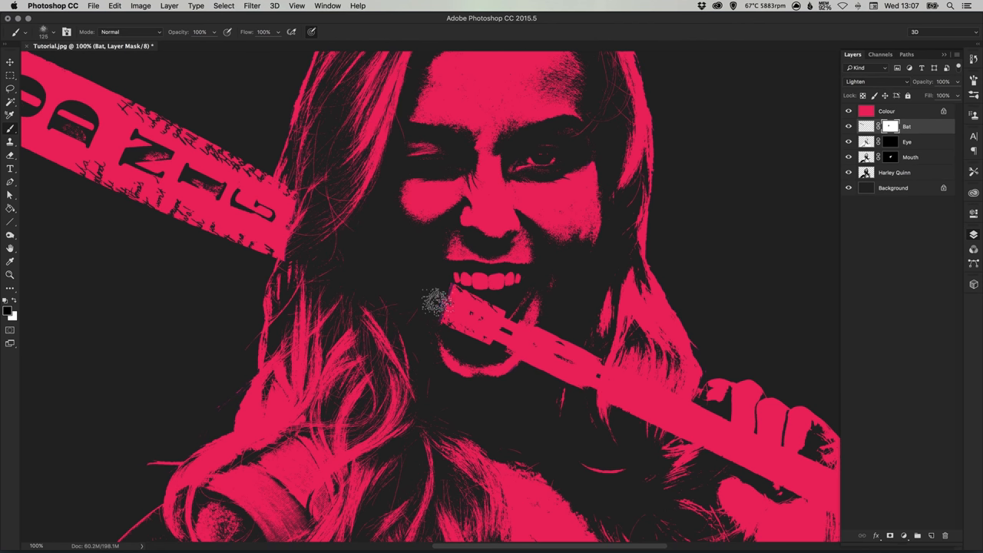
left_click_drag(437, 303, 545, 315)
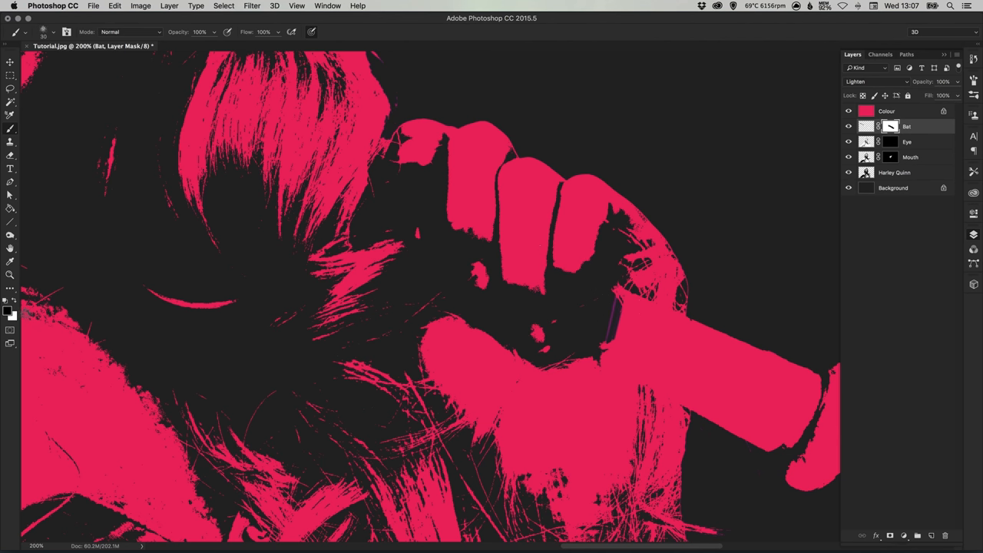
mouse_move(584, 321)
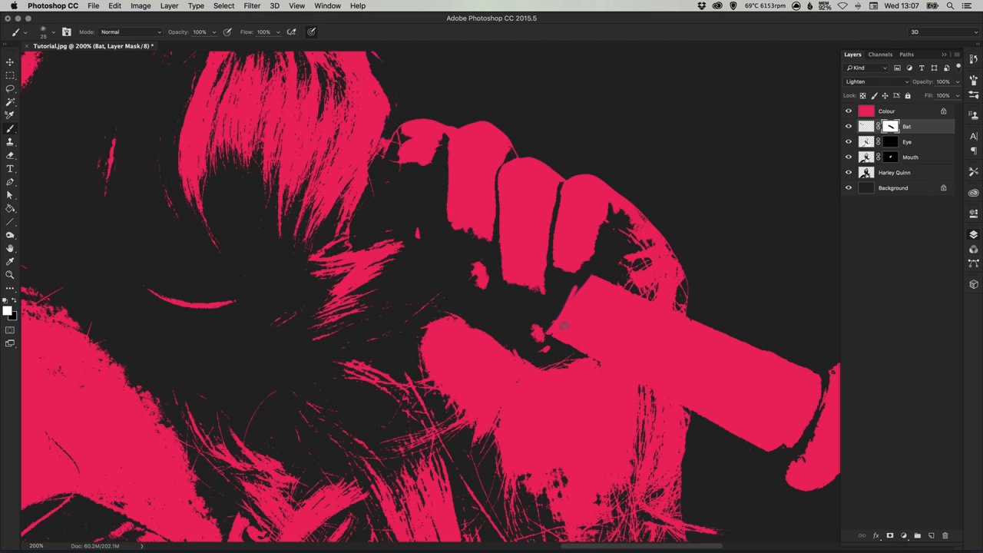
left_click(538, 311)
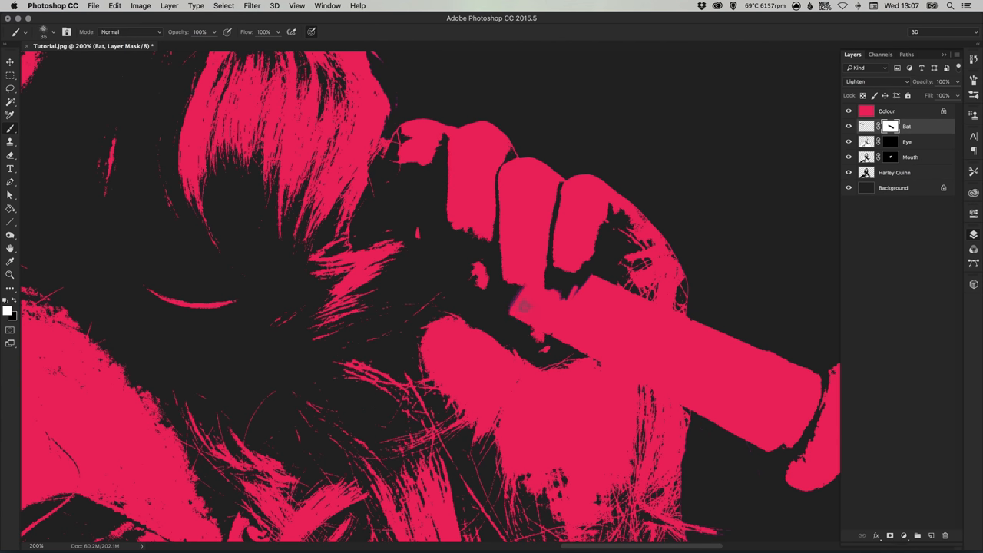
left_click(565, 305)
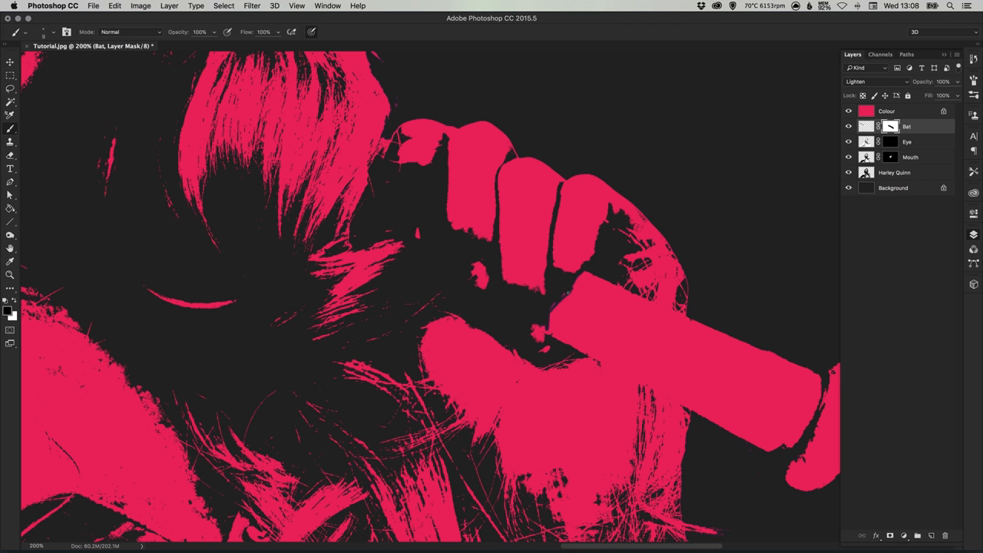
left_click(576, 296)
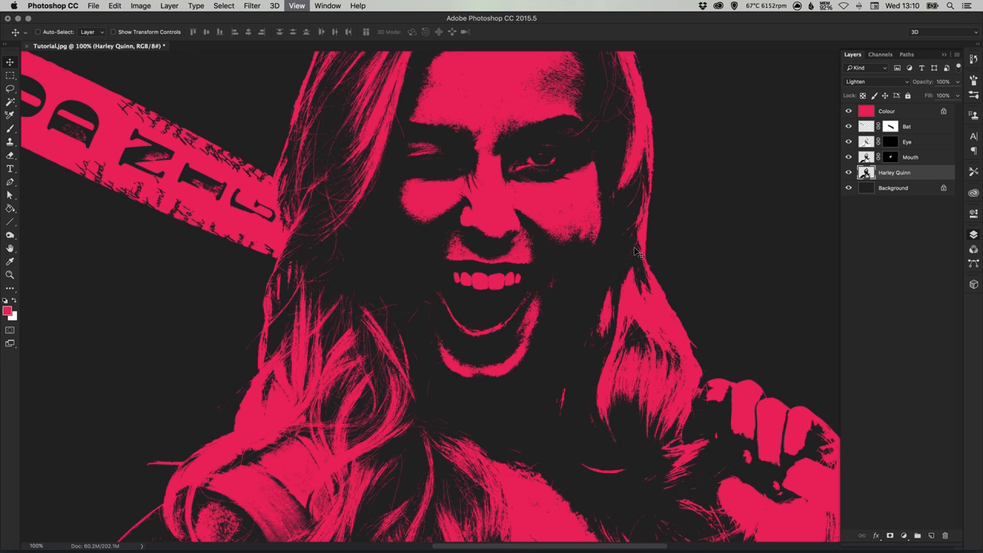
scroll("down", 3)
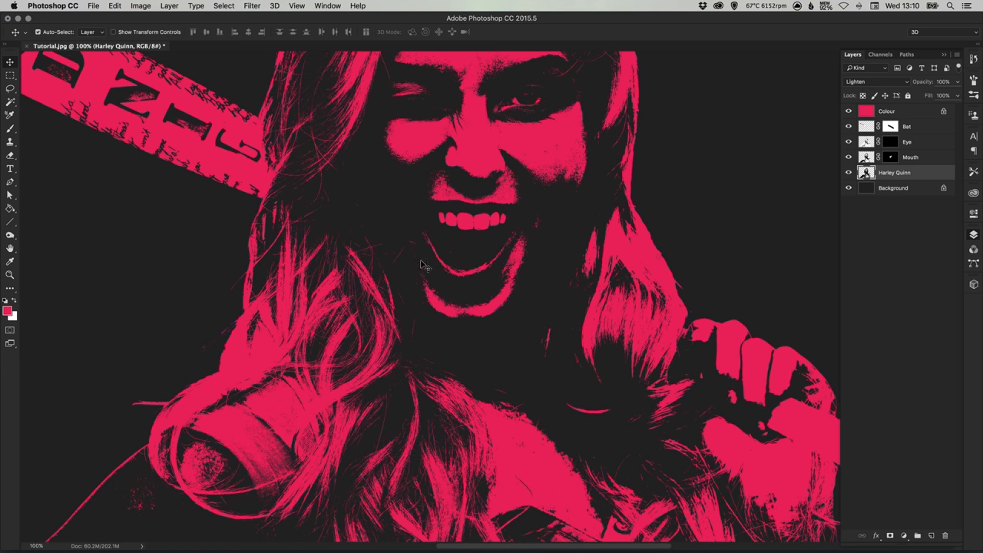
mouse_move(515, 216)
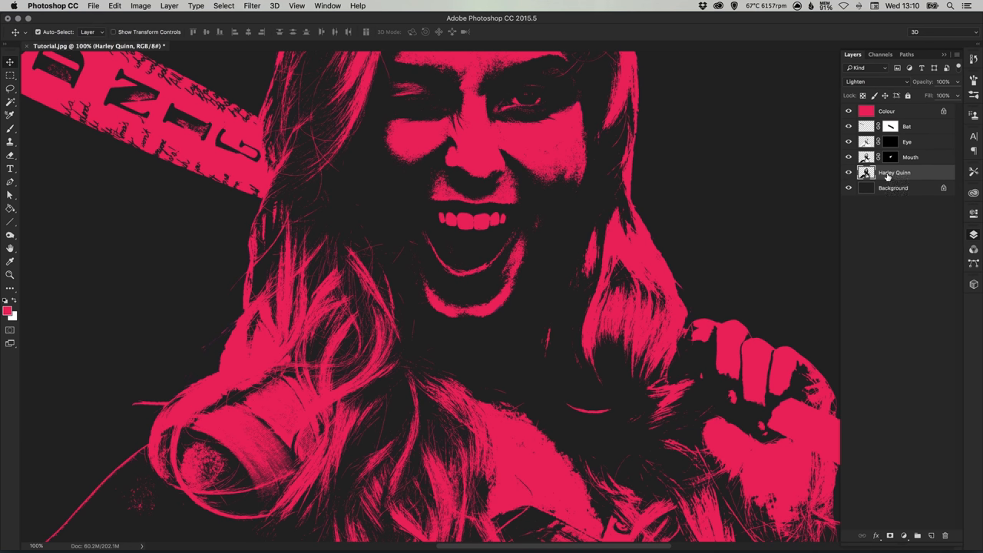
mouse_move(920, 167)
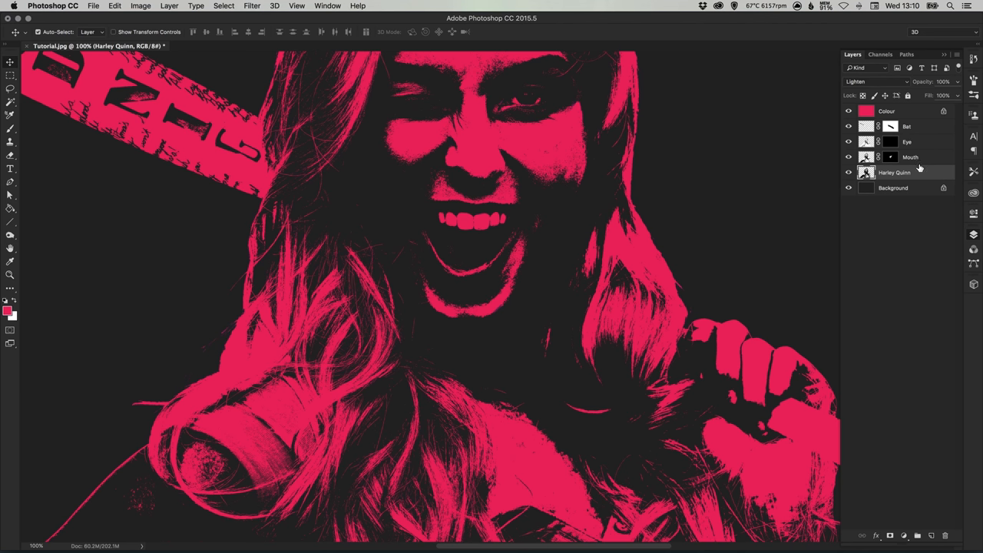
left_click(252, 5)
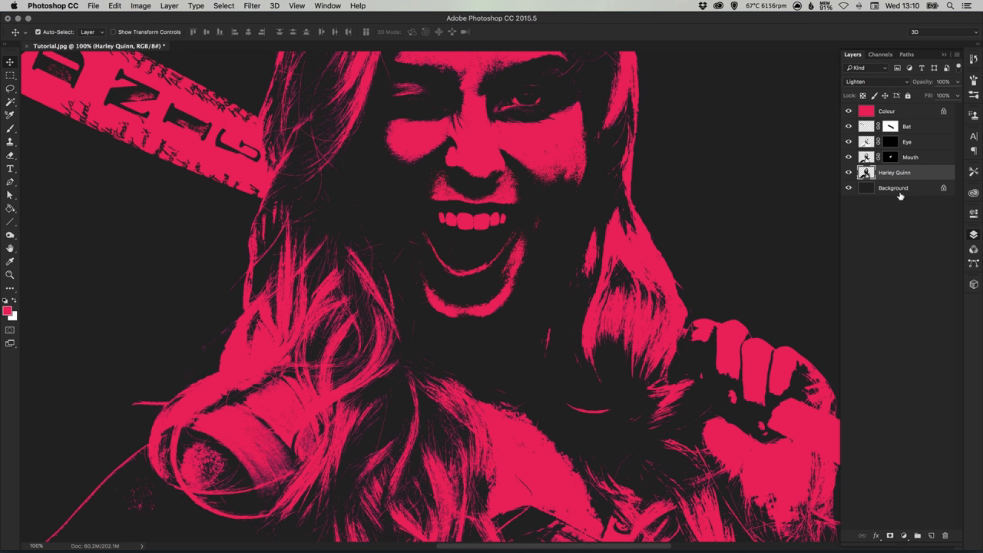
left_click(252, 5)
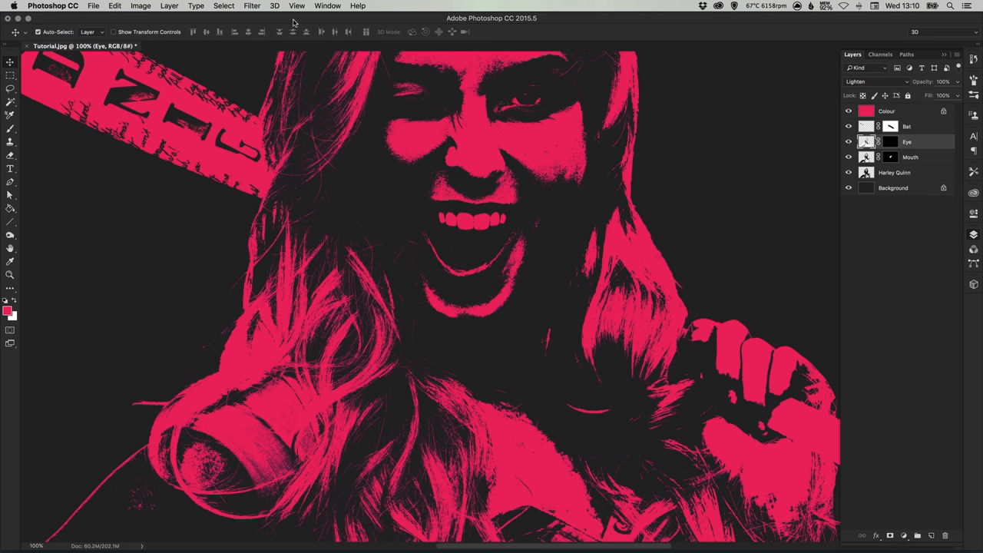
left_click(251, 6)
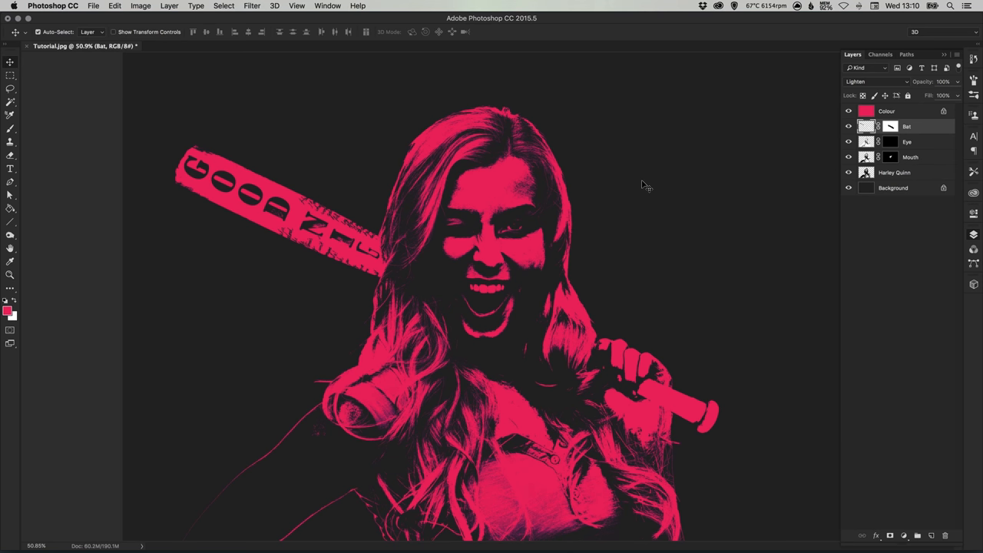
left_click(910, 156)
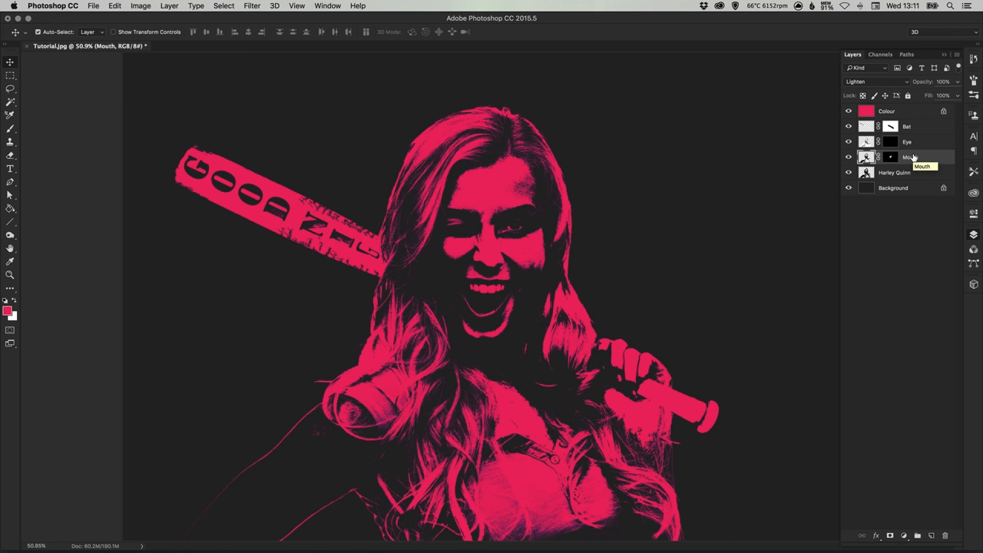
Step: Add a mask to the Harley Quinn layer and browse brush presets for a splatter brush
left_click(894, 172)
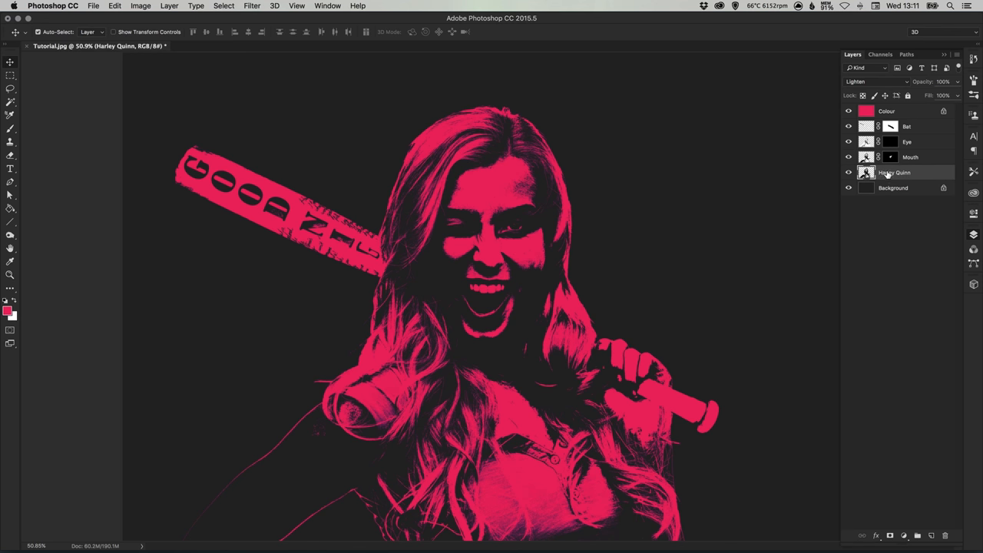
left_click(890, 536)
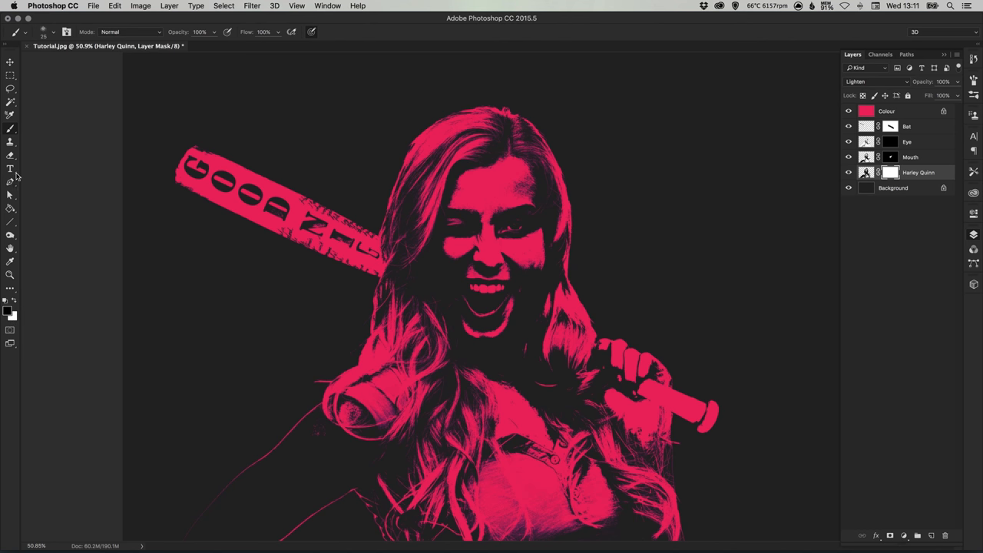
mouse_move(54, 36)
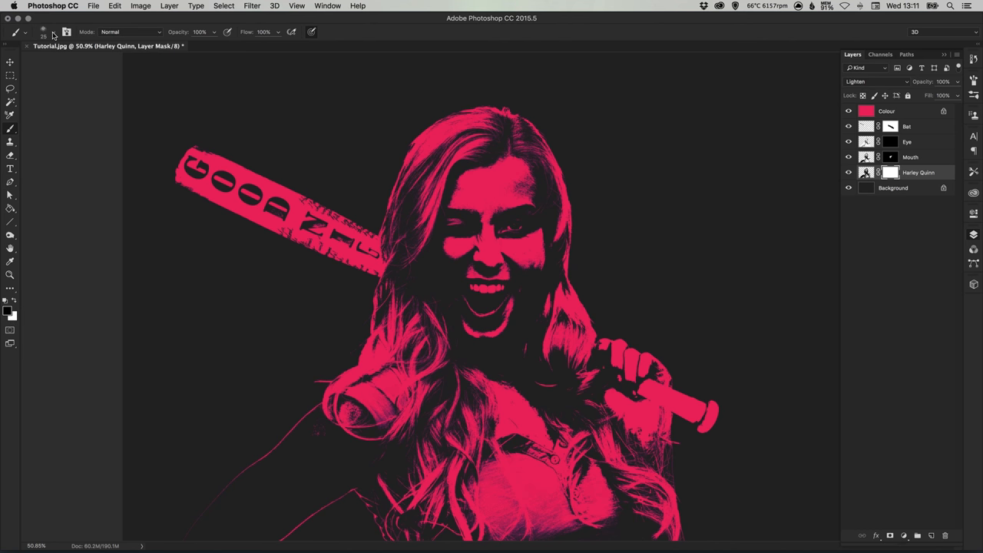
left_click(43, 32)
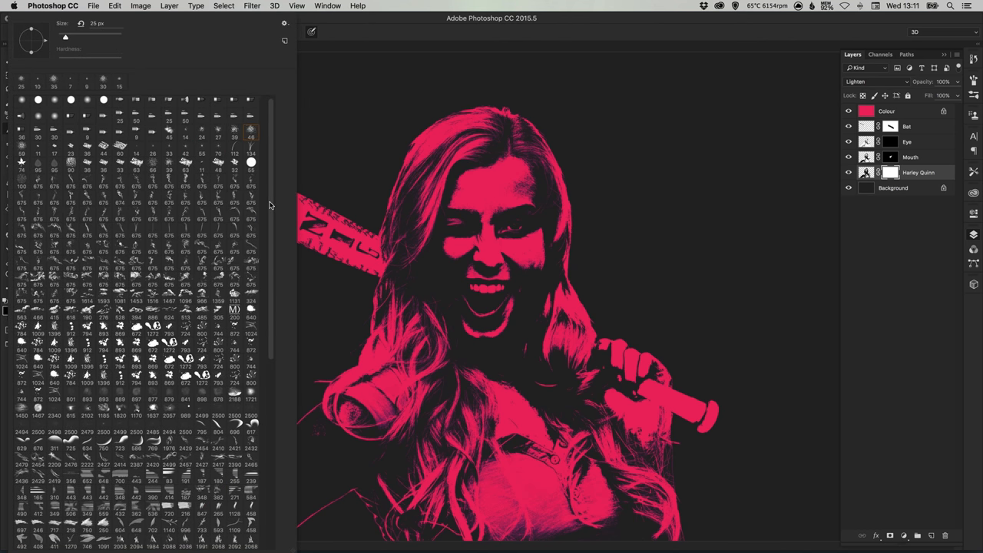
scroll("down", 3)
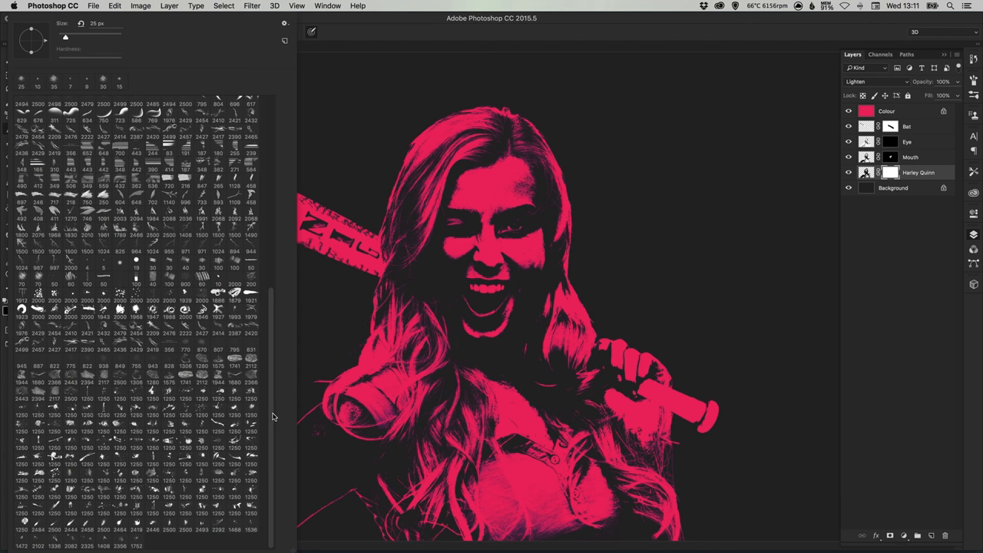
mouse_move(269, 152)
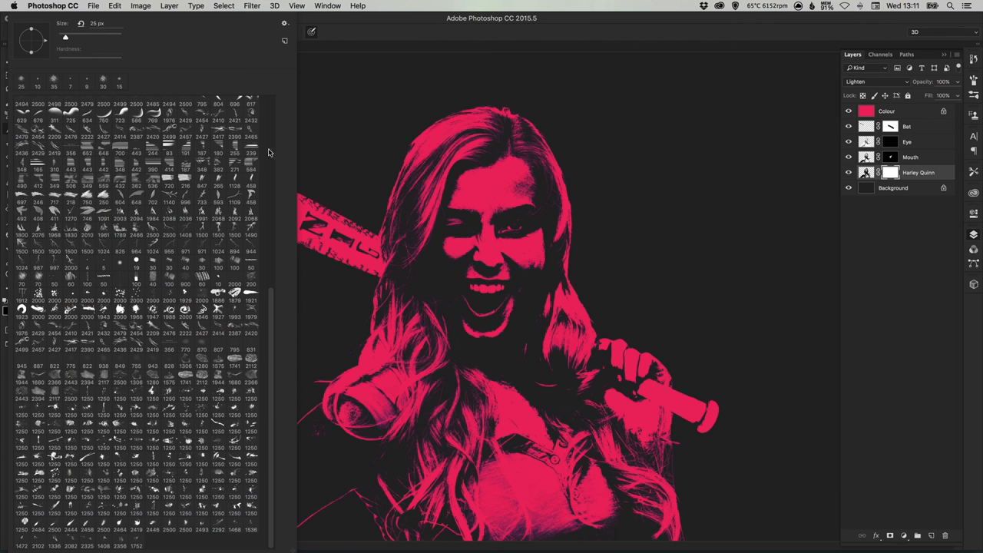
mouse_move(202, 39)
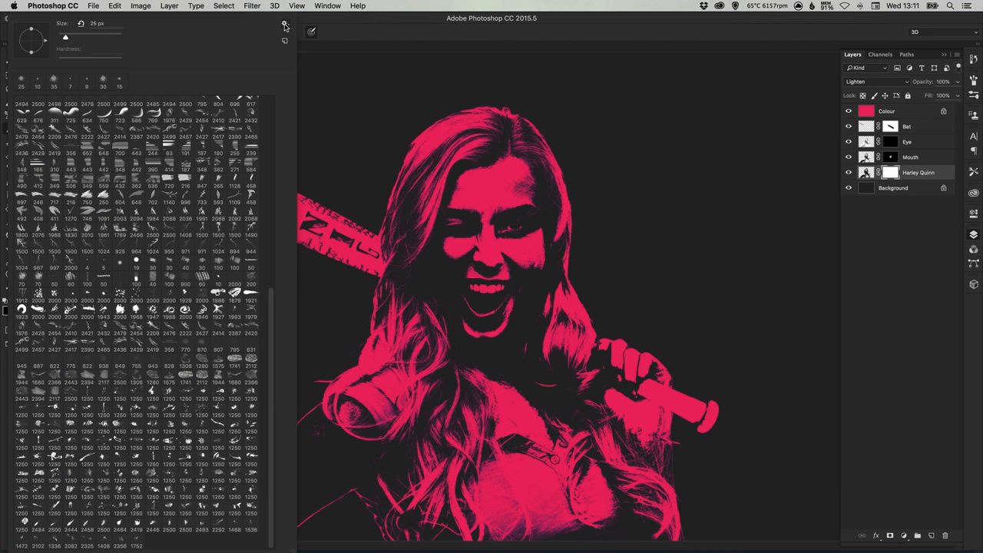
left_click(285, 23)
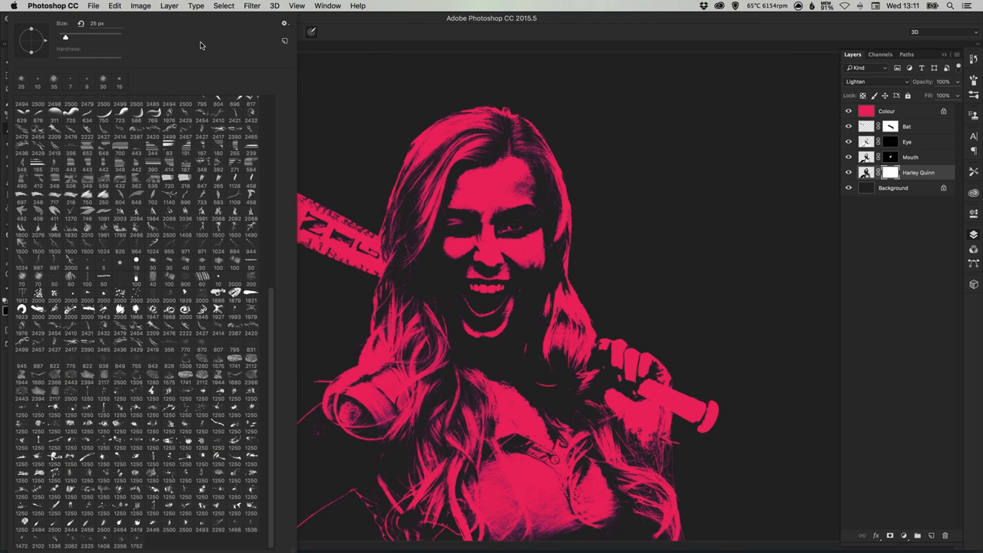
mouse_move(260, 302)
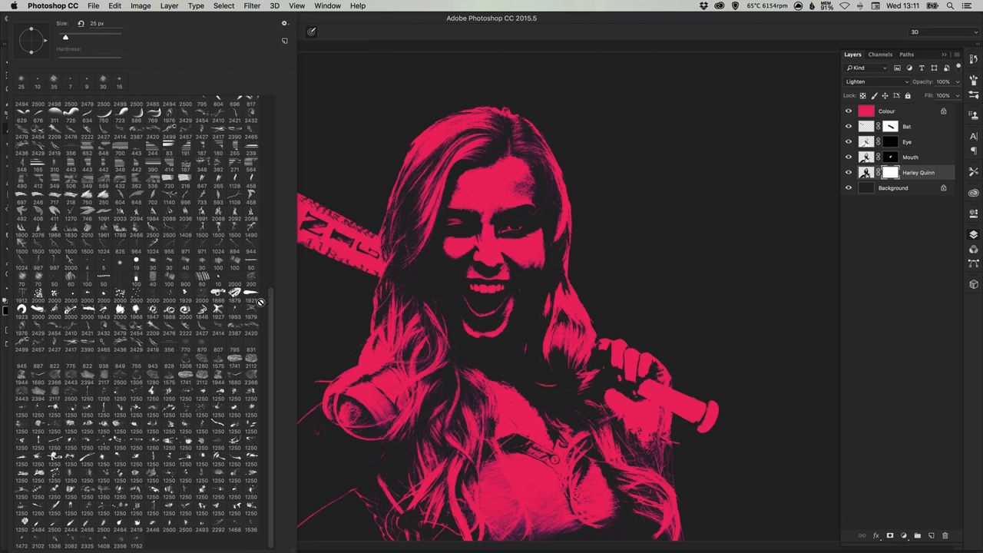
mouse_move(273, 313)
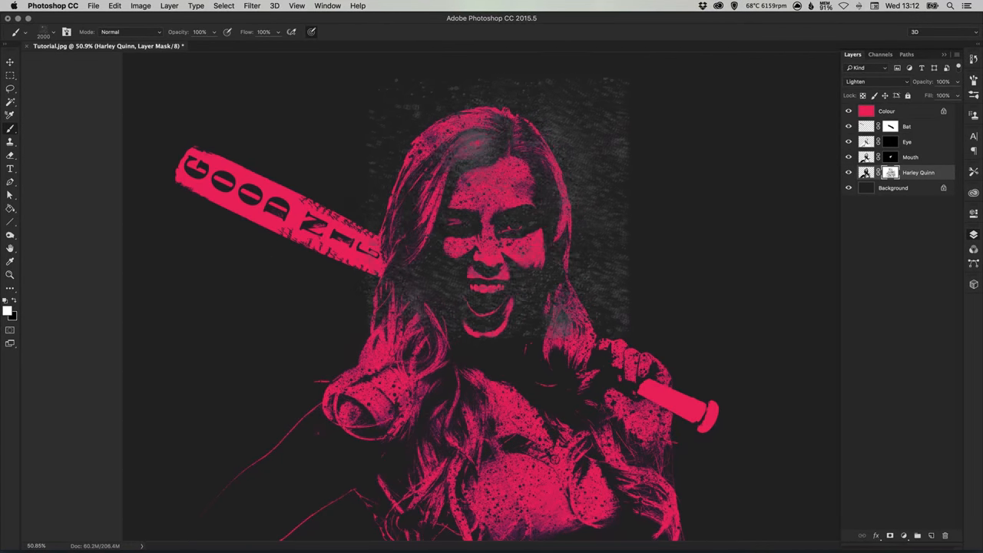
Step: Stamp black splatter holes through the Harley Quinn and Bat layer masks
left_click(908, 126)
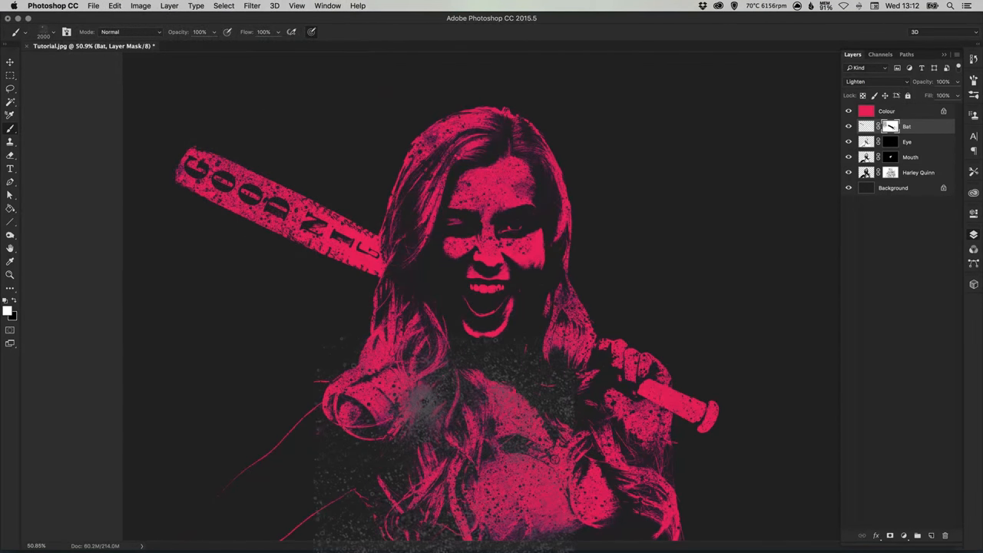
left_click(919, 172)
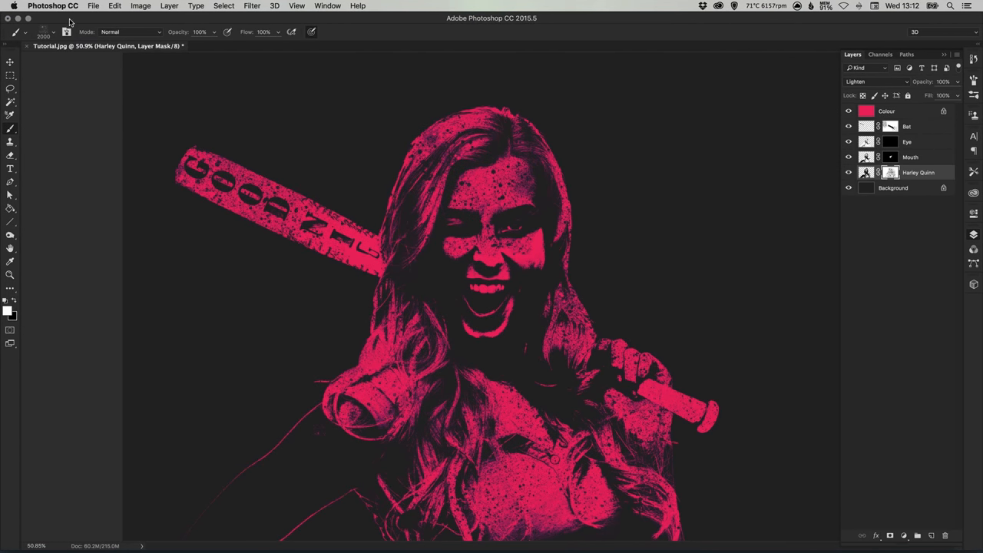
left_click(43, 32)
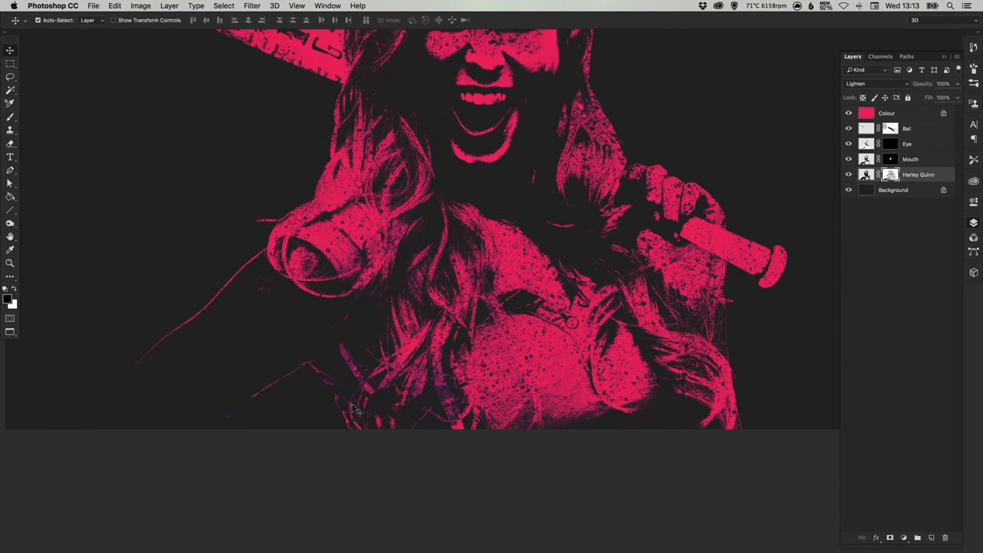
left_click(10, 117)
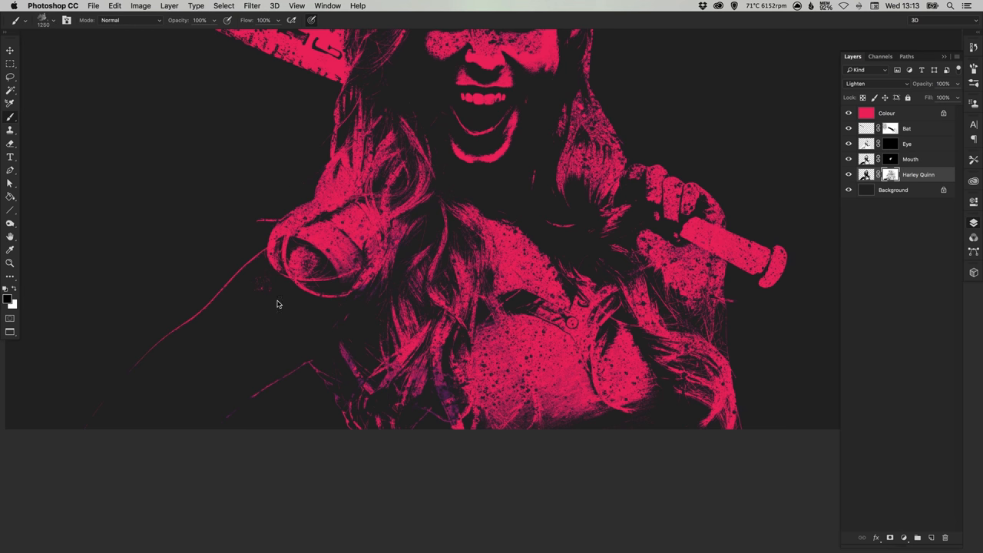